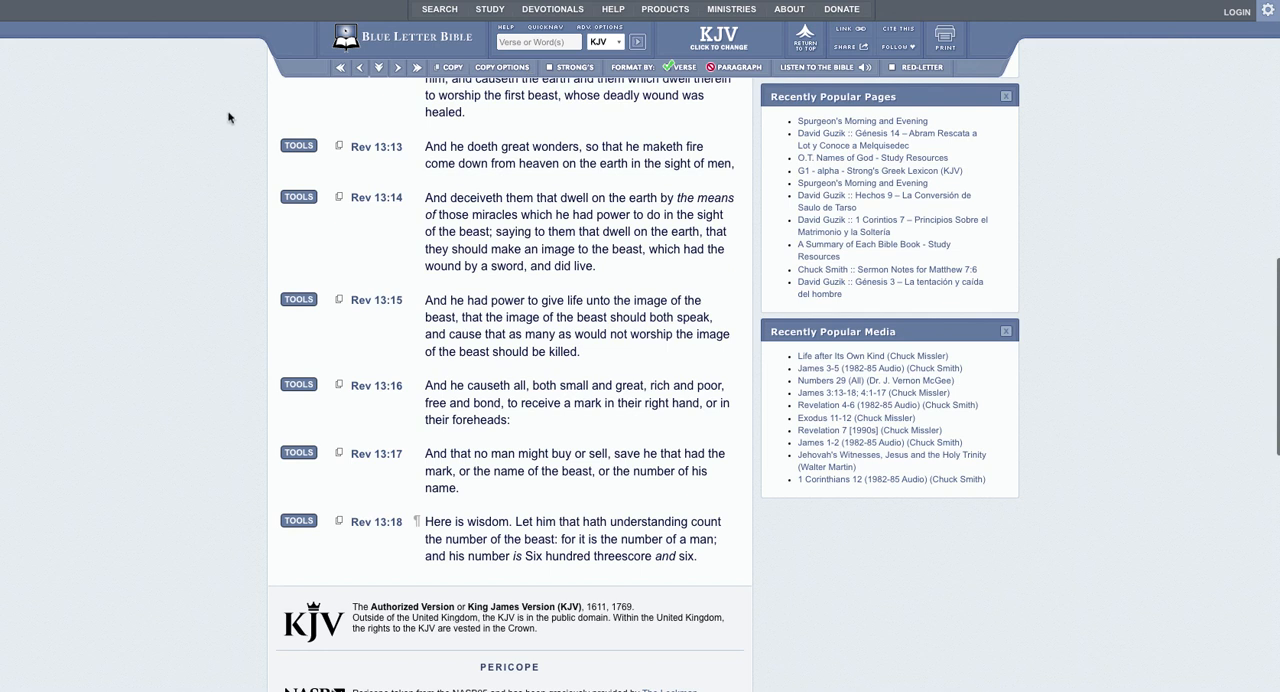
{"action": "mouse_move", "coordinate": [228, 118]}
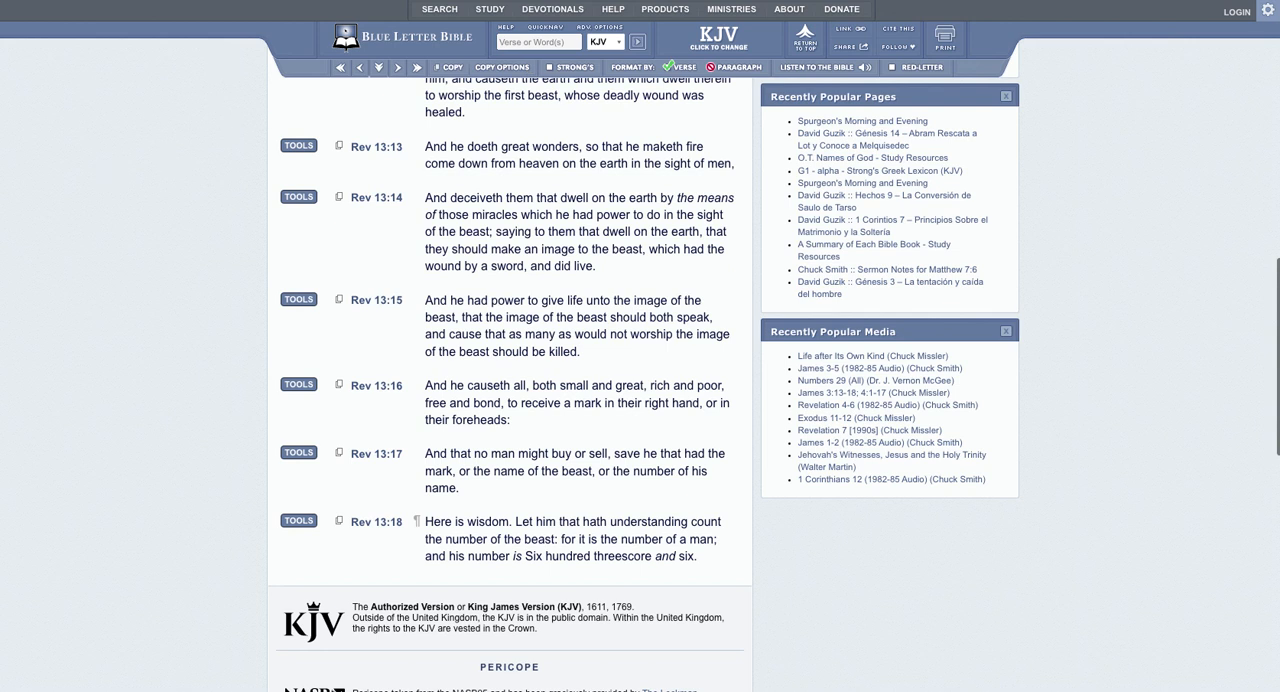
{"action": "mouse_move", "coordinate": [106, 168]}
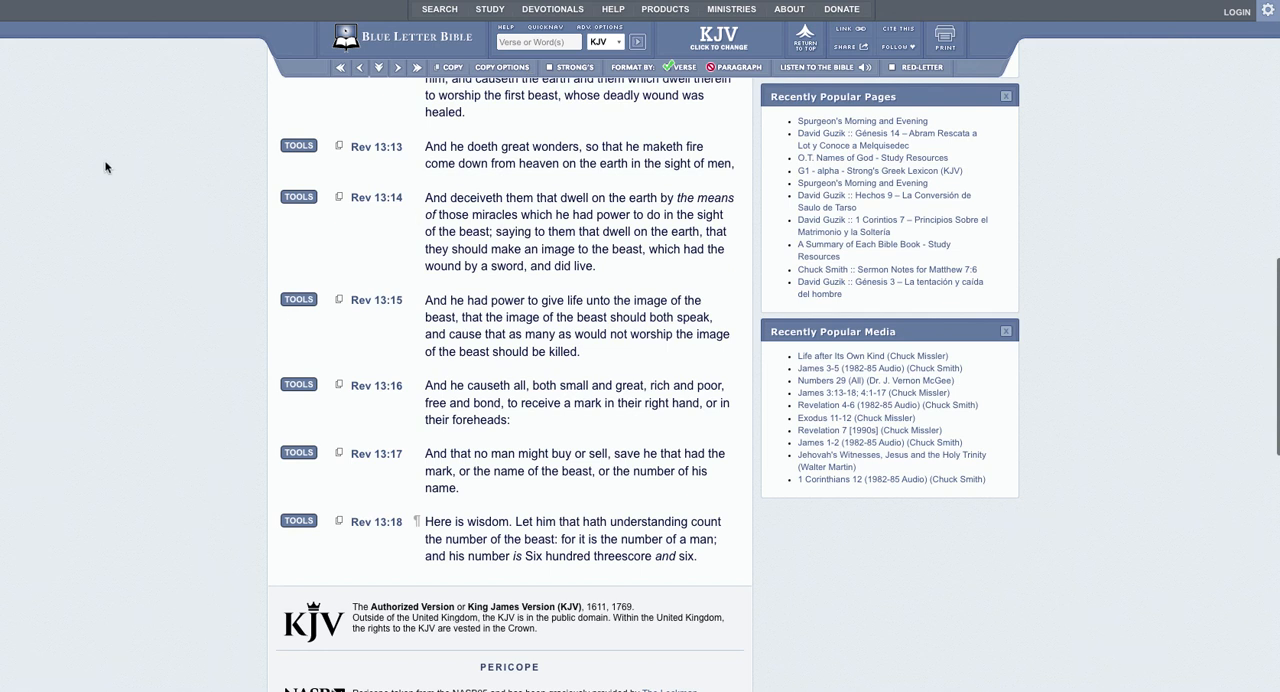
{"action": "mouse_move", "coordinate": [236, 184]}
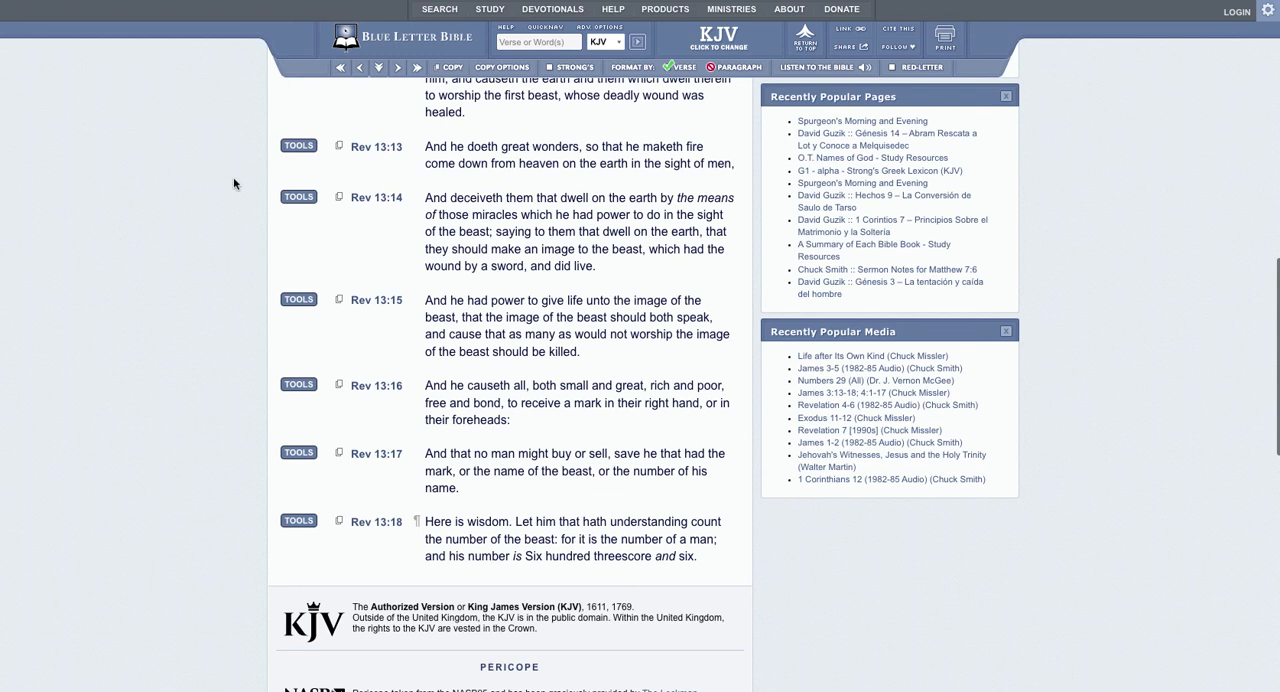
{"action": "mouse_move", "coordinate": [570, 280]}
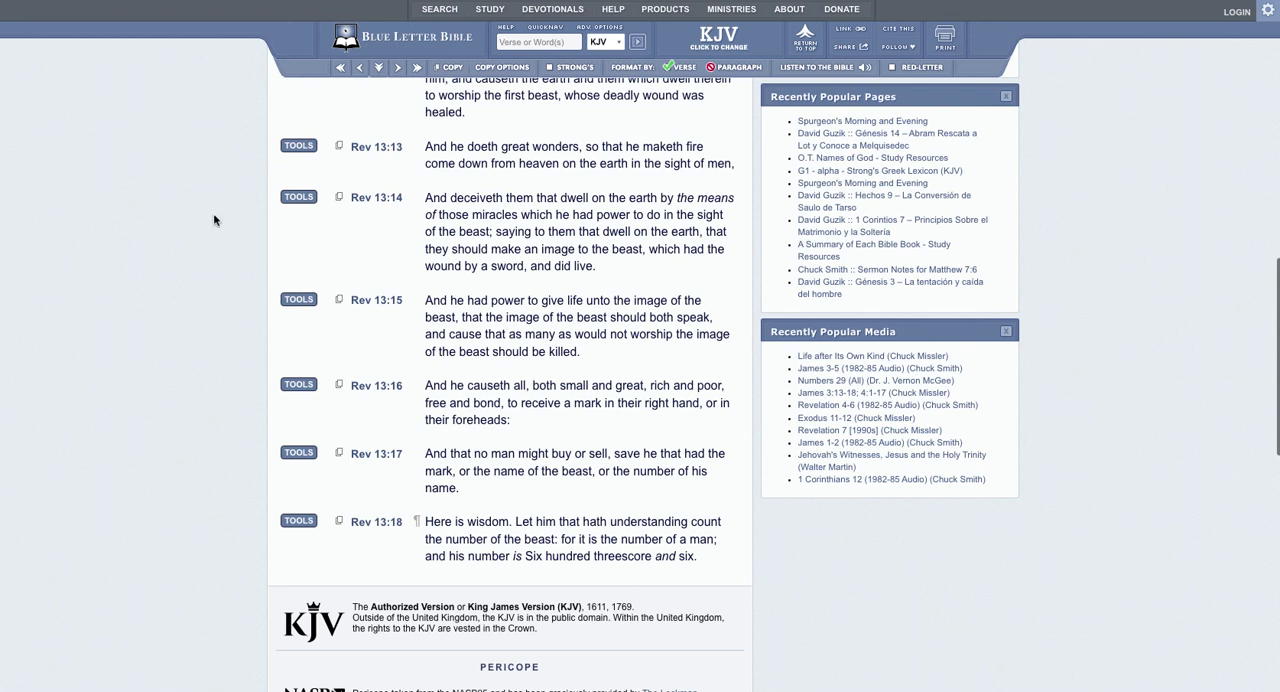
{"action": "mouse_move", "coordinate": [480, 286]}
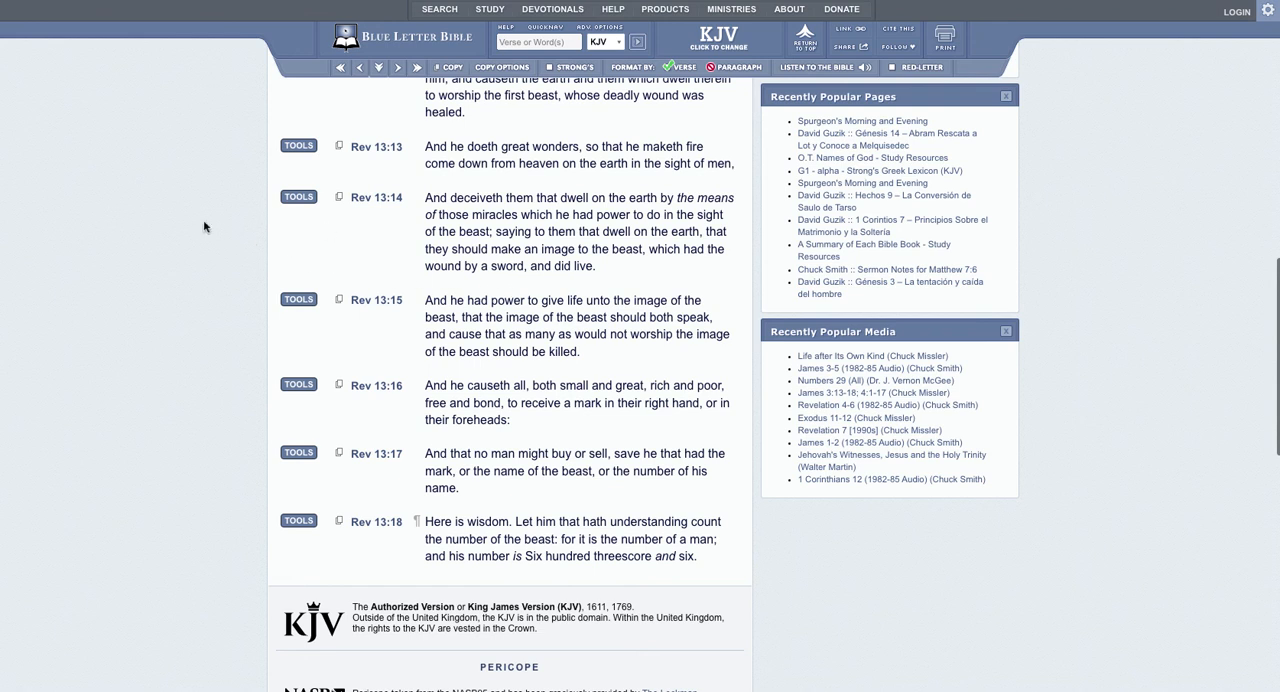
{"action": "mouse_move", "coordinate": [700, 334]}
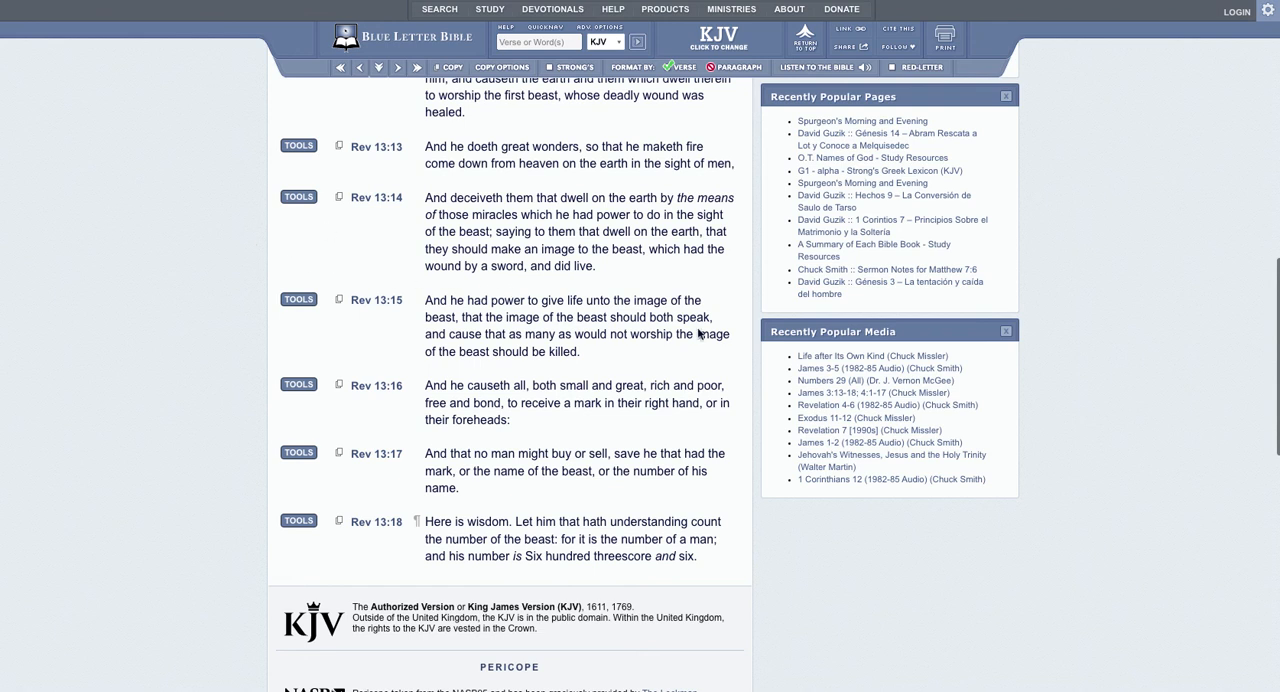
{"action": "mouse_move", "coordinate": [584, 316]}
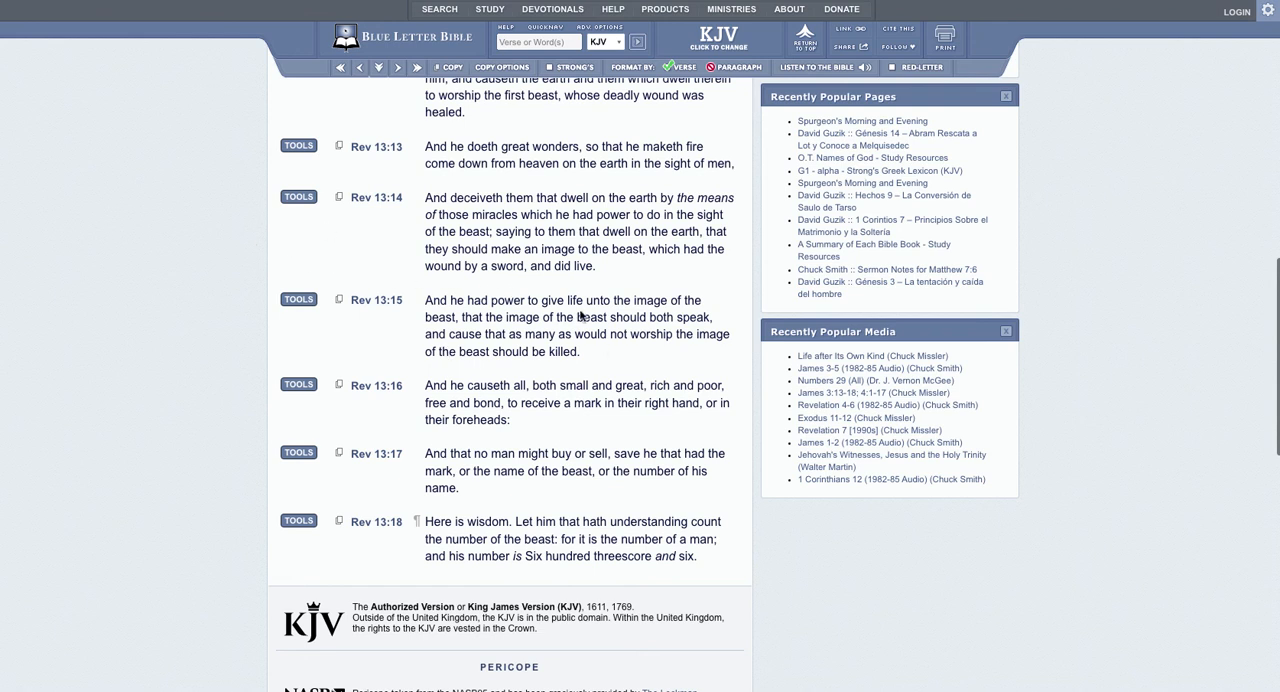
{"action": "mouse_move", "coordinate": [404, 250]}
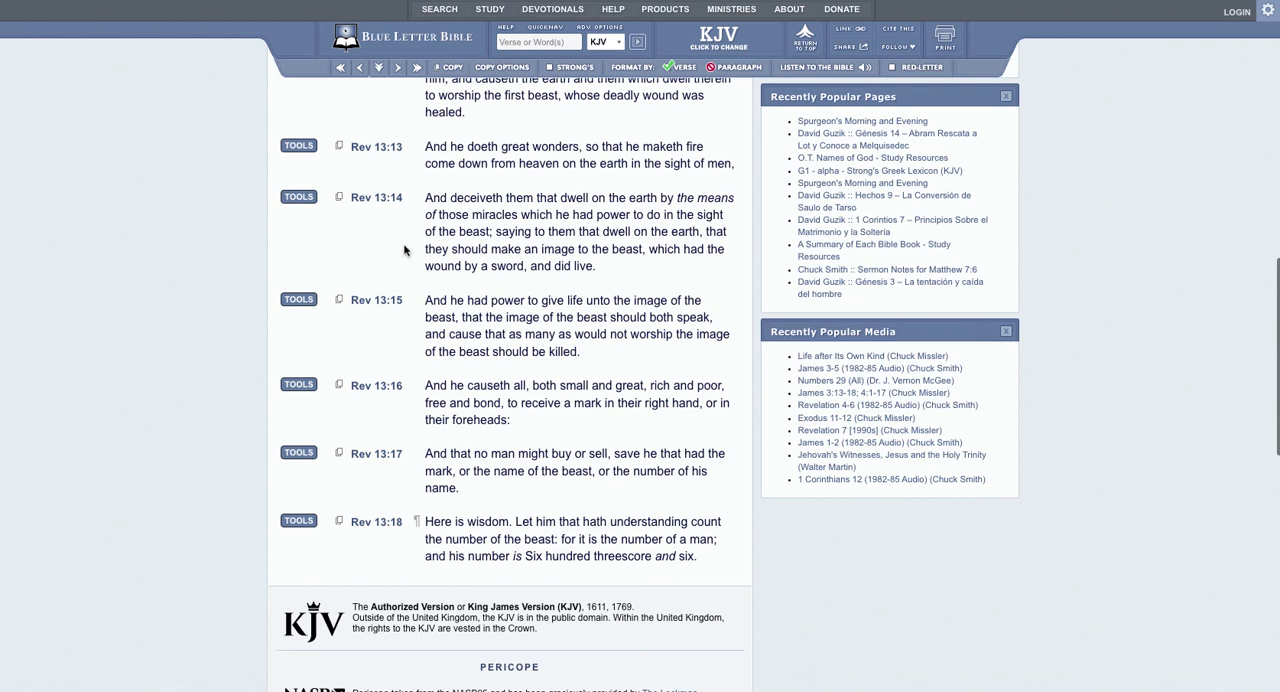
{"action": "mouse_move", "coordinate": [452, 186]}
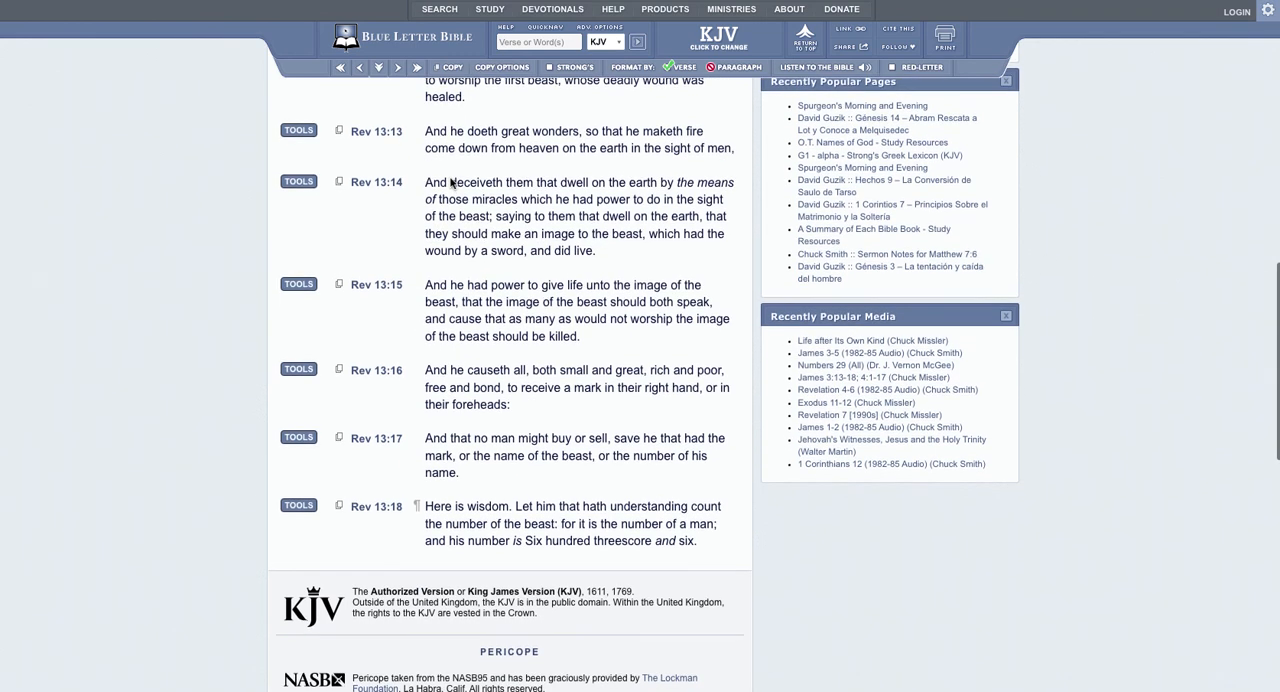
Start the embedded video in the RT 'Brain implants inbound' article and let it play
{"action": "scroll", "scroll_direction": "down", "scroll_amount": 3}
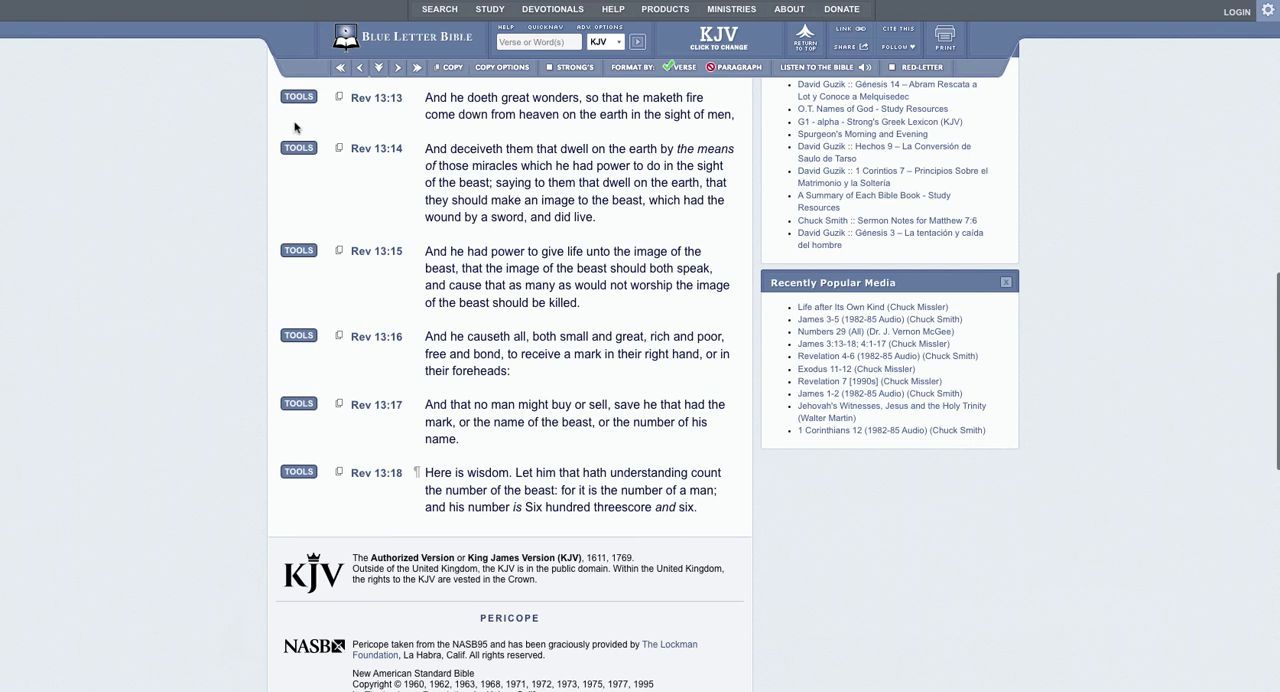
{"action": "mouse_move", "coordinate": [452, 176]}
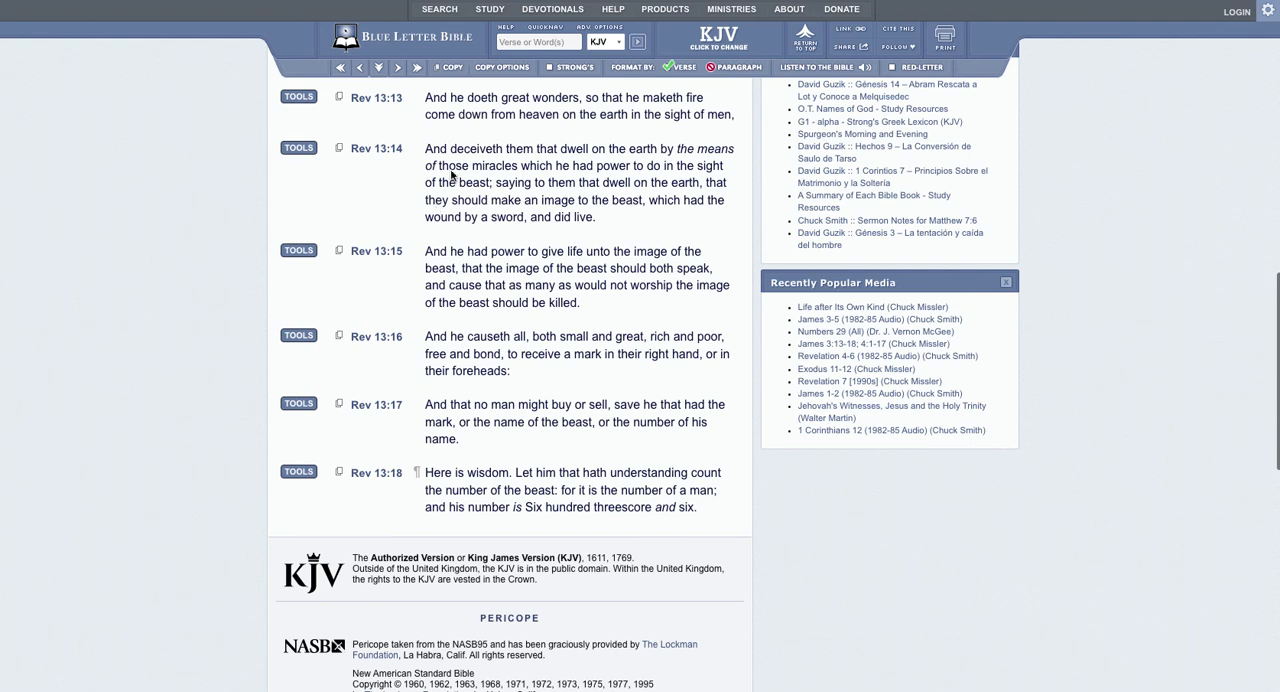
{"action": "mouse_move", "coordinate": [340, 306]}
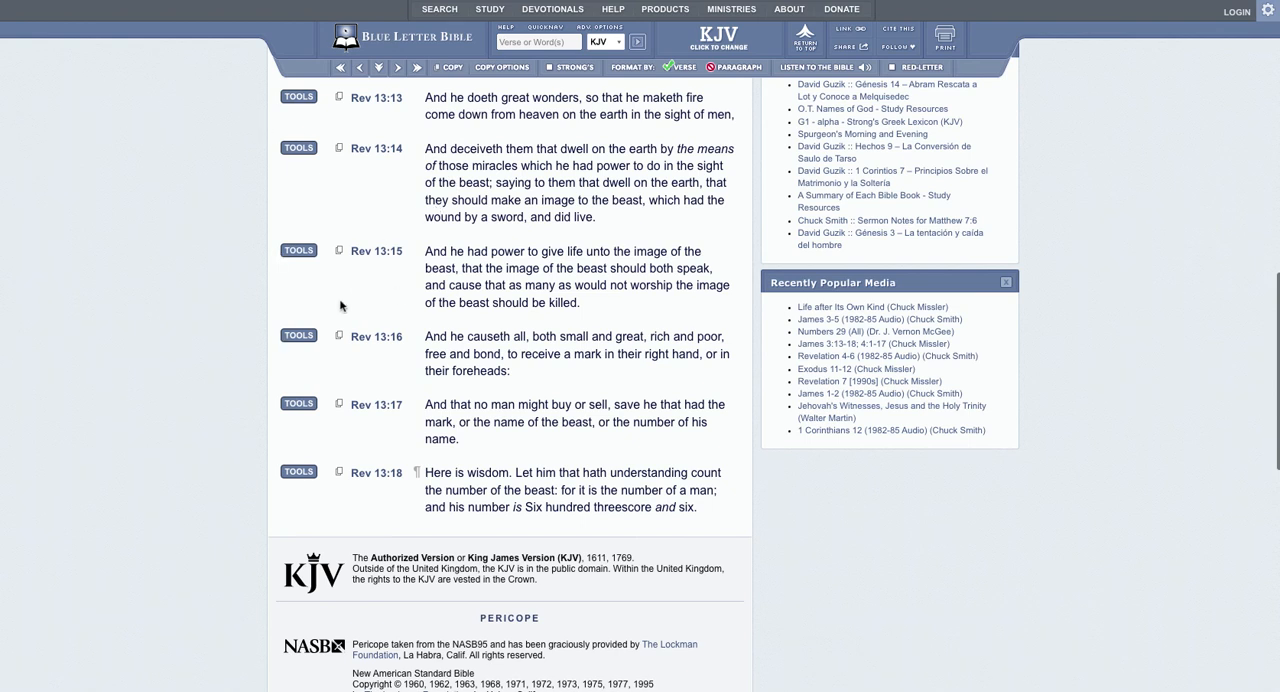
{"action": "mouse_move", "coordinate": [432, 98]}
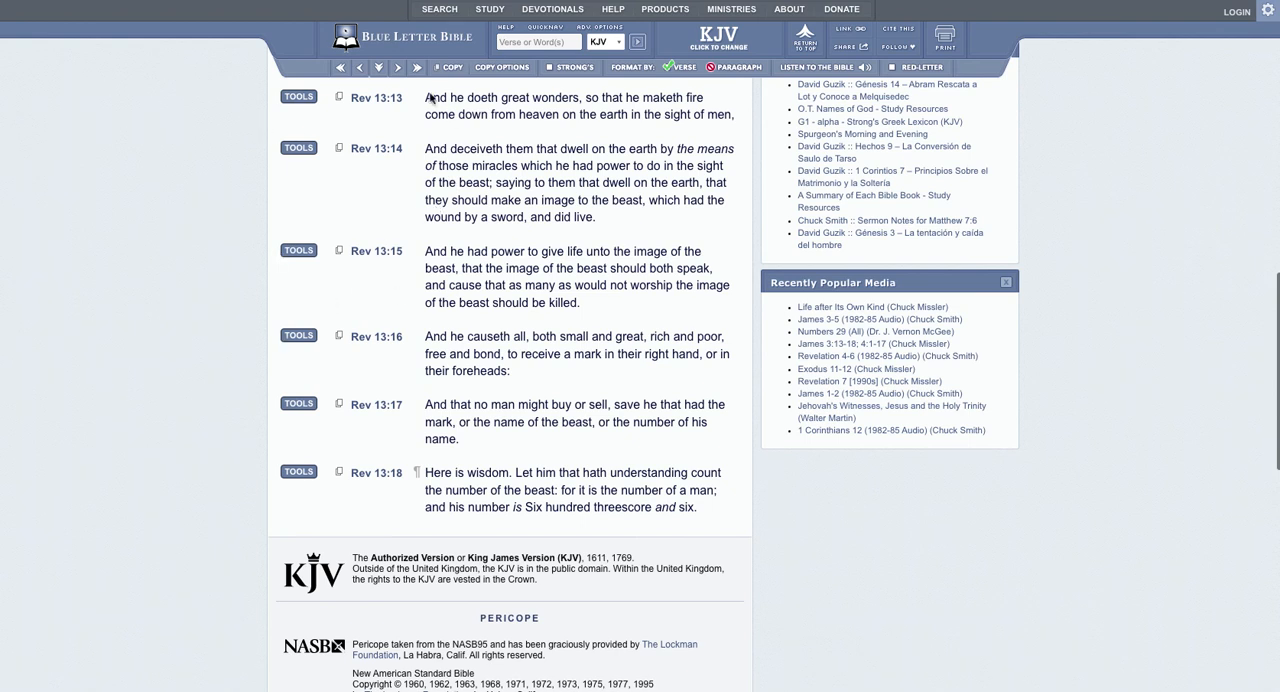
{"action": "mouse_move", "coordinate": [362, 110]}
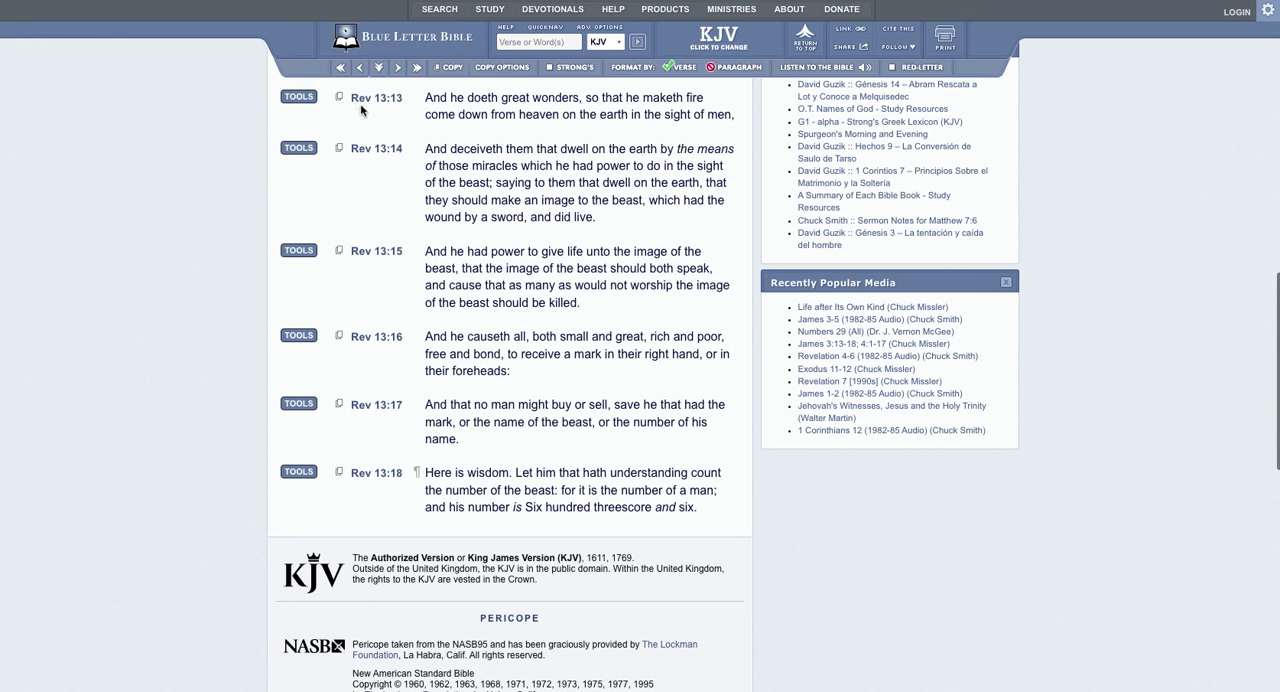
{"action": "mouse_move", "coordinate": [432, 108]}
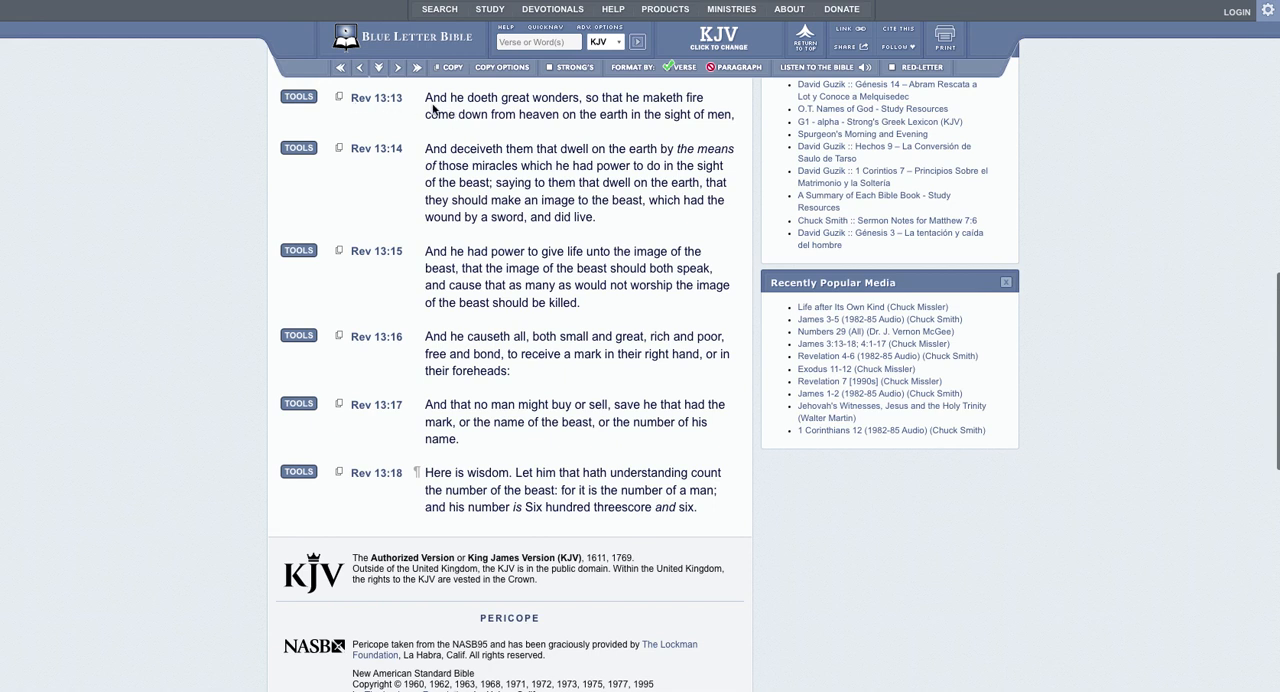
{"action": "mouse_move", "coordinate": [508, 120]}
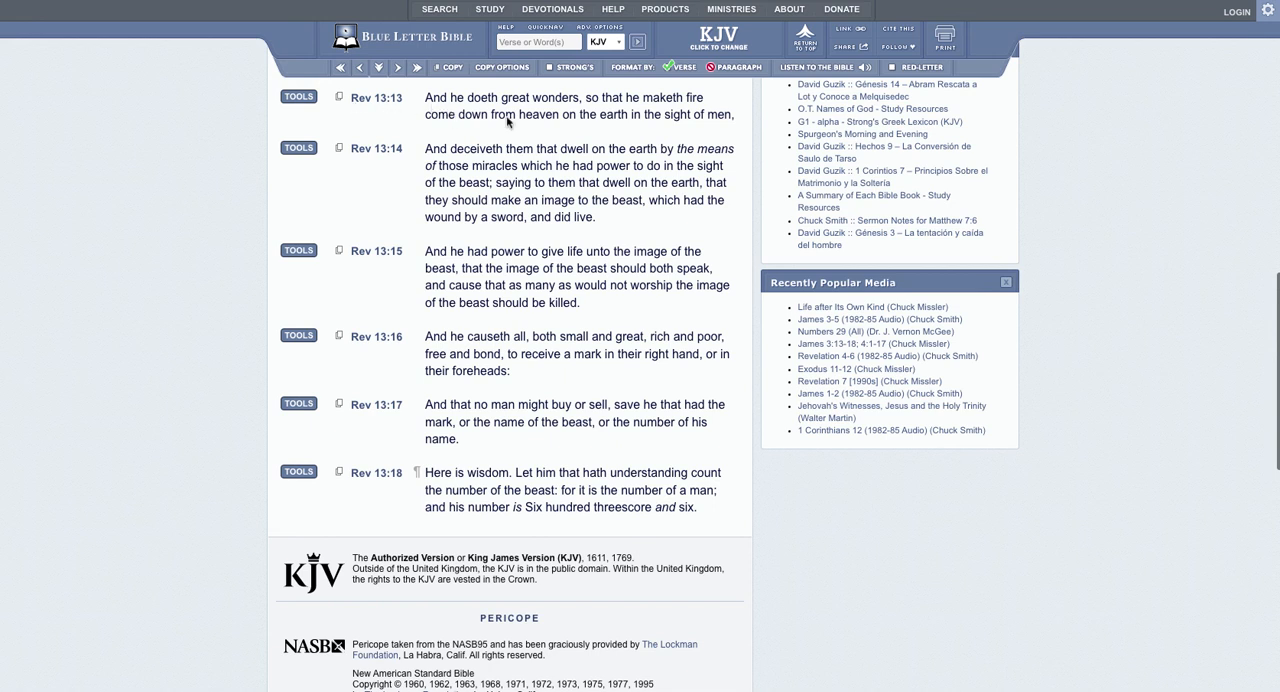
{"action": "mouse_move", "coordinate": [696, 118]}
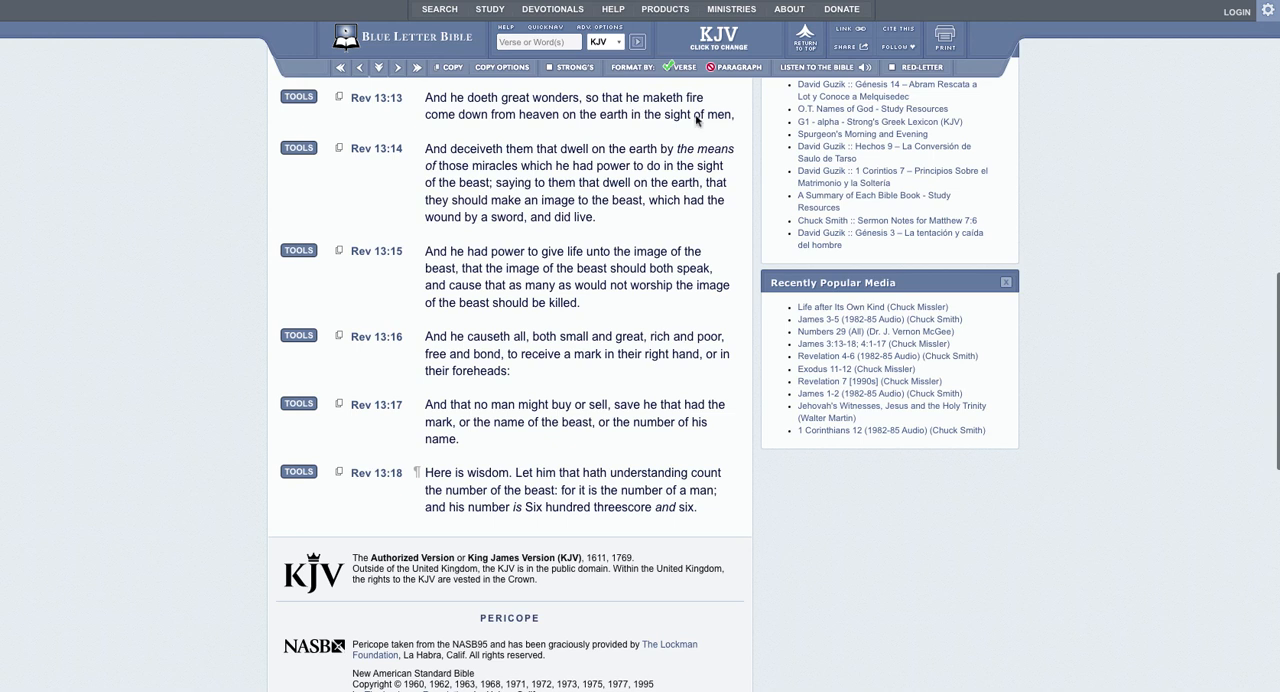
{"action": "mouse_move", "coordinate": [632, 130]}
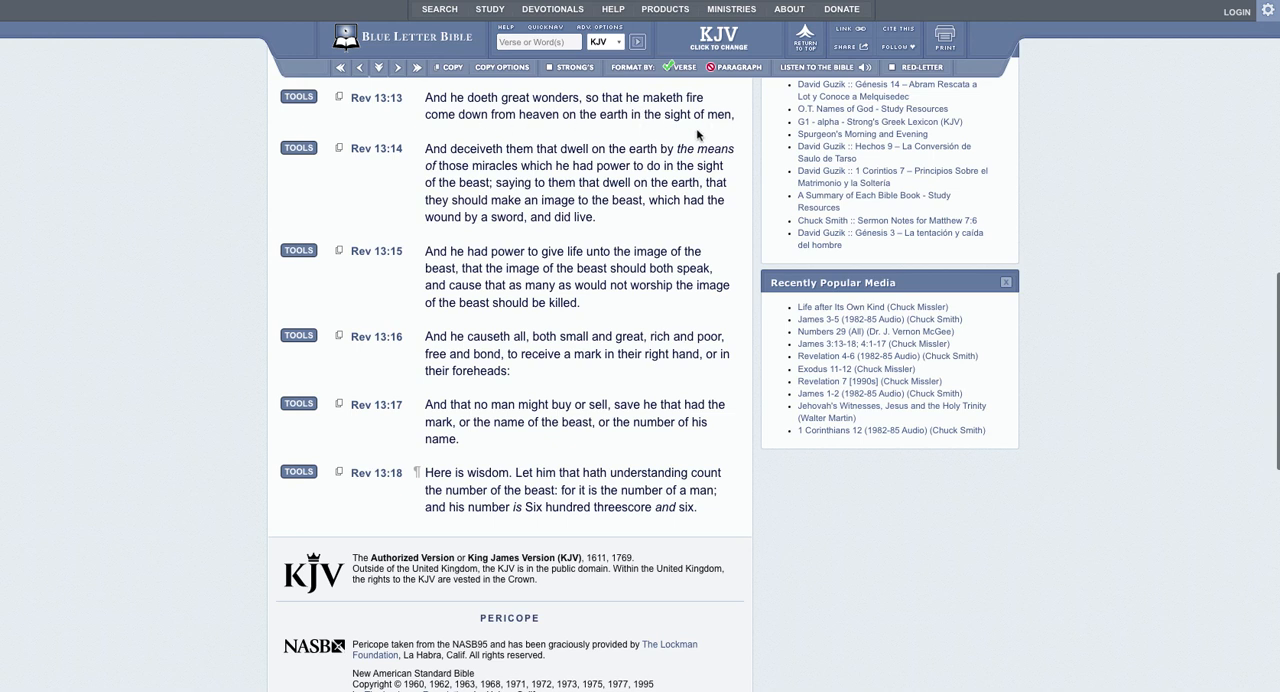
{"action": "mouse_move", "coordinate": [228, 188]}
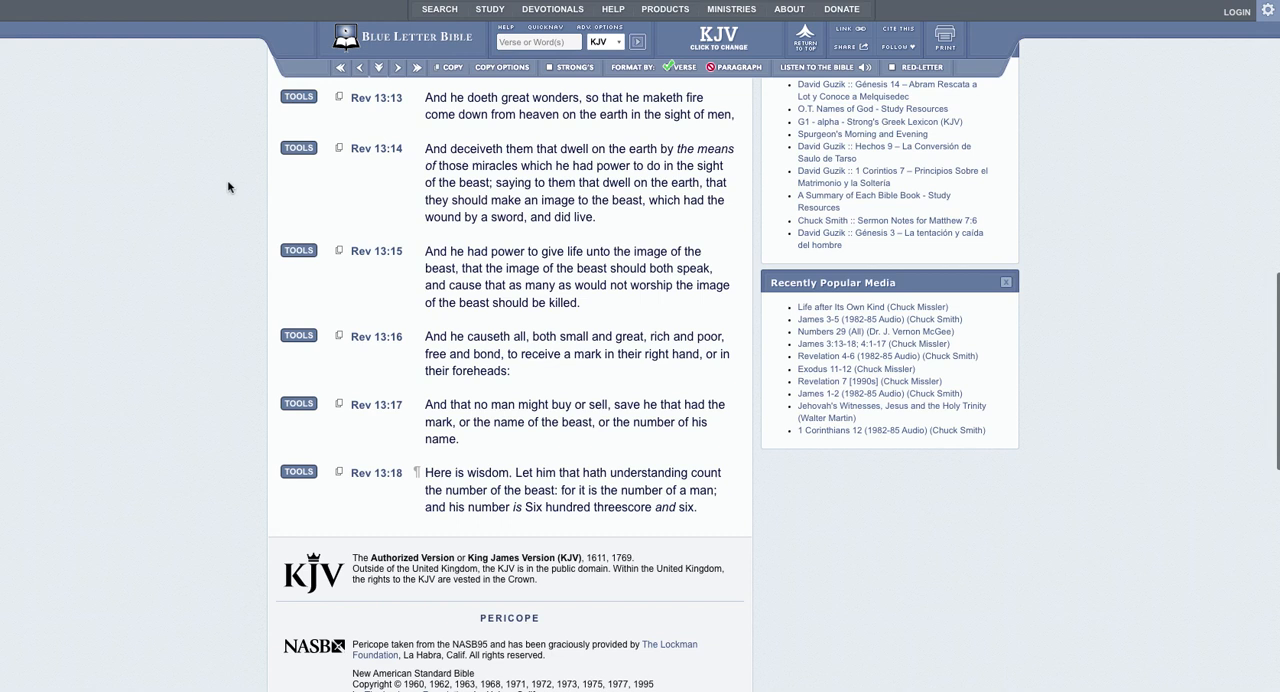
{"action": "mouse_move", "coordinate": [436, 160]}
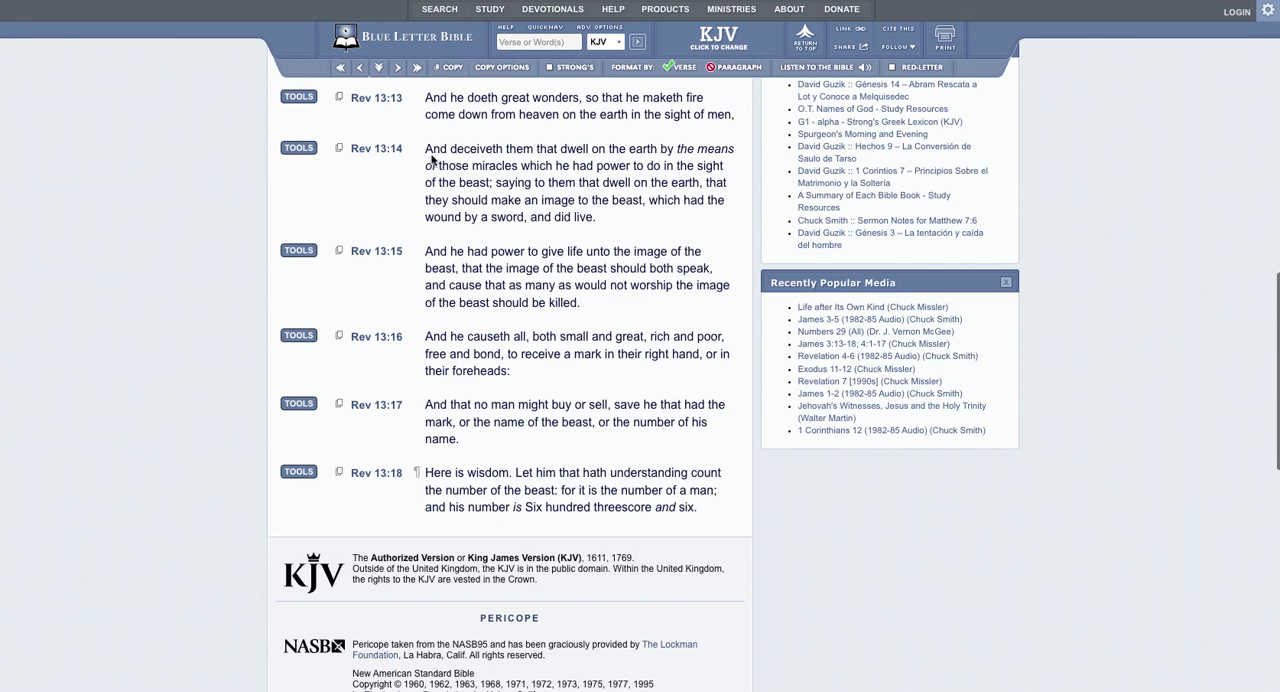
{"action": "mouse_move", "coordinate": [432, 162]}
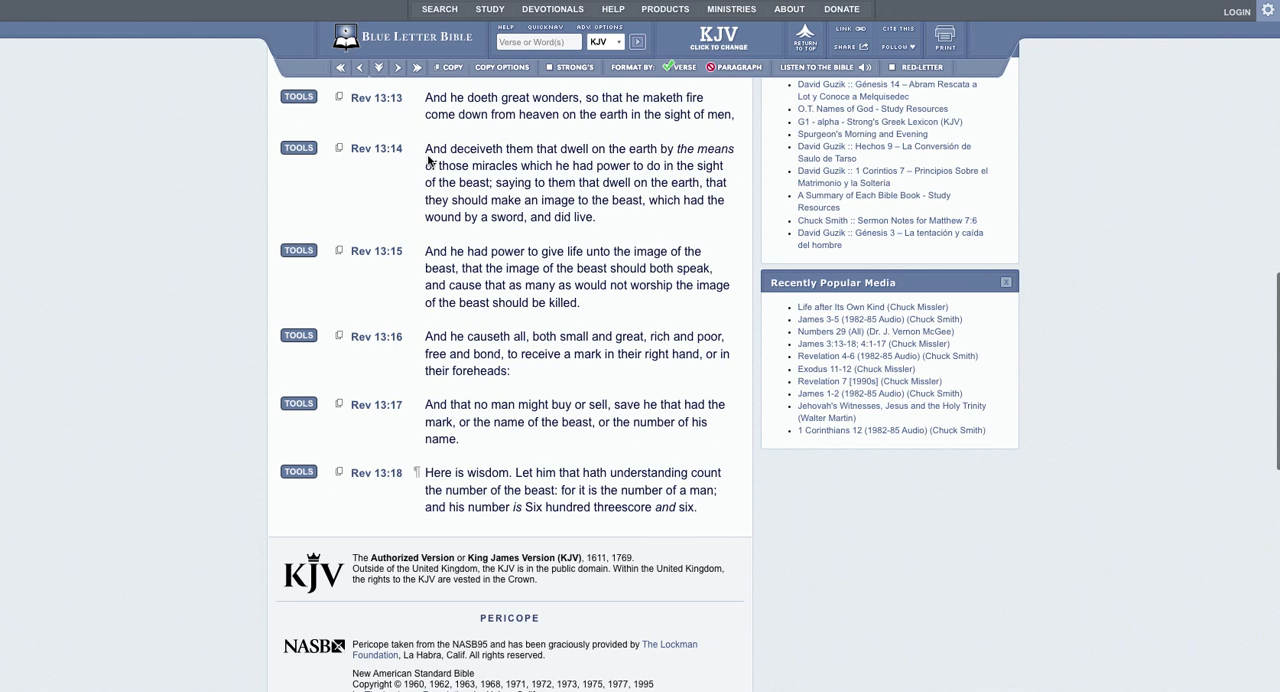
{"action": "mouse_move", "coordinate": [564, 158]}
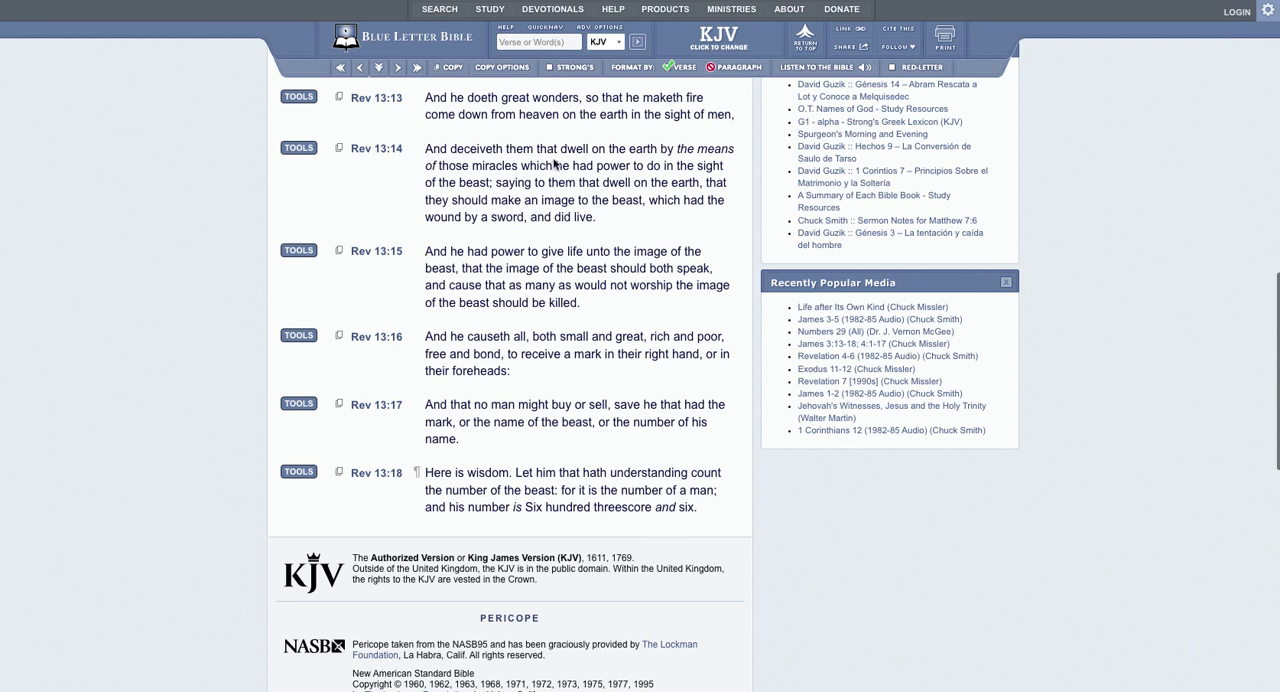
{"action": "mouse_move", "coordinate": [636, 174]}
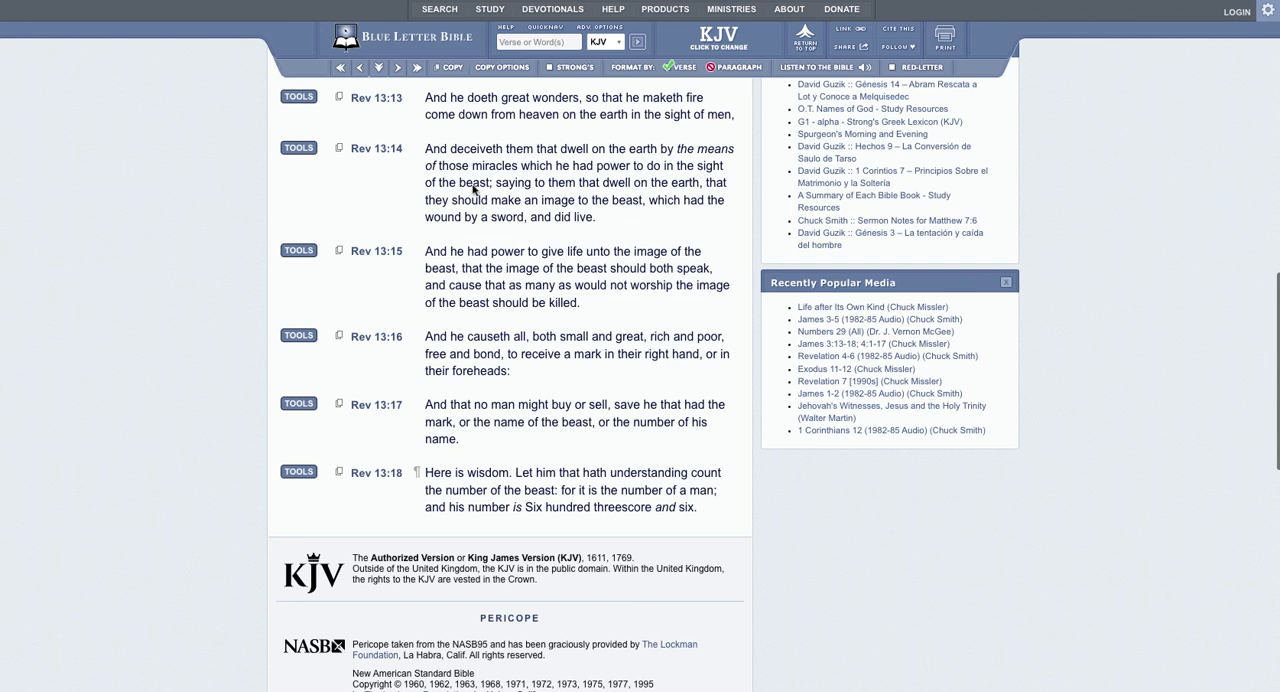
{"action": "mouse_move", "coordinate": [488, 190]}
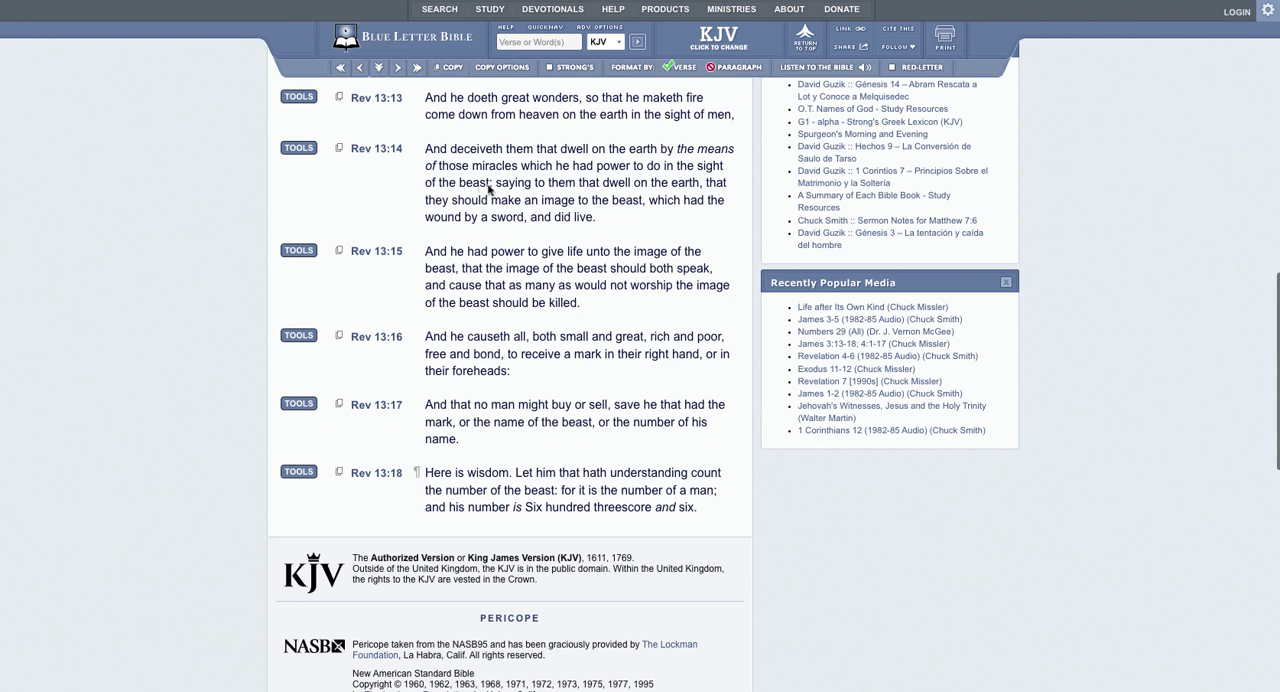
{"action": "mouse_move", "coordinate": [712, 192]}
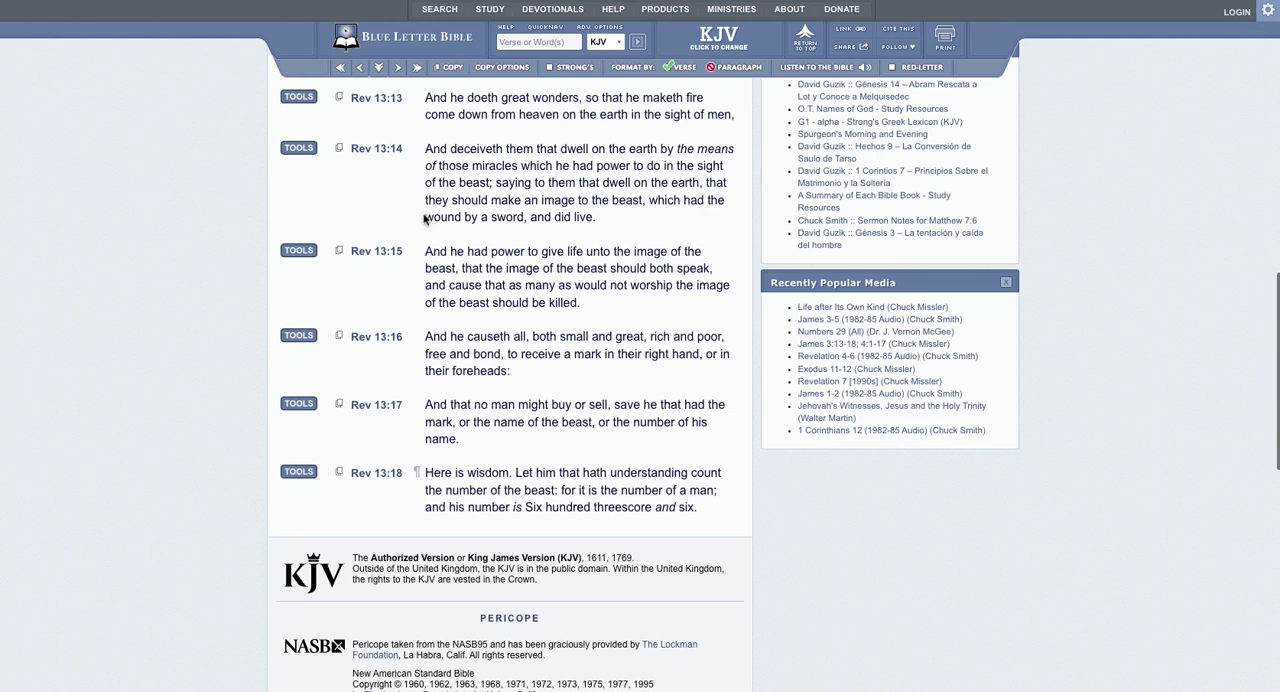
{"action": "mouse_move", "coordinate": [418, 236]}
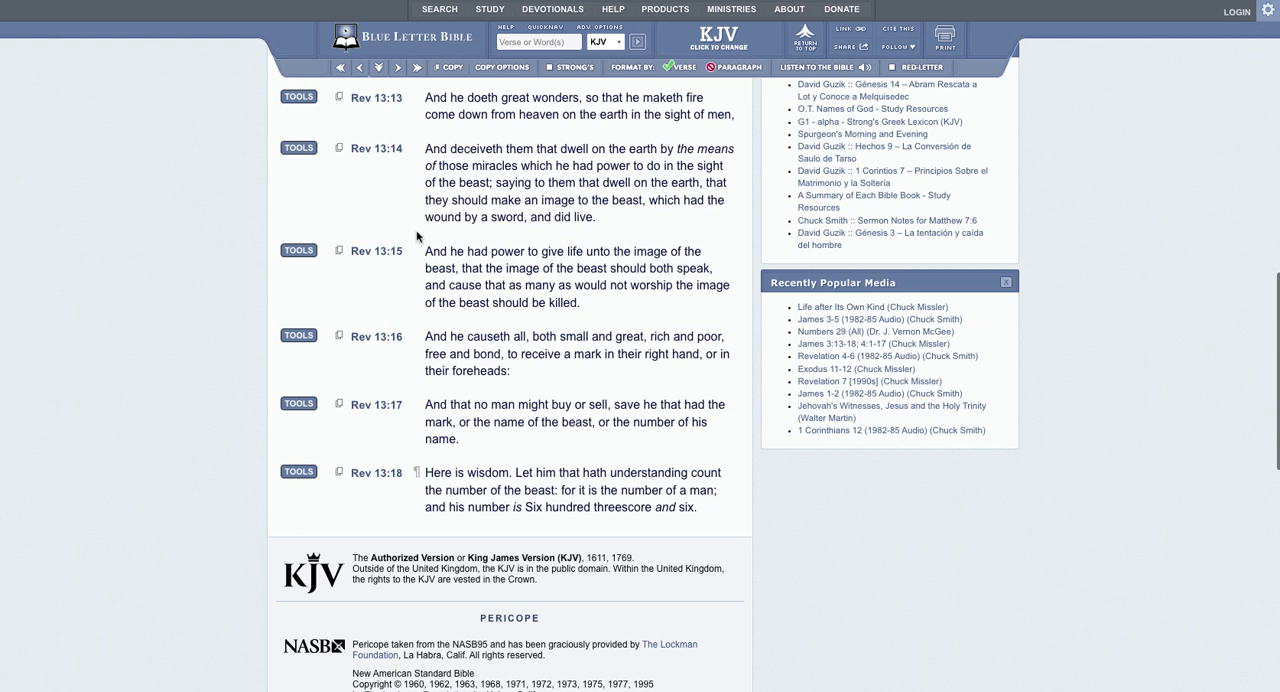
{"action": "mouse_move", "coordinate": [434, 214]}
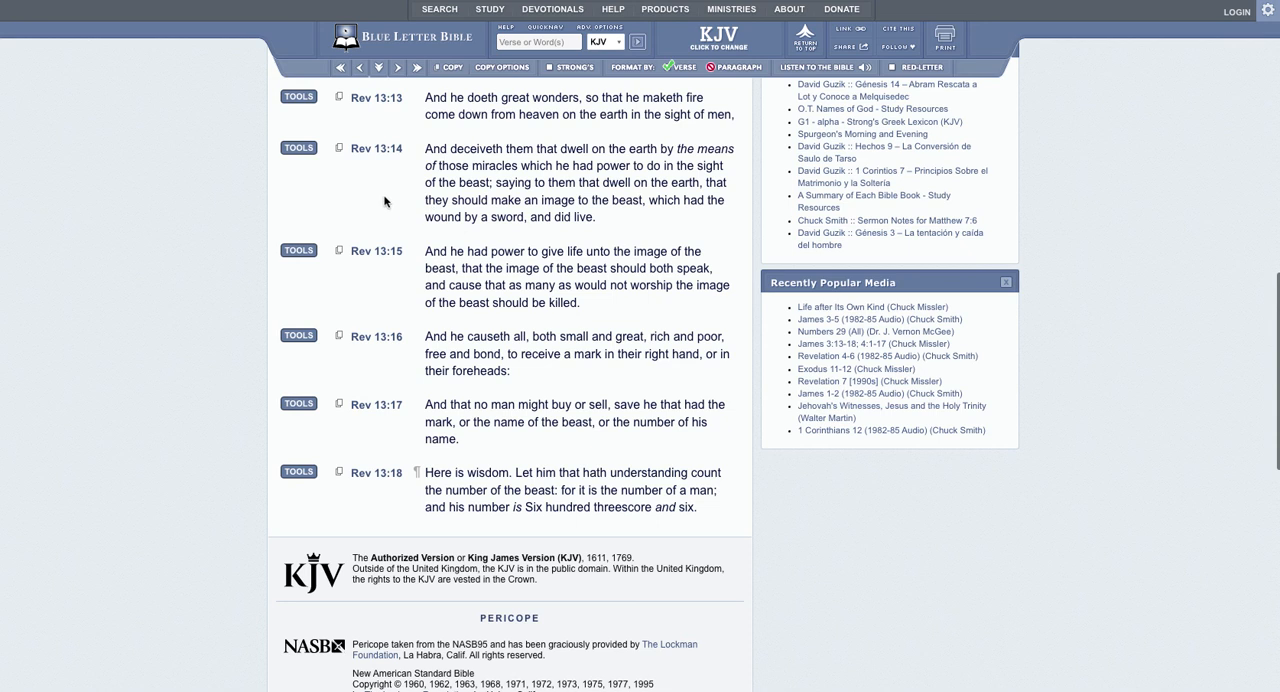
{"action": "mouse_move", "coordinate": [420, 158]}
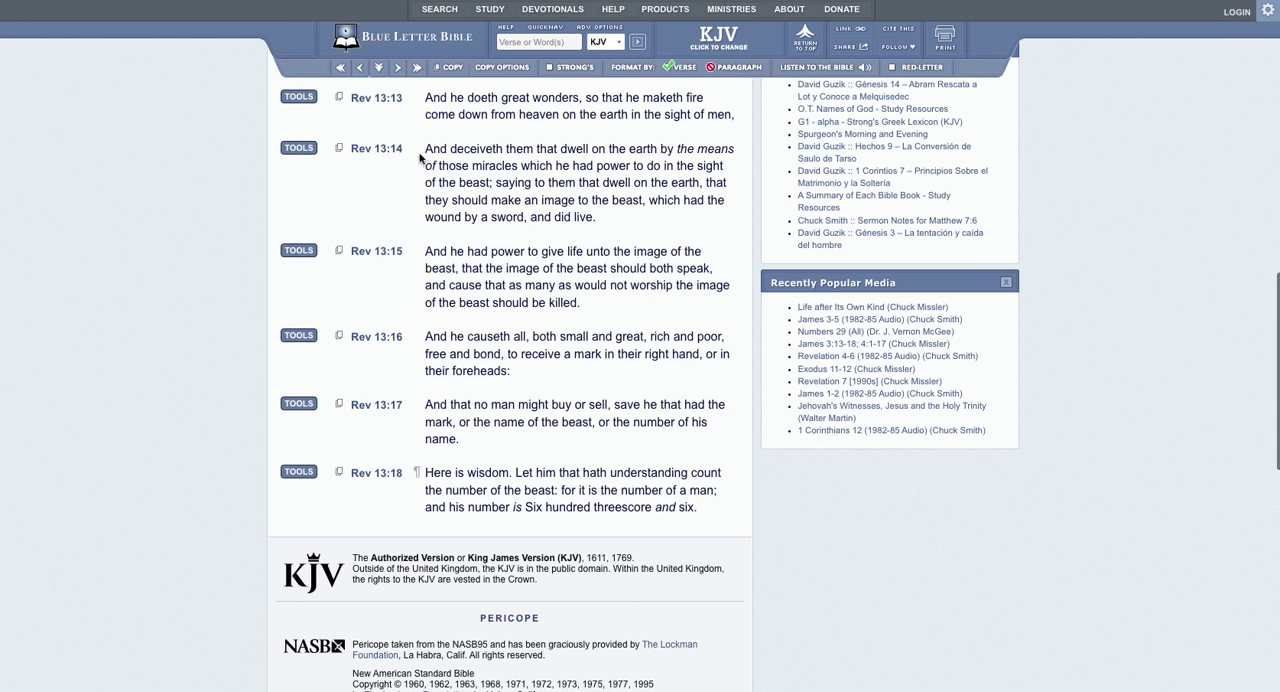
{"action": "mouse_move", "coordinate": [416, 188]}
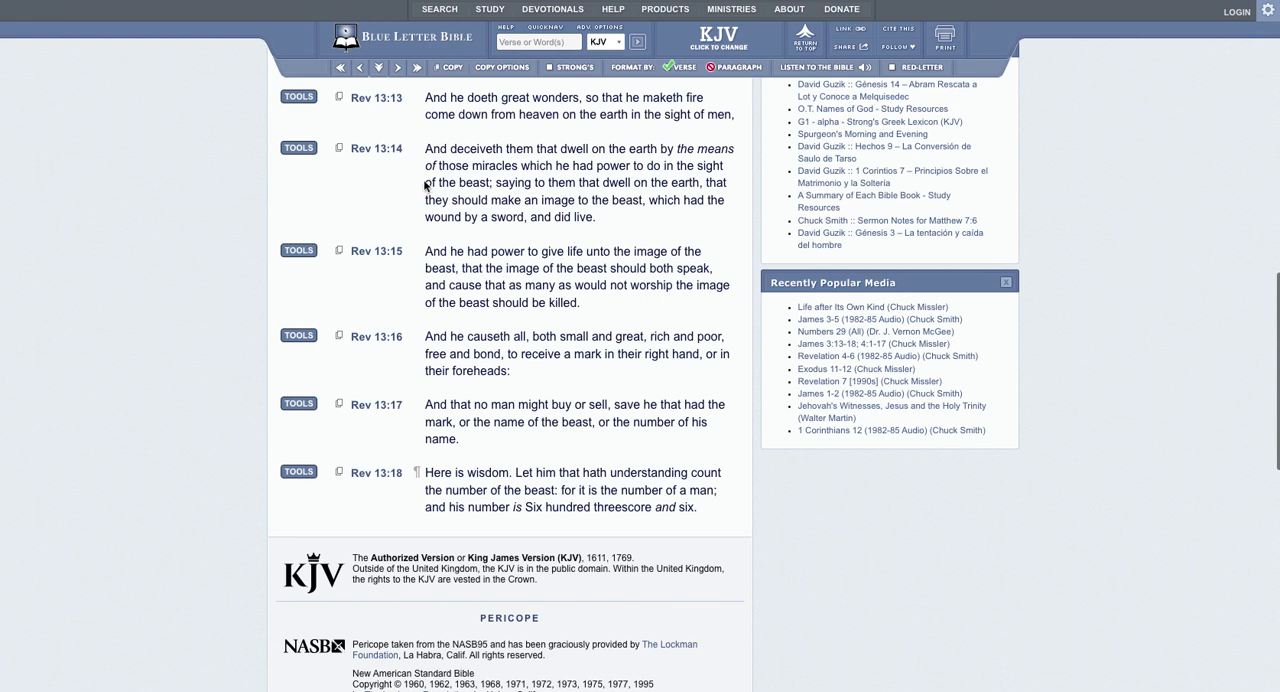
{"action": "mouse_move", "coordinate": [416, 196]}
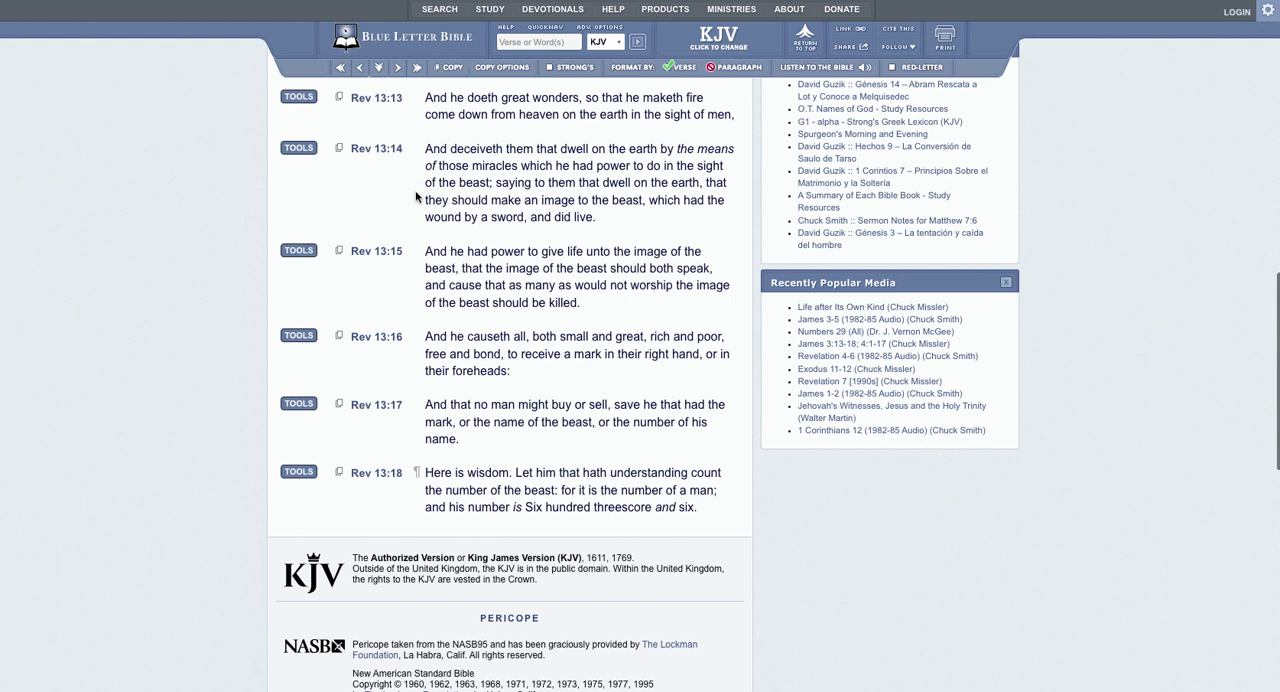
{"action": "mouse_move", "coordinate": [430, 224]}
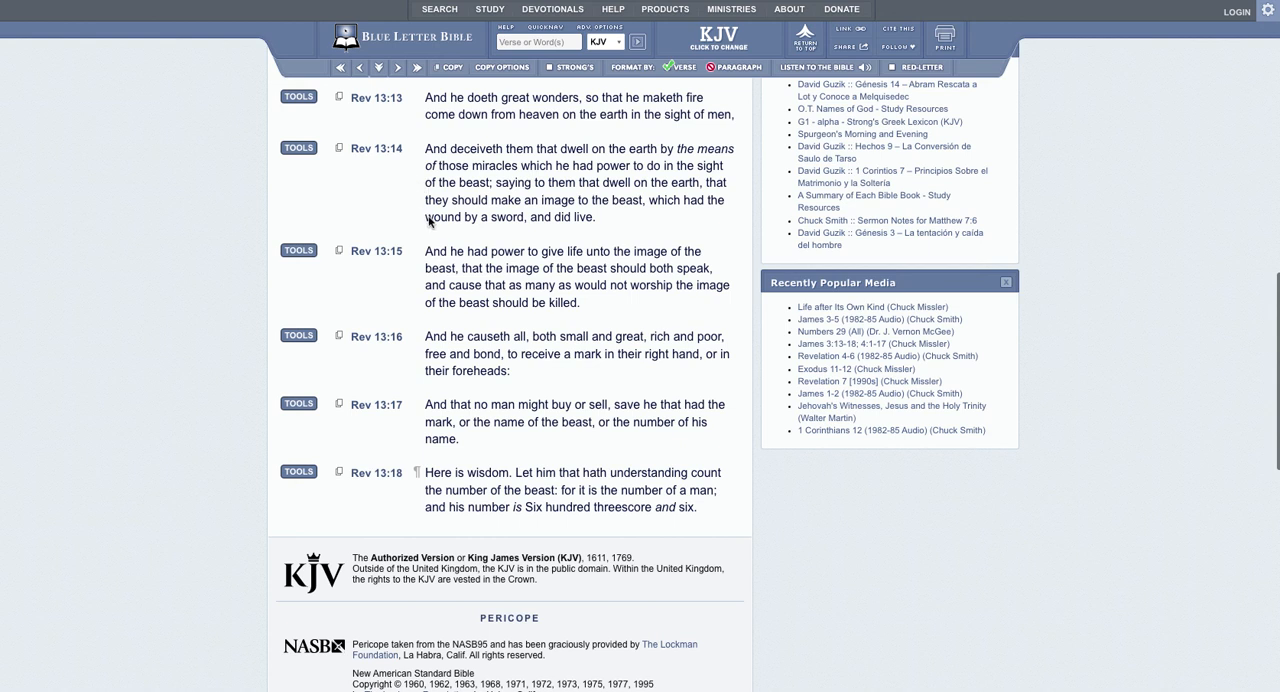
{"action": "mouse_move", "coordinate": [428, 222]}
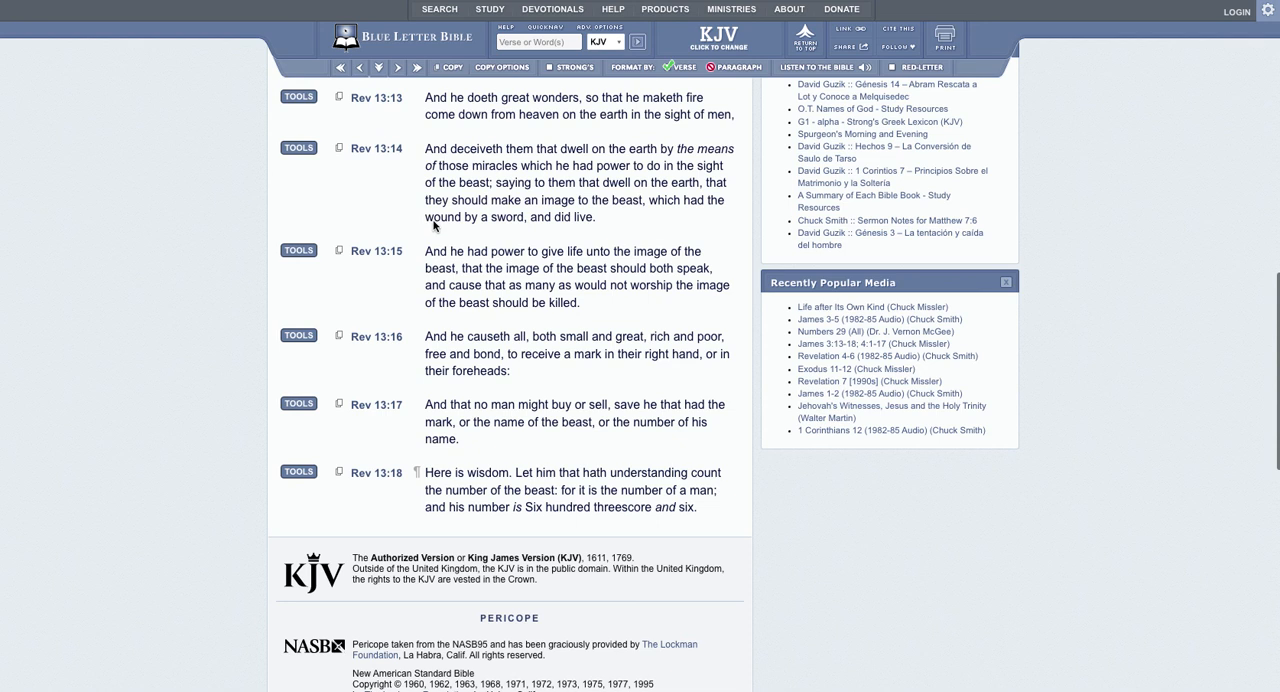
{"action": "mouse_move", "coordinate": [412, 220]}
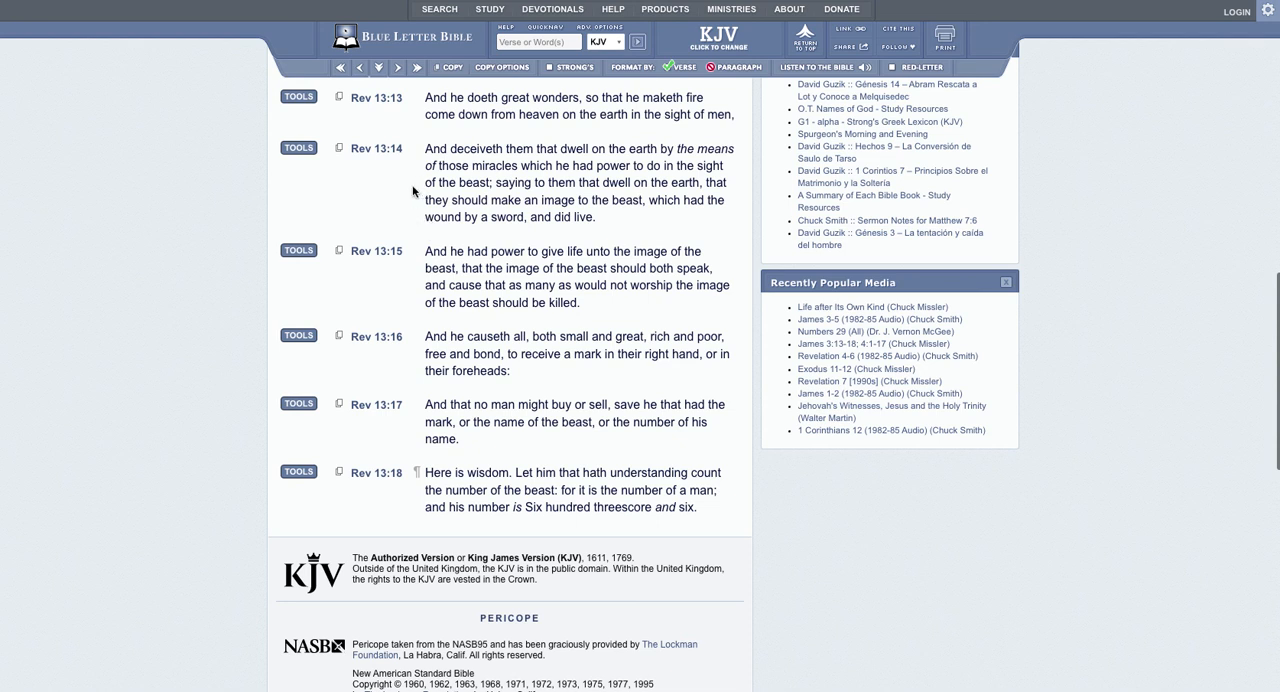
{"action": "mouse_move", "coordinate": [384, 230]}
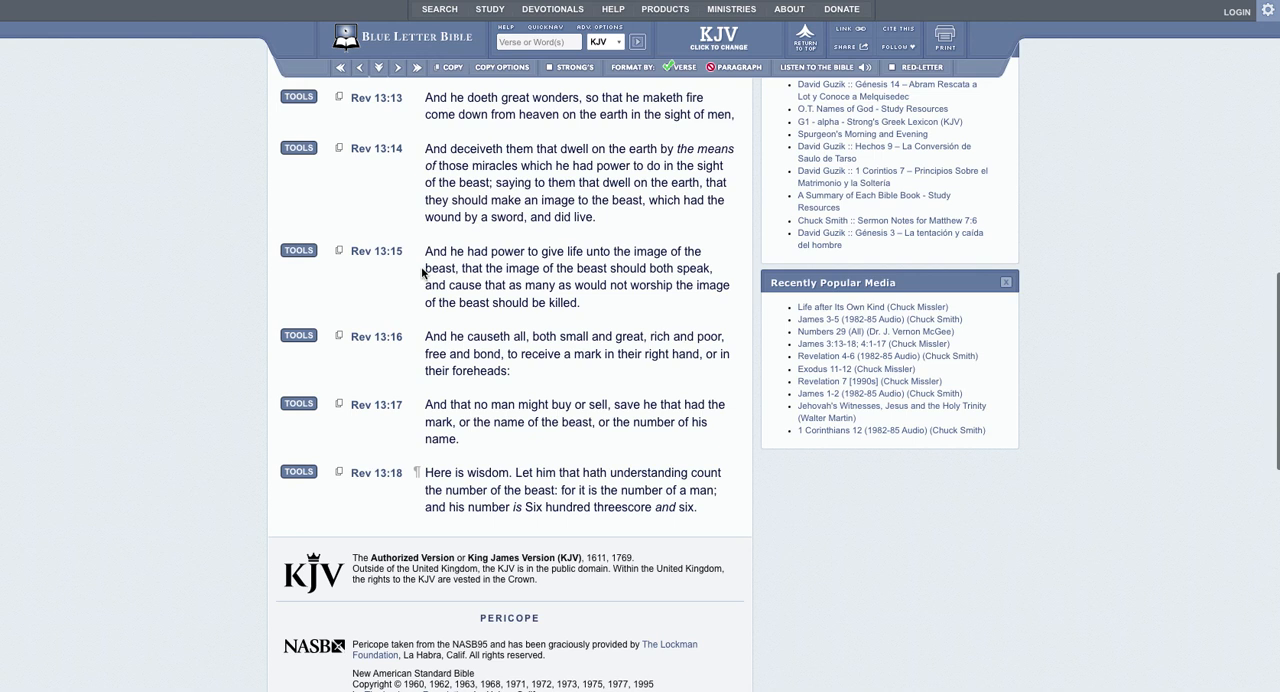
{"action": "mouse_move", "coordinate": [408, 258]}
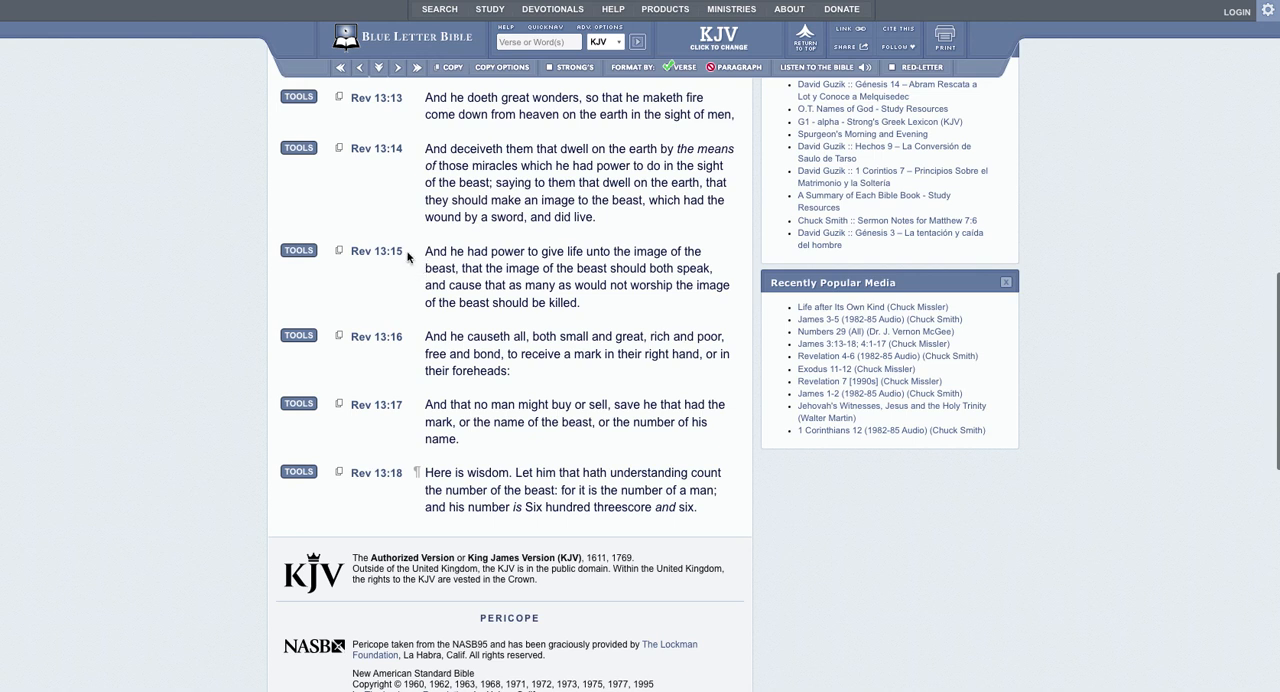
{"action": "mouse_move", "coordinate": [434, 262]}
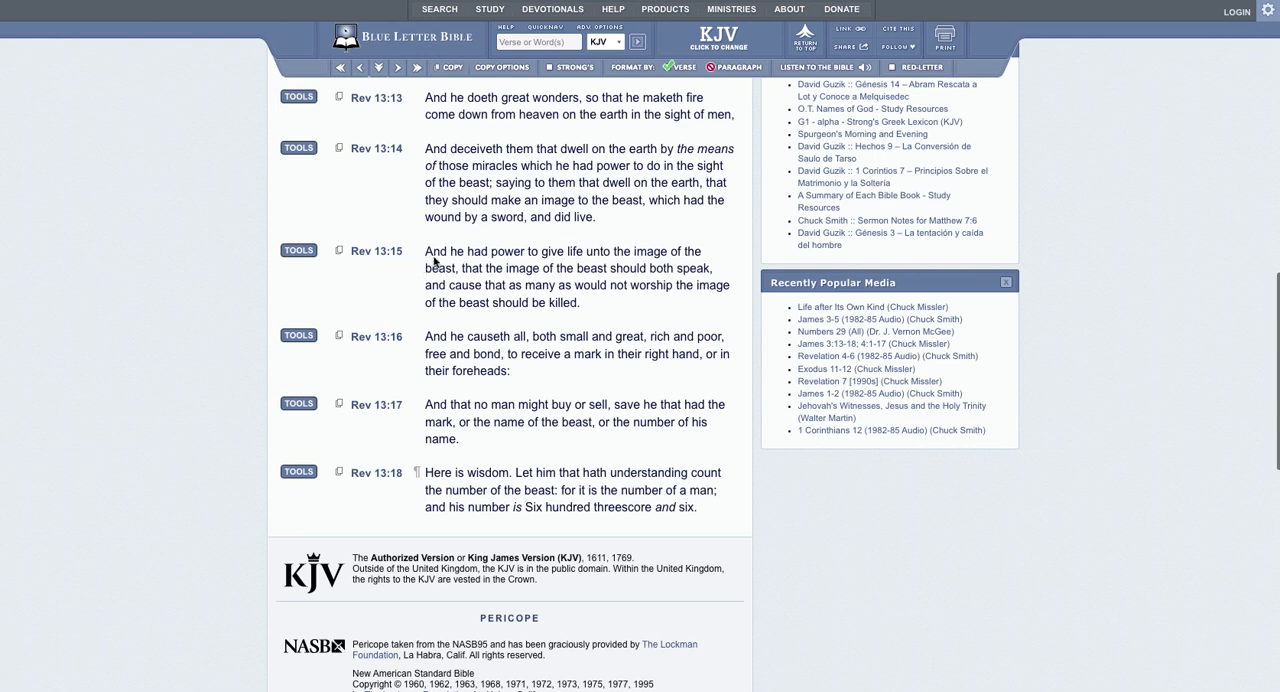
{"action": "mouse_move", "coordinate": [630, 264]}
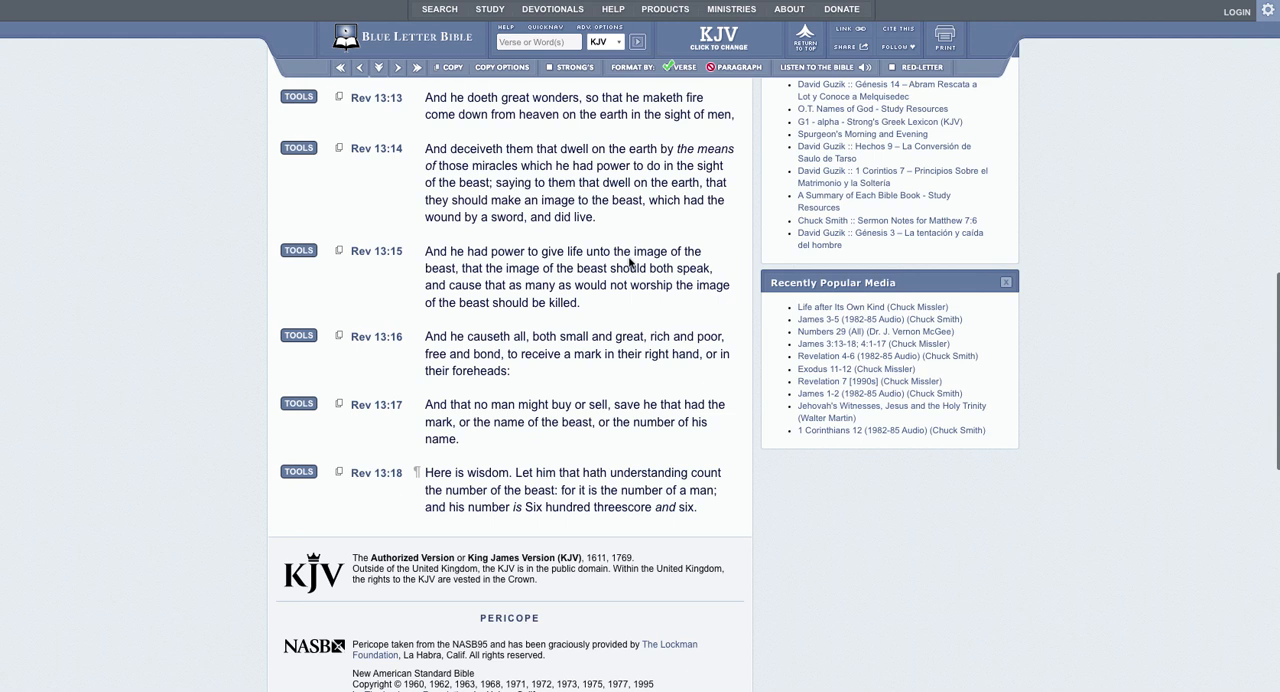
{"action": "mouse_move", "coordinate": [484, 280]}
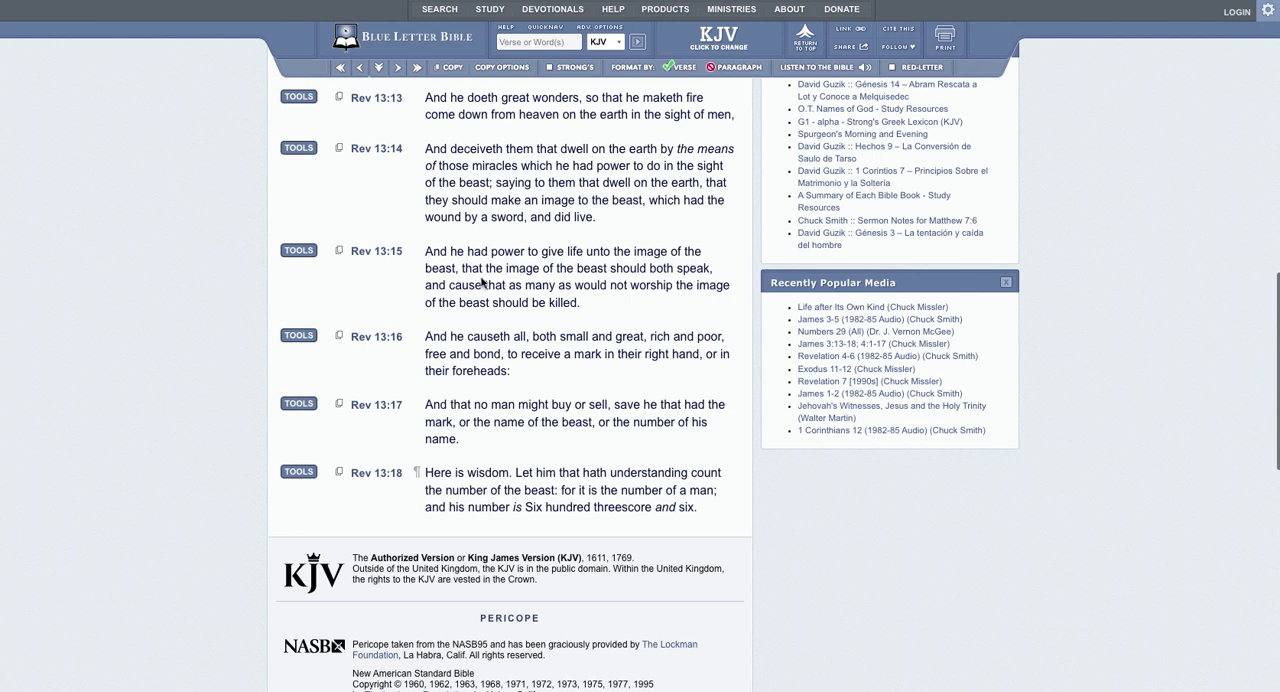
{"action": "mouse_move", "coordinate": [696, 276]}
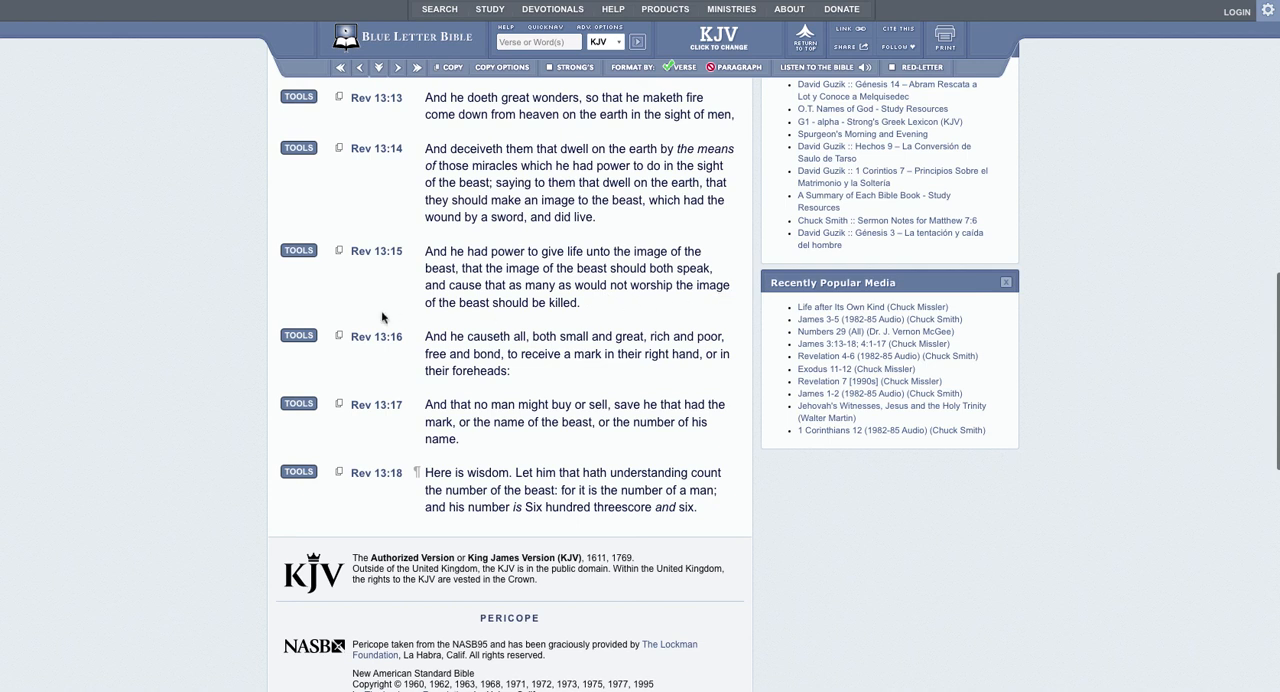
{"action": "mouse_move", "coordinate": [436, 336]}
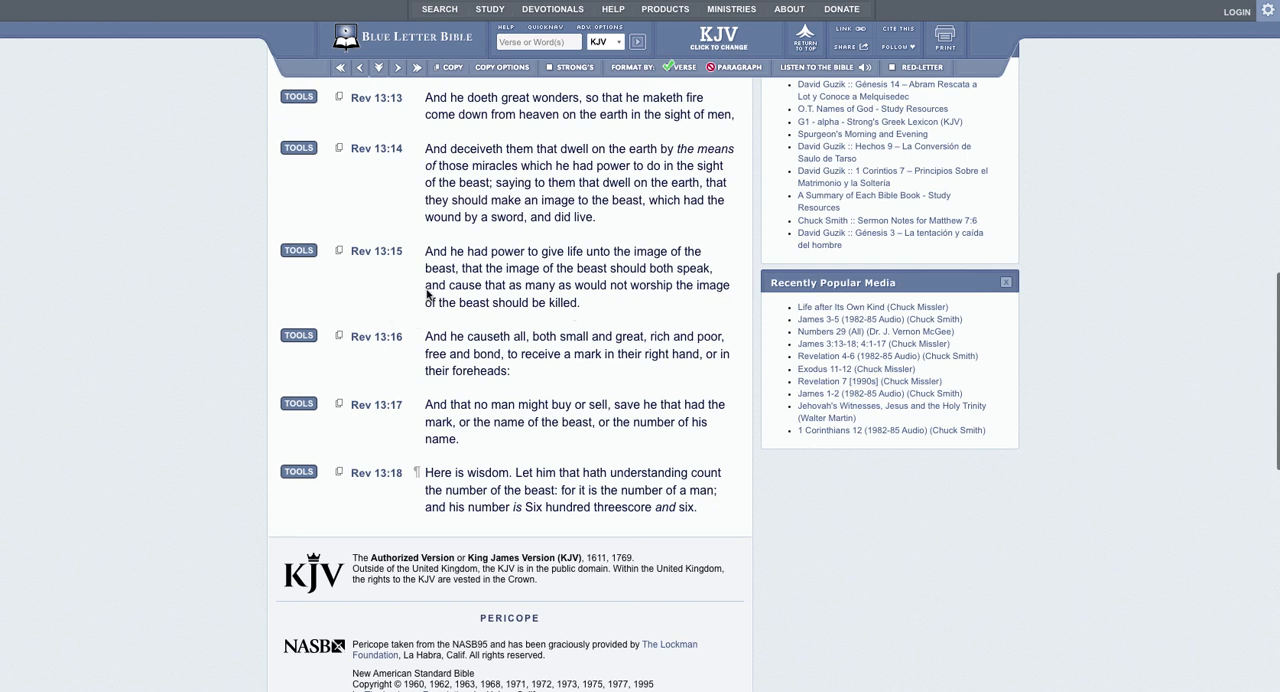
{"action": "mouse_move", "coordinate": [402, 268]}
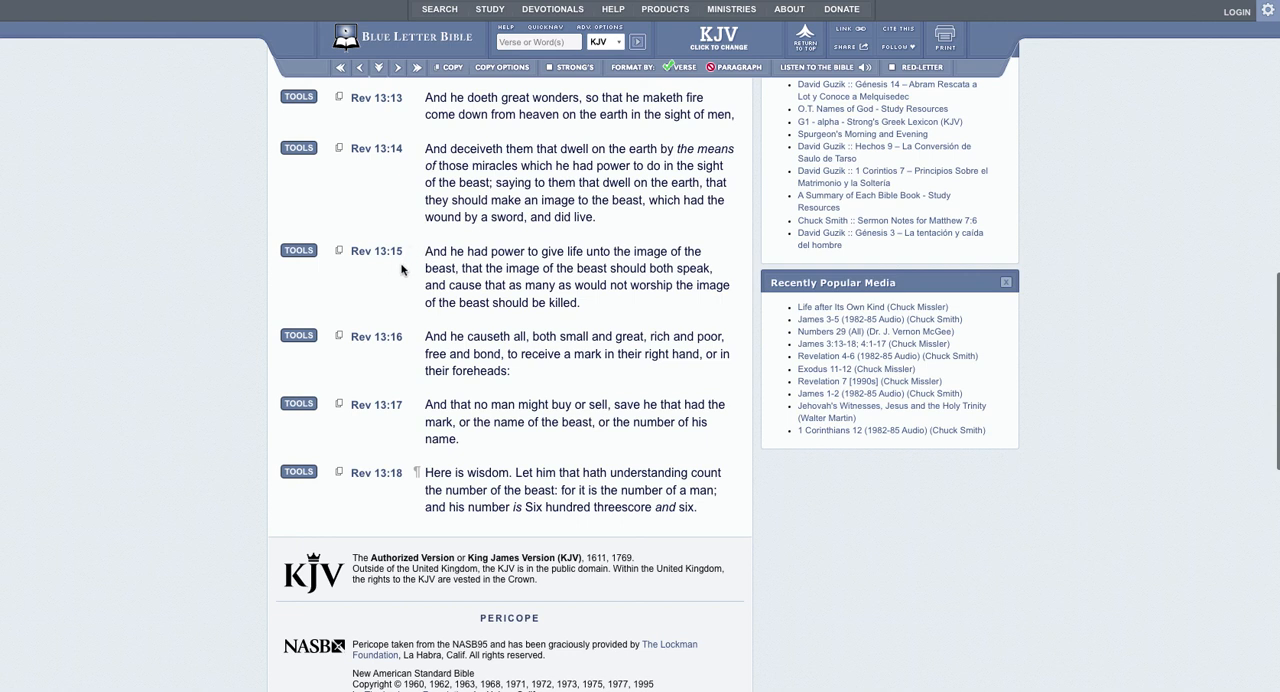
{"action": "mouse_move", "coordinate": [404, 296]}
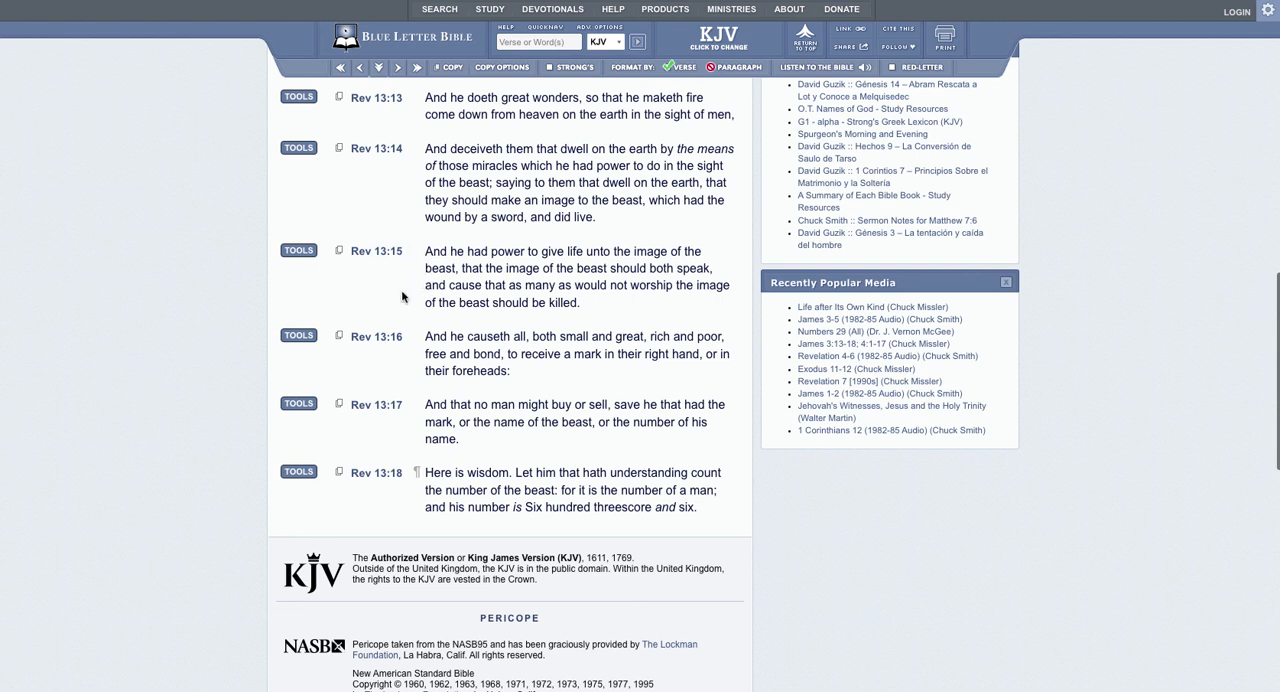
{"action": "mouse_move", "coordinate": [434, 318]}
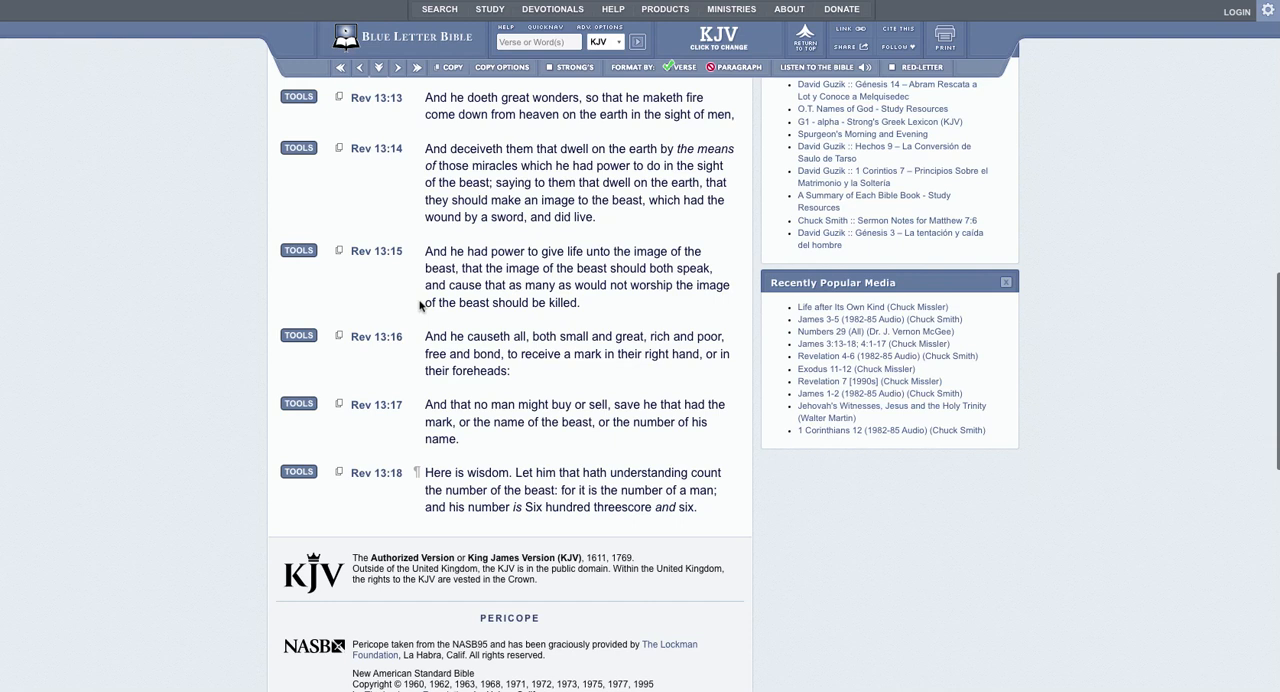
{"action": "mouse_move", "coordinate": [422, 308]}
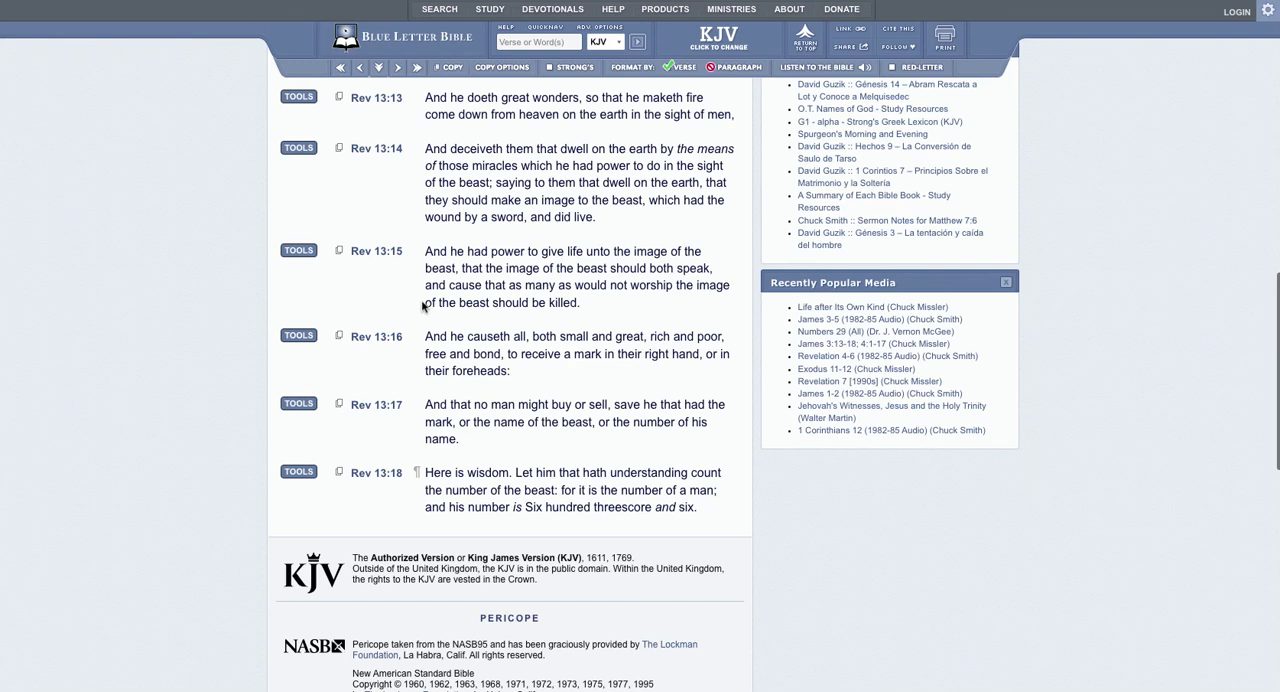
{"action": "mouse_move", "coordinate": [404, 278]}
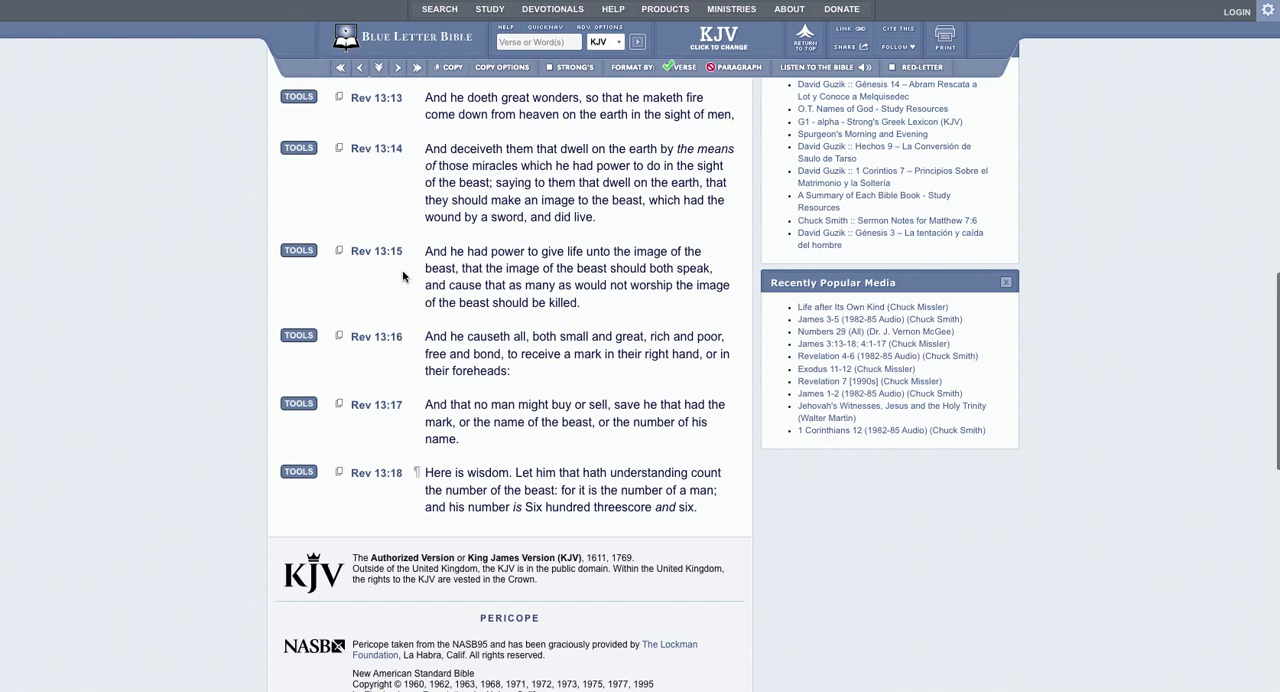
{"action": "mouse_move", "coordinate": [418, 260]}
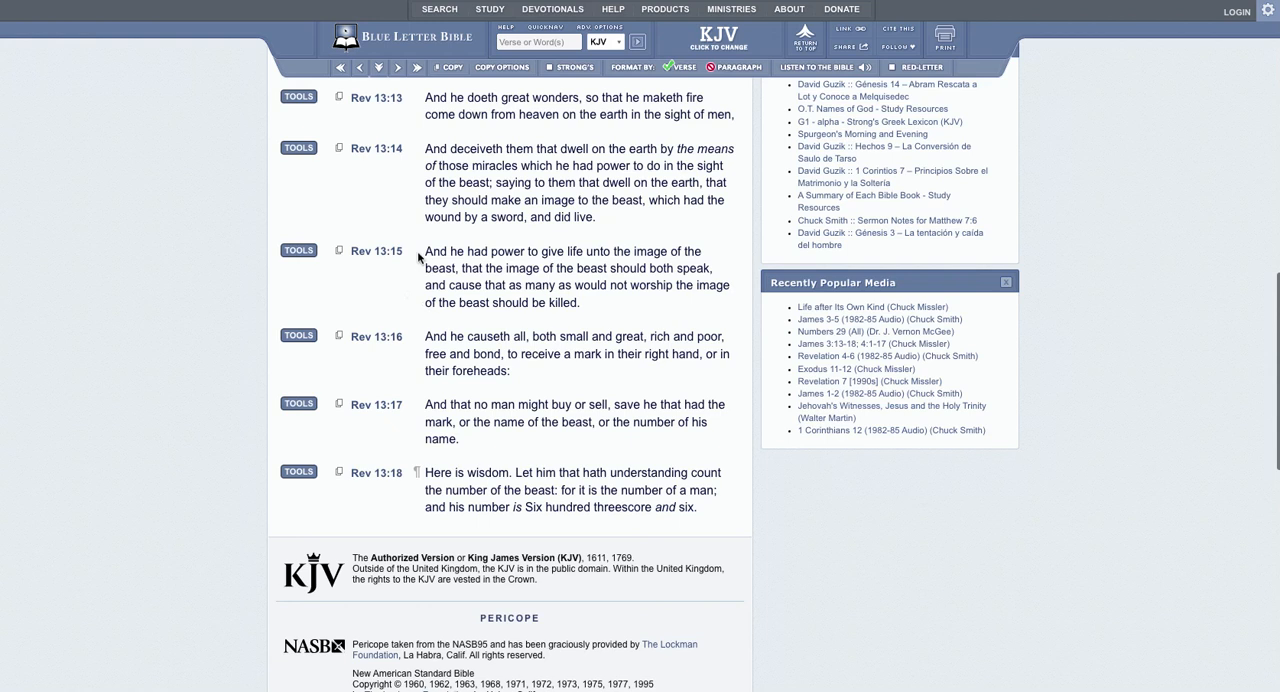
{"action": "mouse_move", "coordinate": [436, 308]}
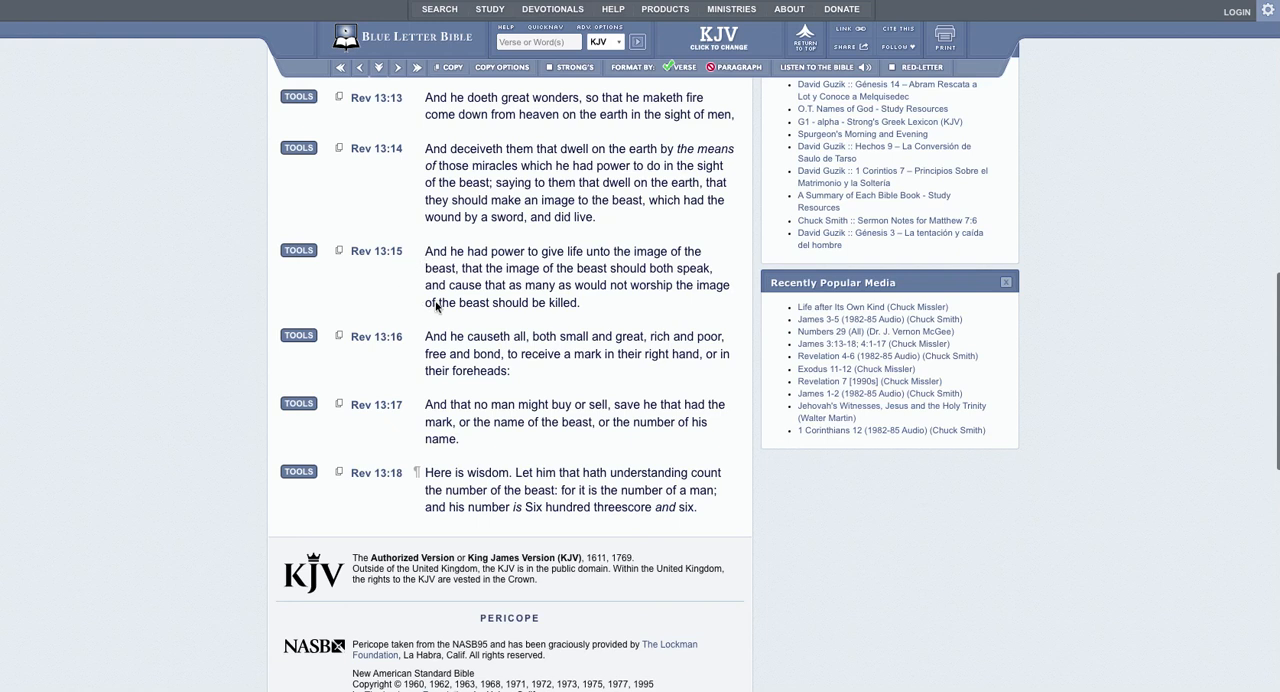
{"action": "mouse_move", "coordinate": [482, 300]}
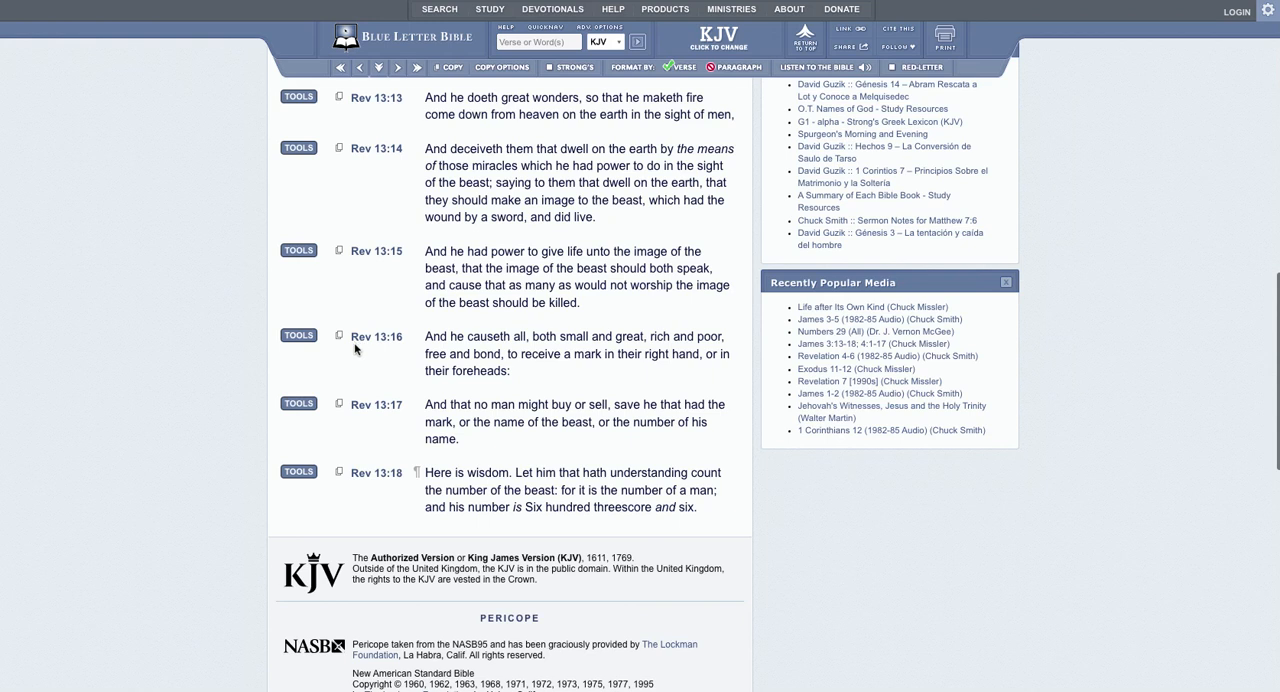
{"action": "mouse_move", "coordinate": [428, 344]}
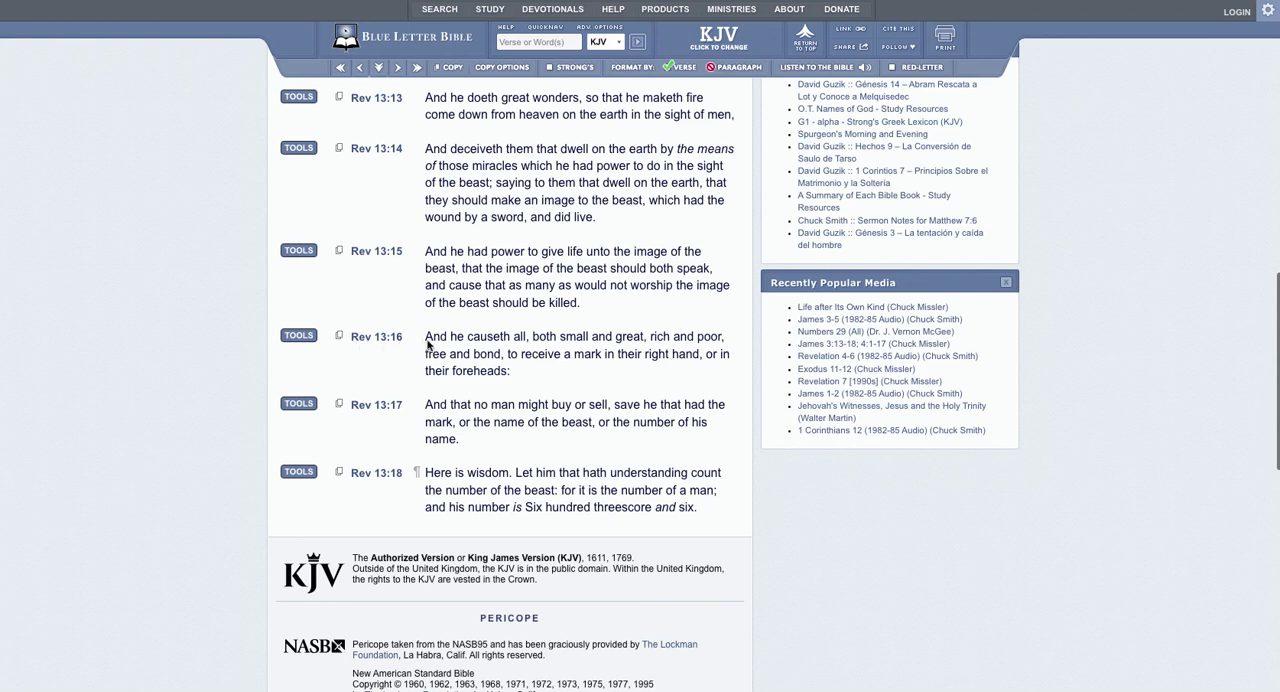
{"action": "mouse_move", "coordinate": [620, 346]}
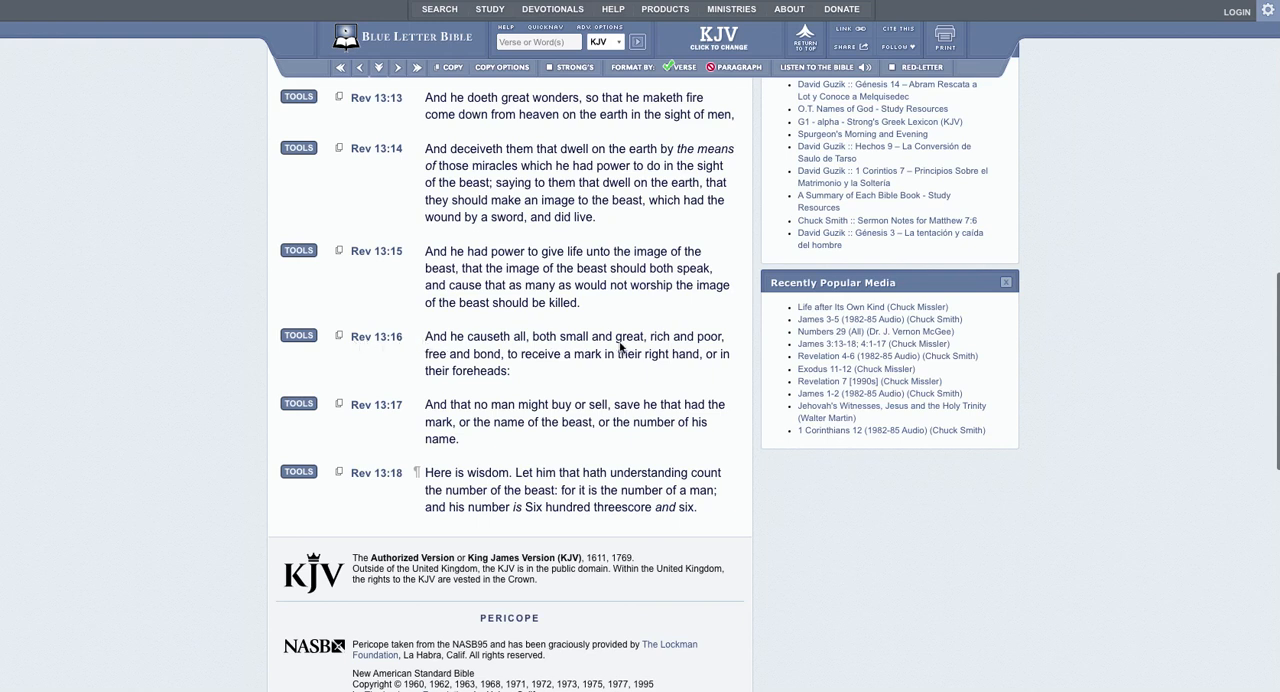
{"action": "mouse_move", "coordinate": [528, 364]}
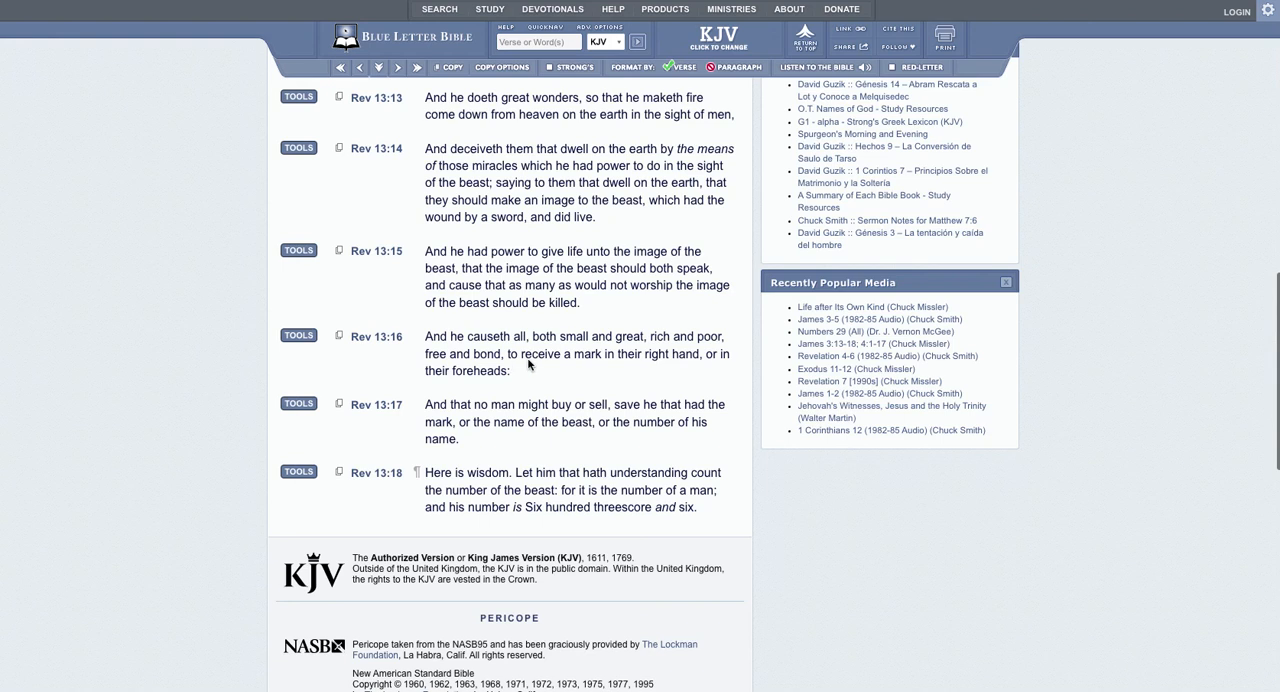
{"action": "mouse_move", "coordinate": [728, 362]}
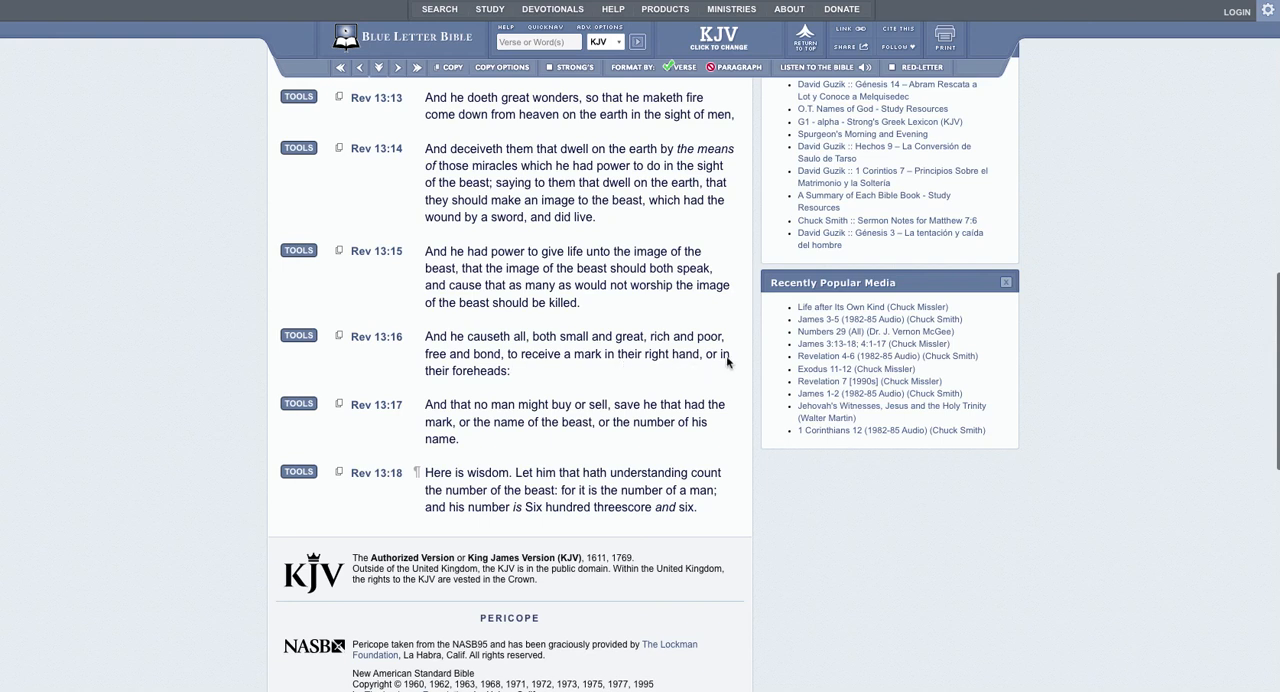
{"action": "mouse_move", "coordinate": [496, 388]}
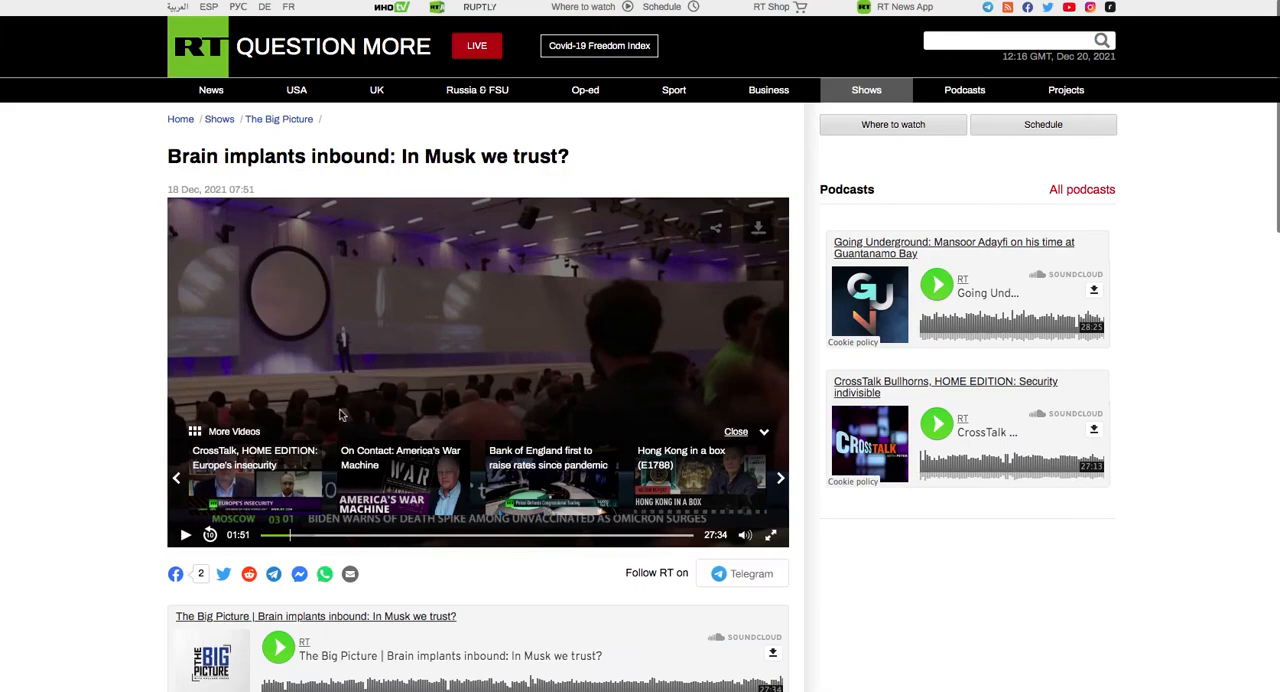
{"action": "mouse_move", "coordinate": [460, 362]}
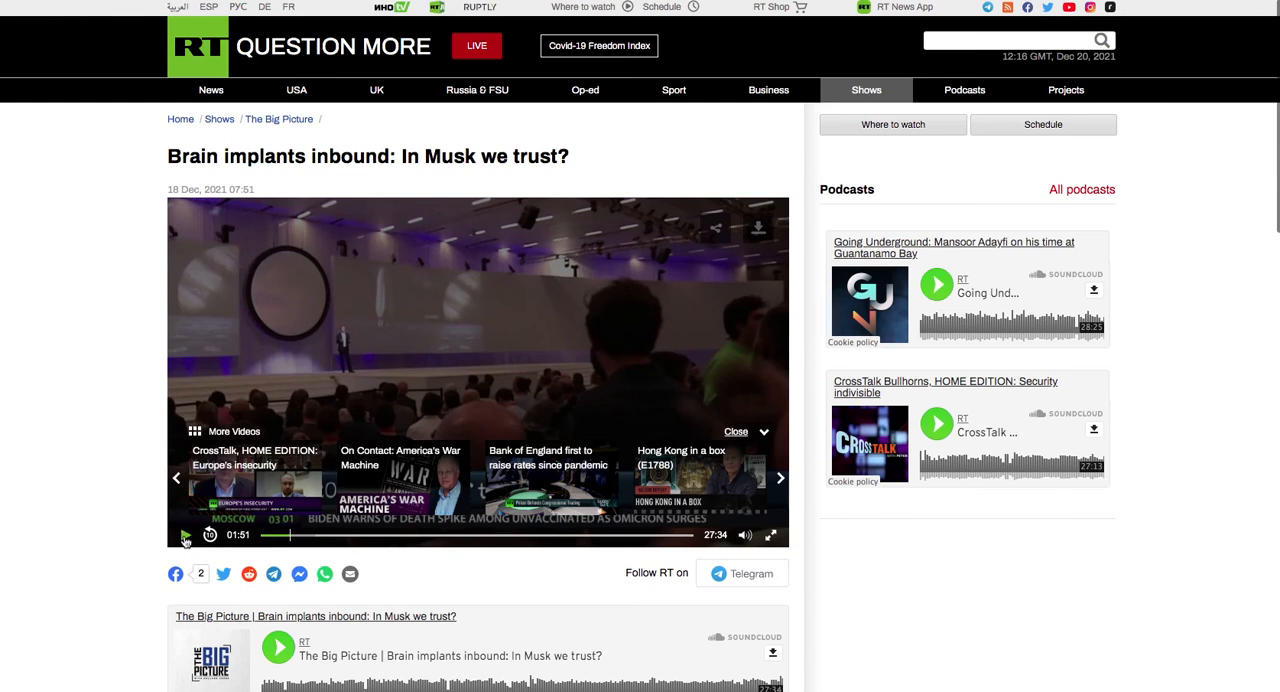
{"action": "left_click", "coordinate": [184, 536]}
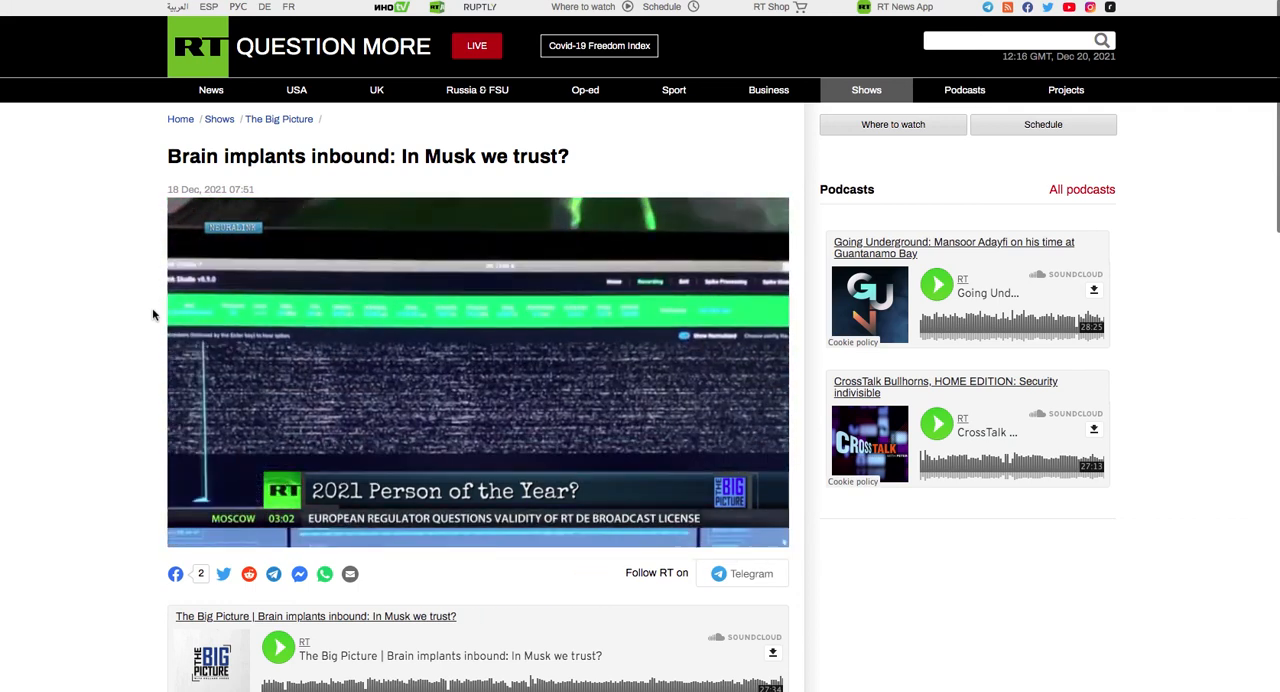
{"action": "left_click", "coordinate": [476, 370]}
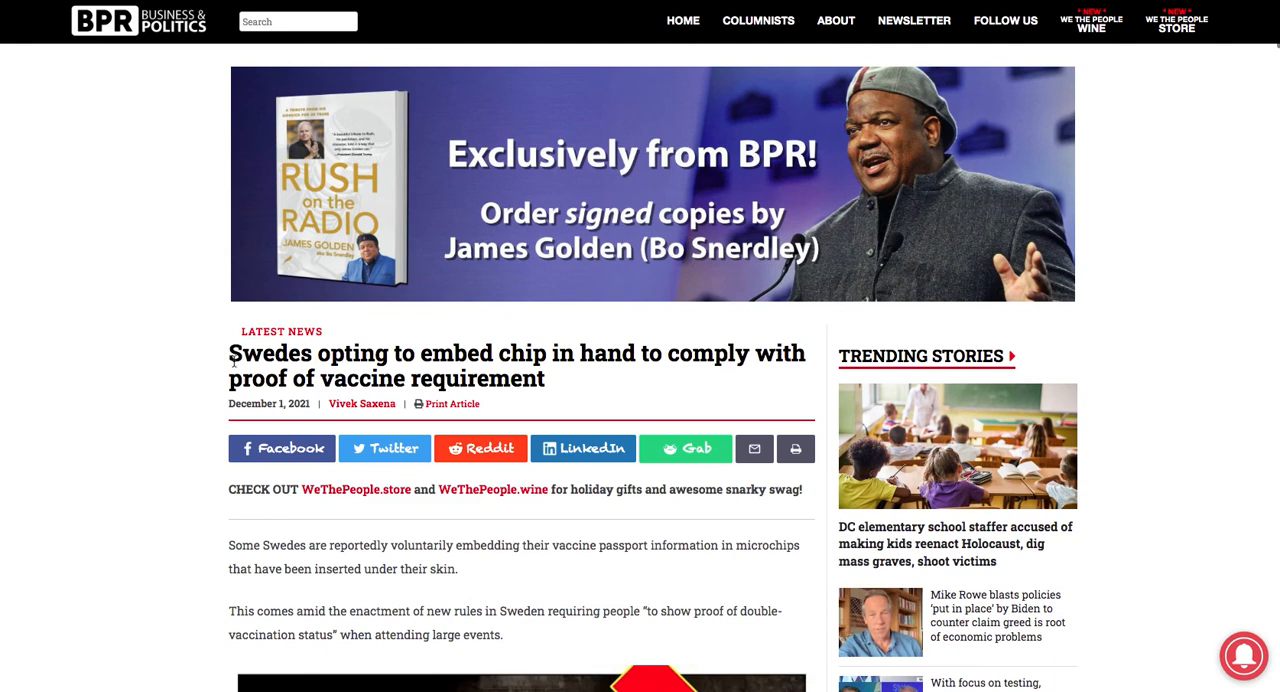
{"action": "mouse_move", "coordinate": [84, 424]}
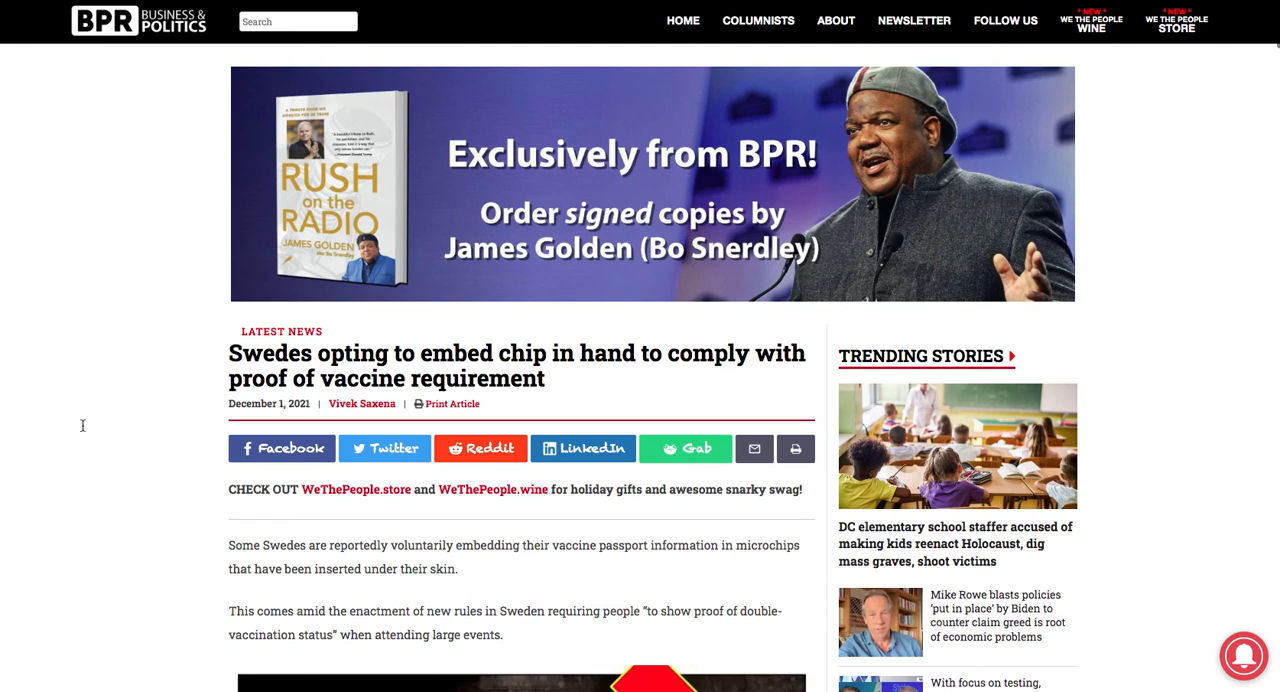
{"action": "mouse_move", "coordinate": [188, 388]}
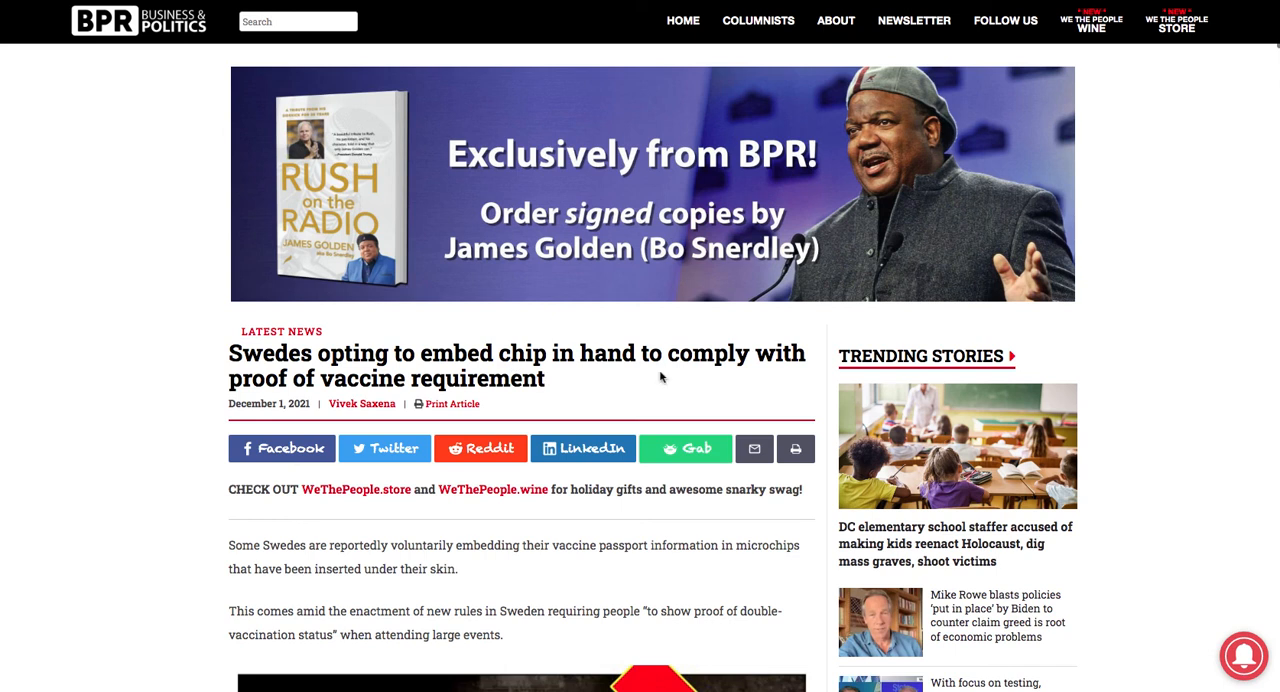
{"action": "mouse_move", "coordinate": [378, 472]}
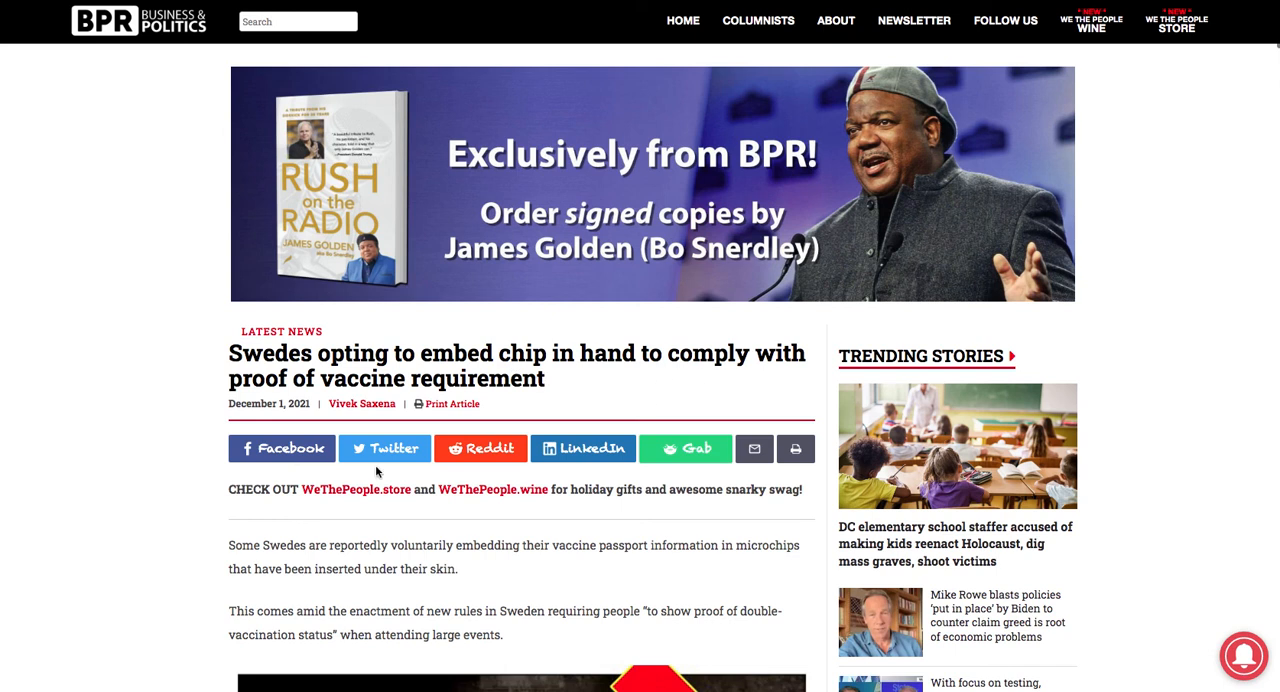
{"action": "mouse_move", "coordinate": [332, 388]}
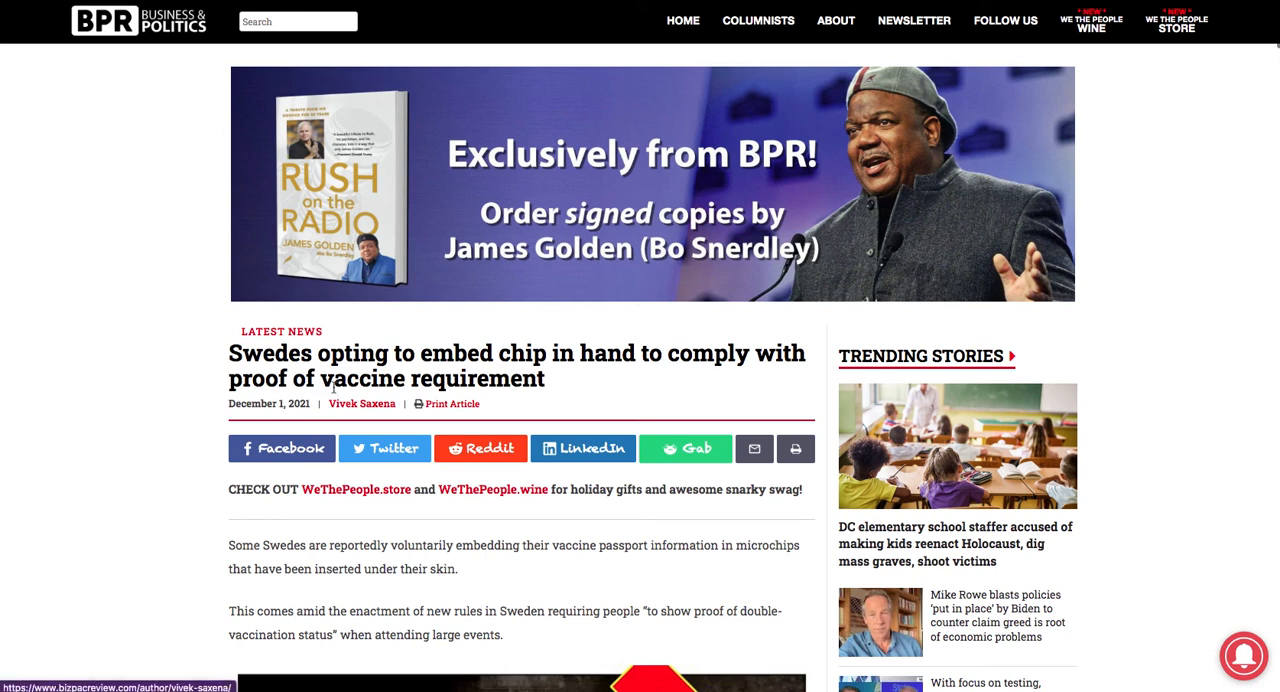
{"action": "mouse_move", "coordinate": [770, 388]}
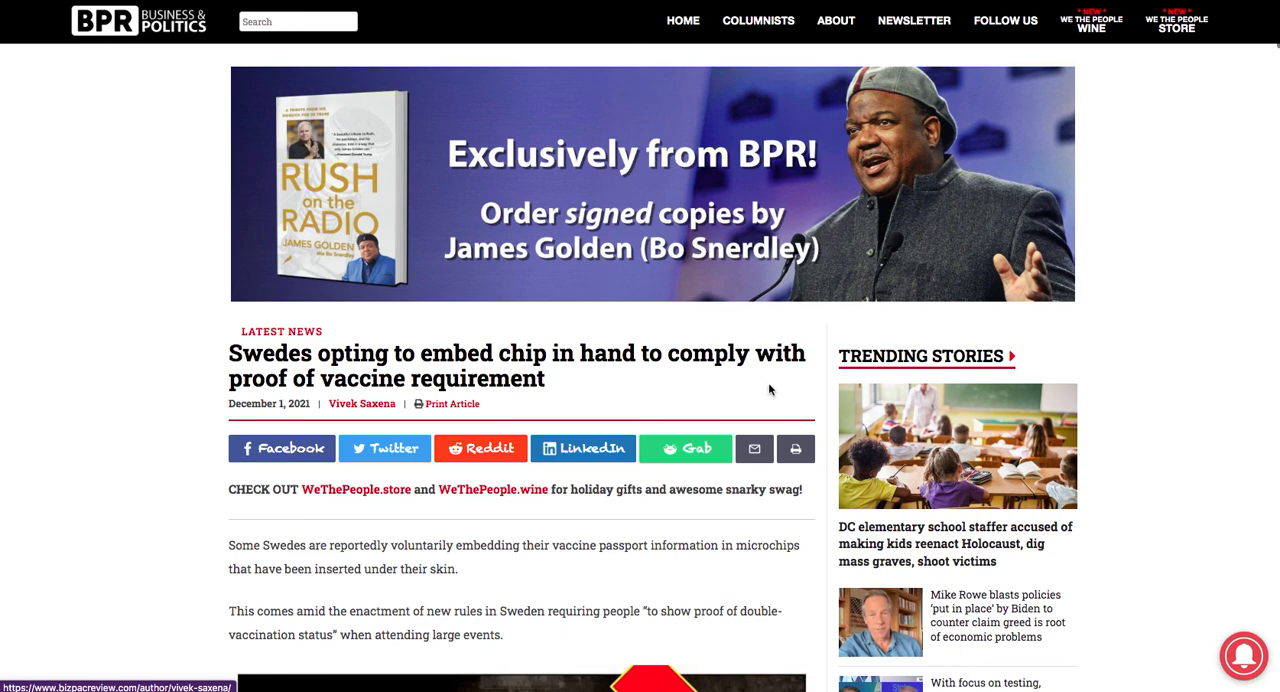
{"action": "mouse_move", "coordinate": [640, 392]}
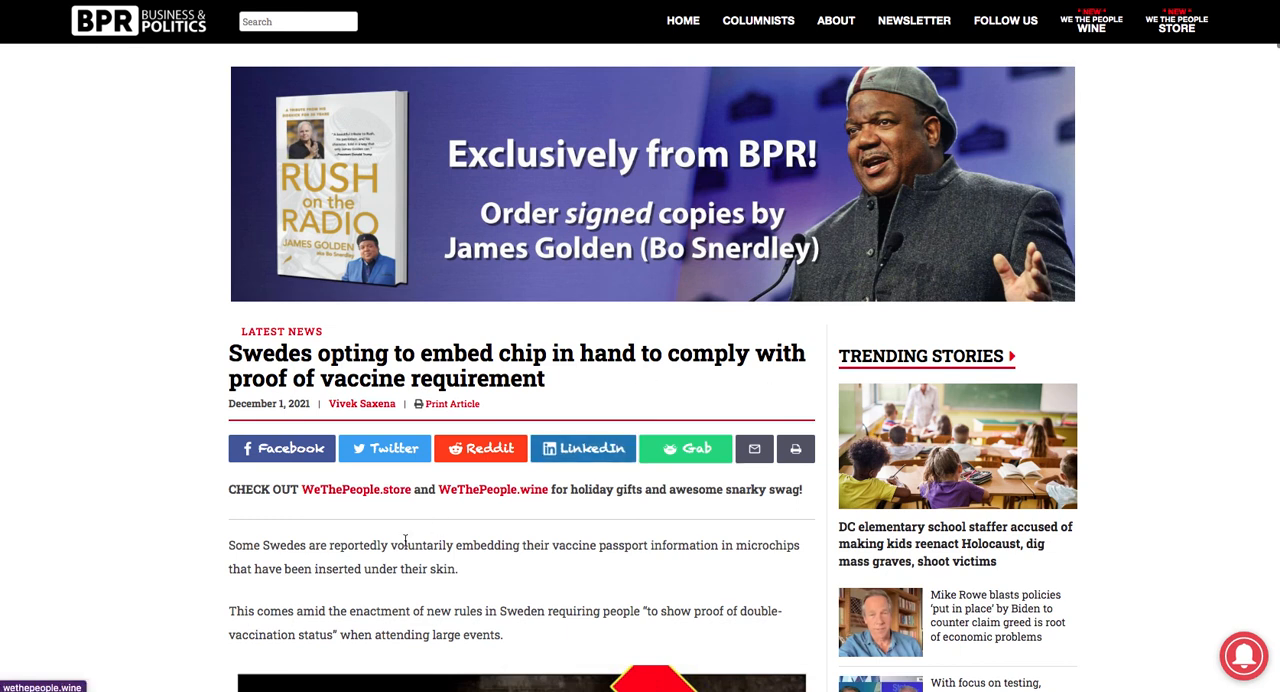
{"action": "mouse_move", "coordinate": [596, 560]}
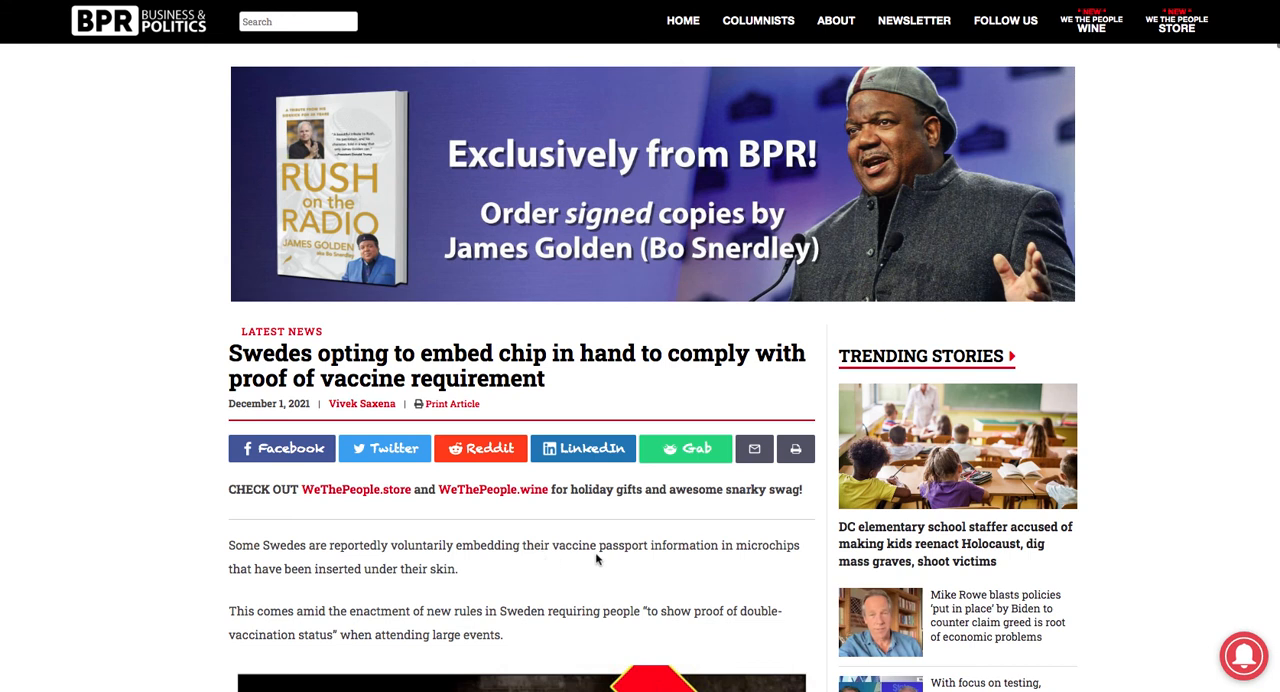
{"action": "mouse_move", "coordinate": [696, 560]}
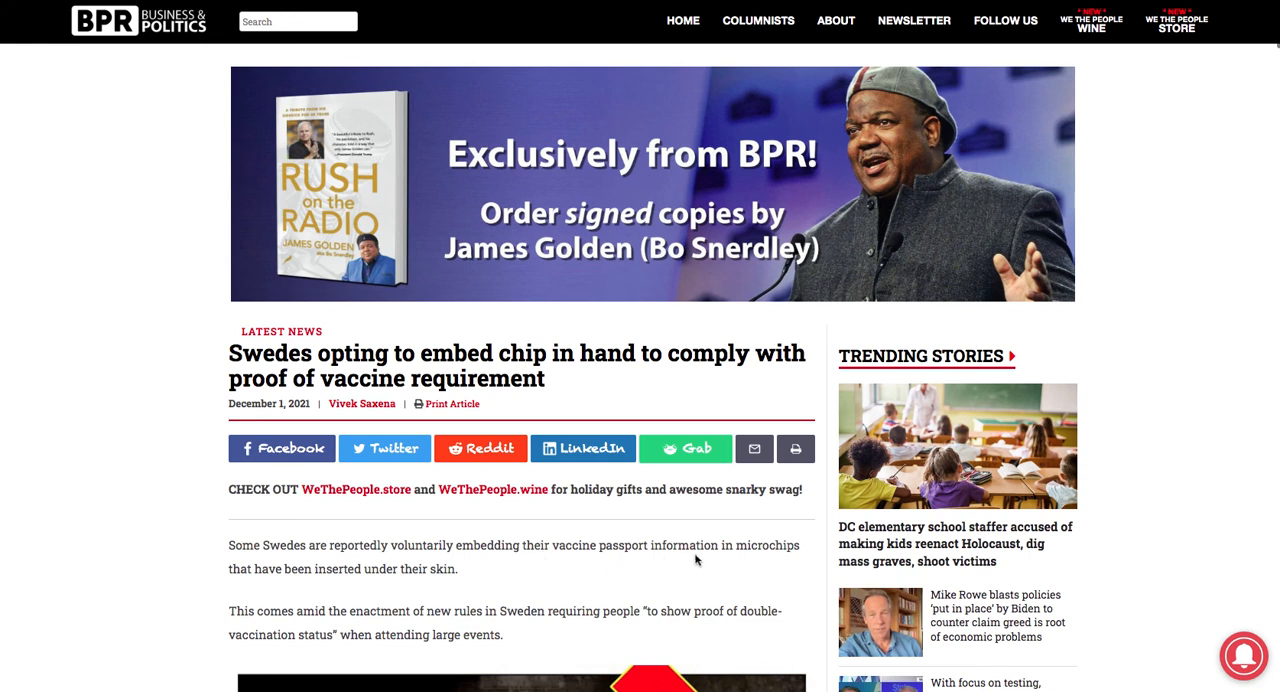
{"action": "mouse_move", "coordinate": [672, 568]}
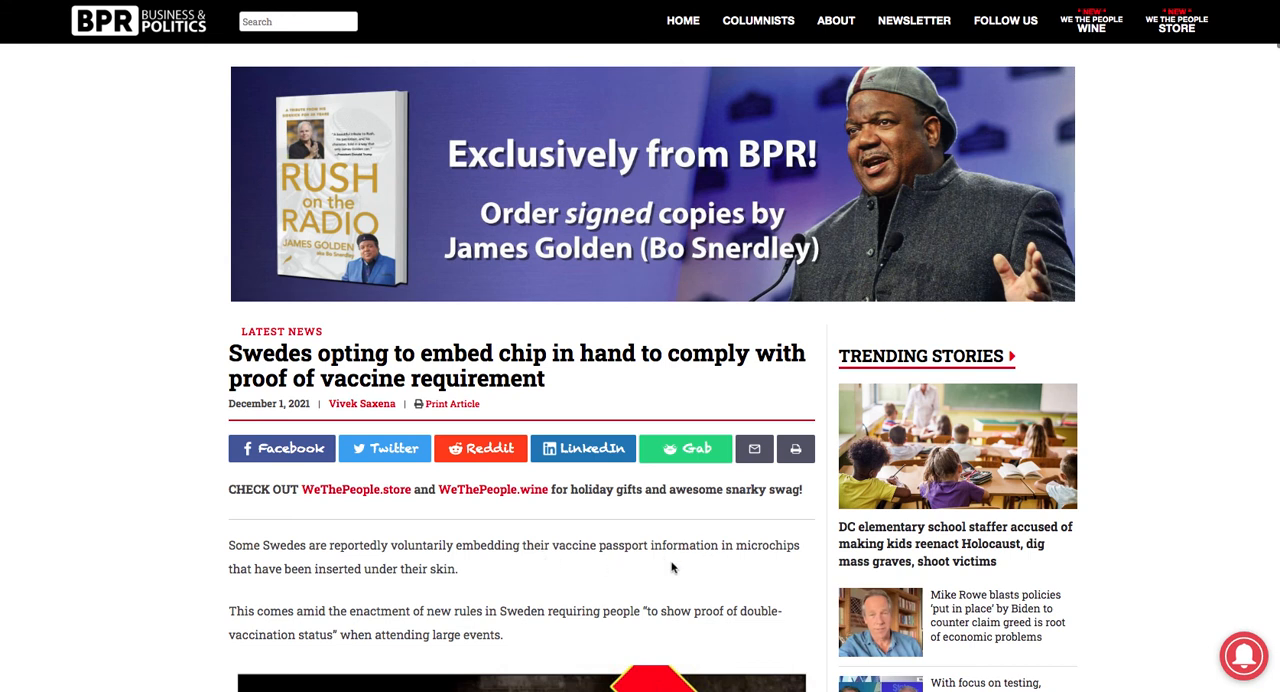
{"action": "mouse_move", "coordinate": [290, 584]}
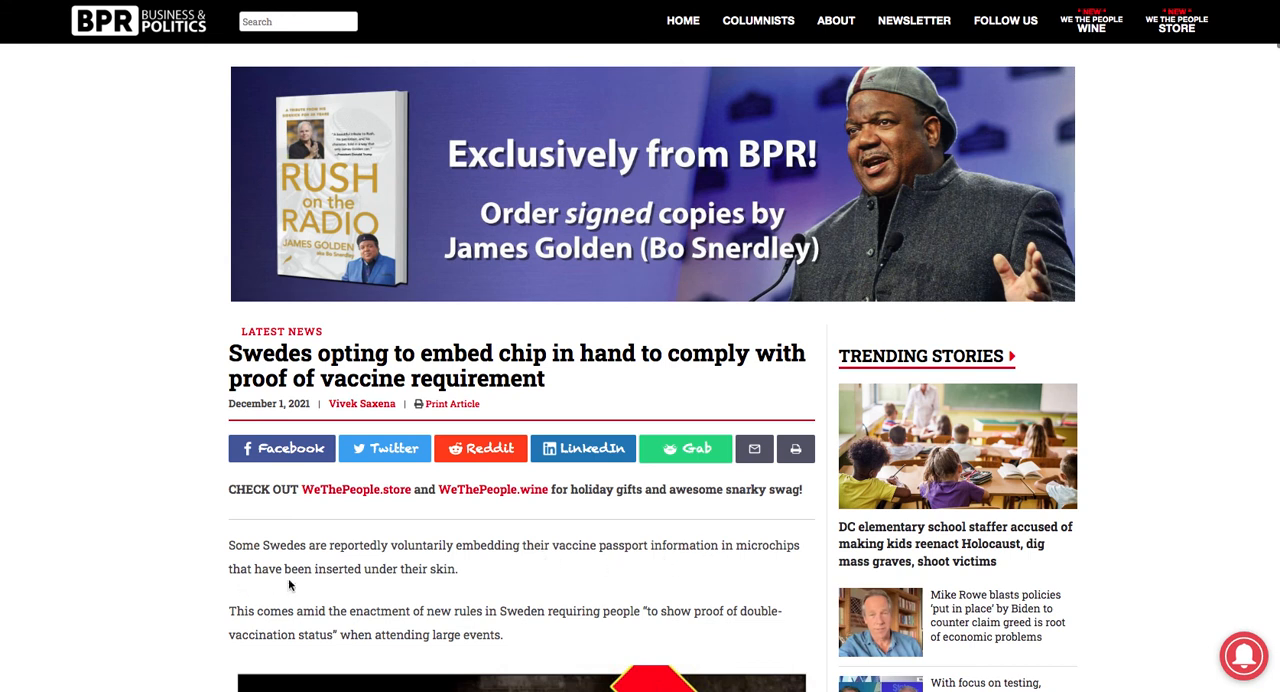
{"action": "mouse_move", "coordinate": [352, 570]}
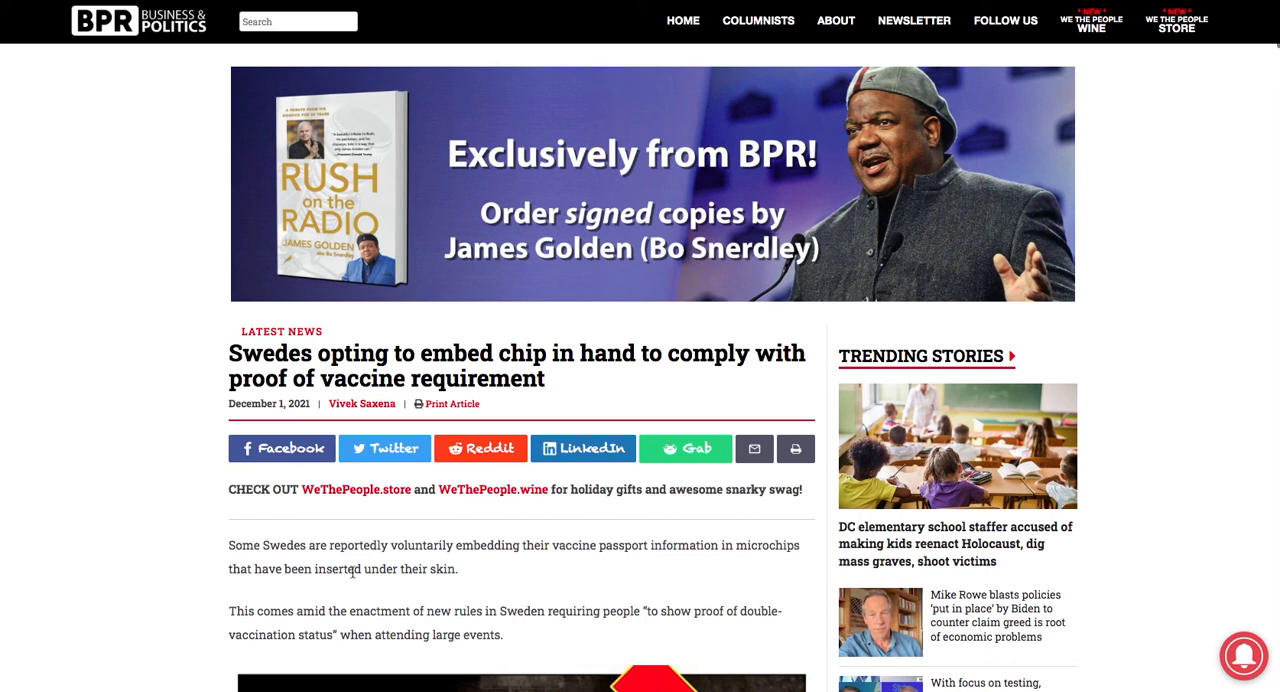
Read down the BPR article on Swedes embedding vaccine-proof chips to its opening paragraphs
{"action": "scroll", "scroll_direction": "down", "scroll_amount": 3}
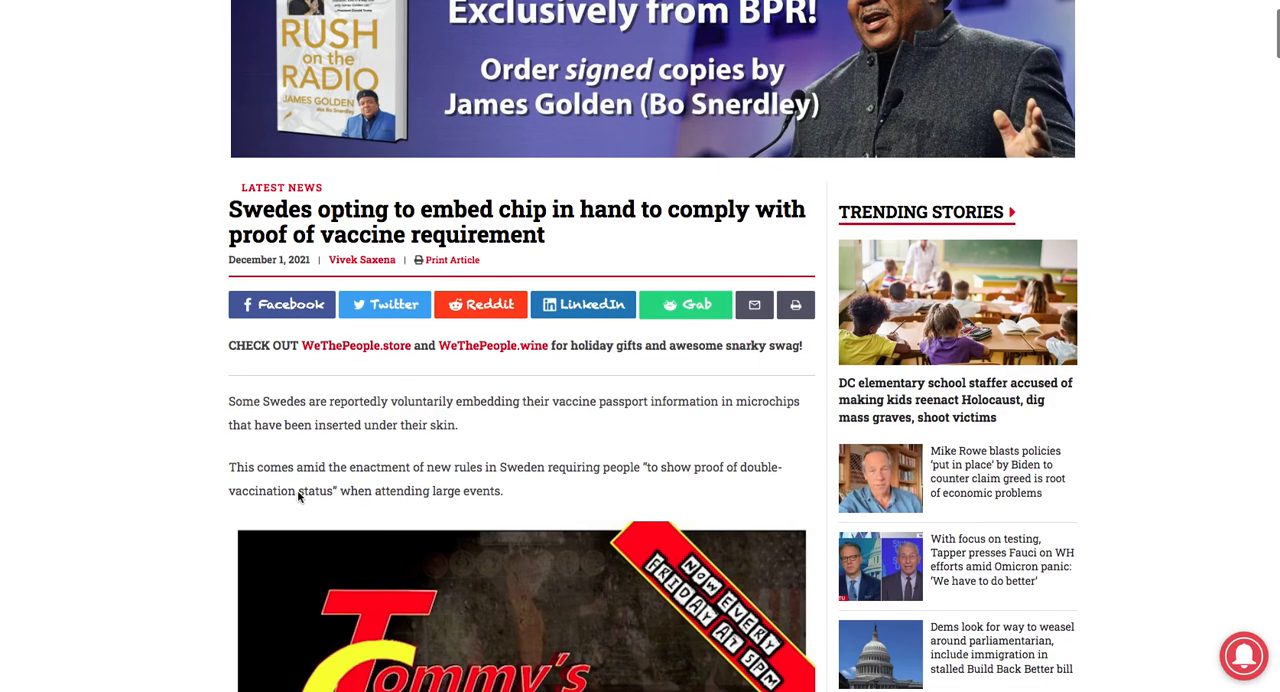
{"action": "mouse_move", "coordinate": [392, 484]}
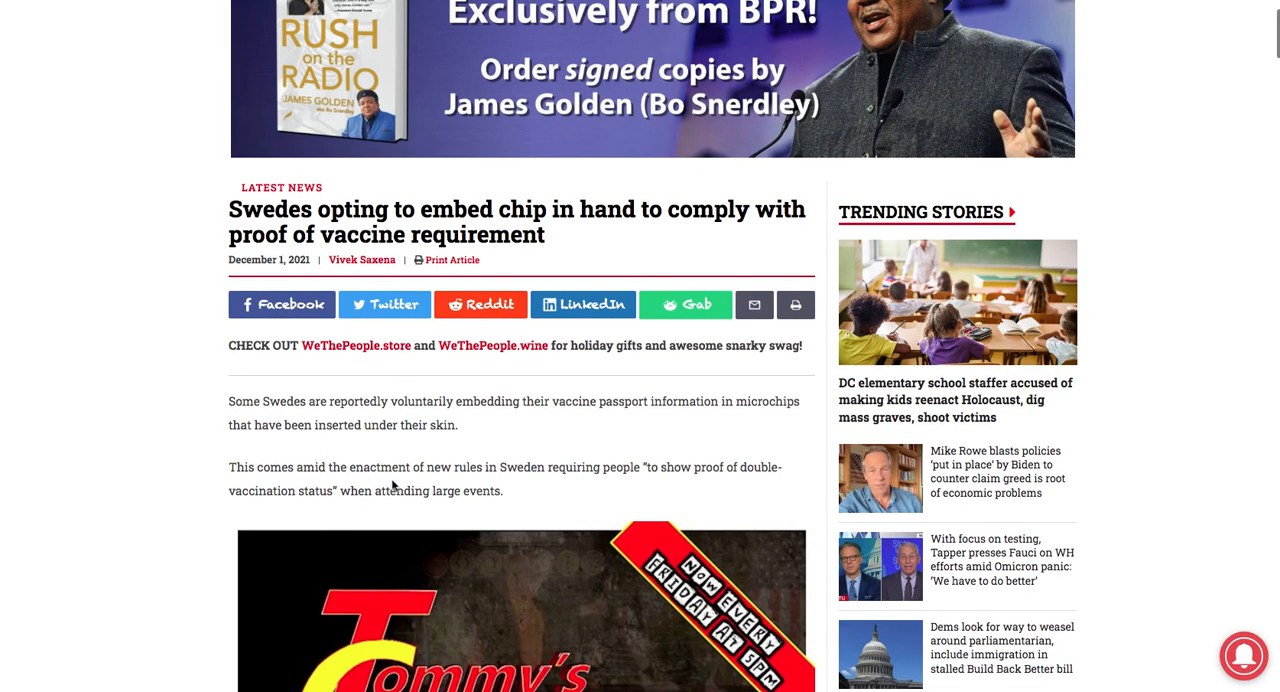
{"action": "mouse_move", "coordinate": [572, 476]}
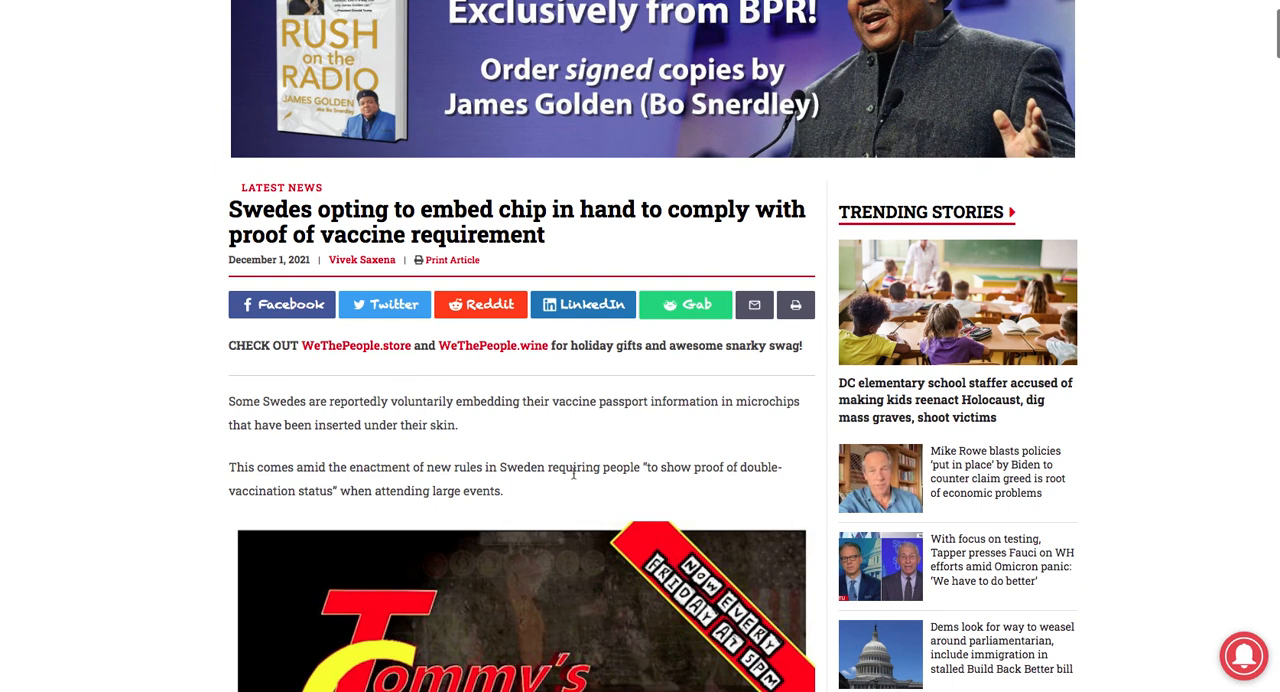
{"action": "mouse_move", "coordinate": [742, 482]}
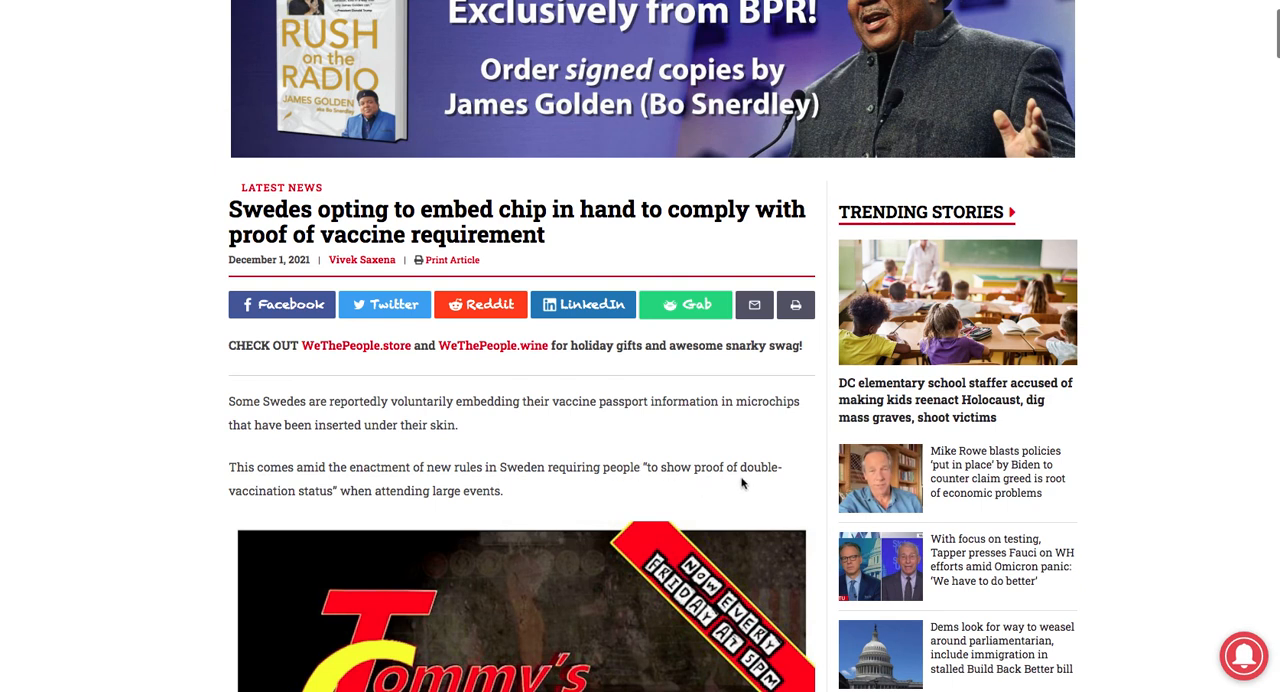
{"action": "mouse_move", "coordinate": [412, 512]}
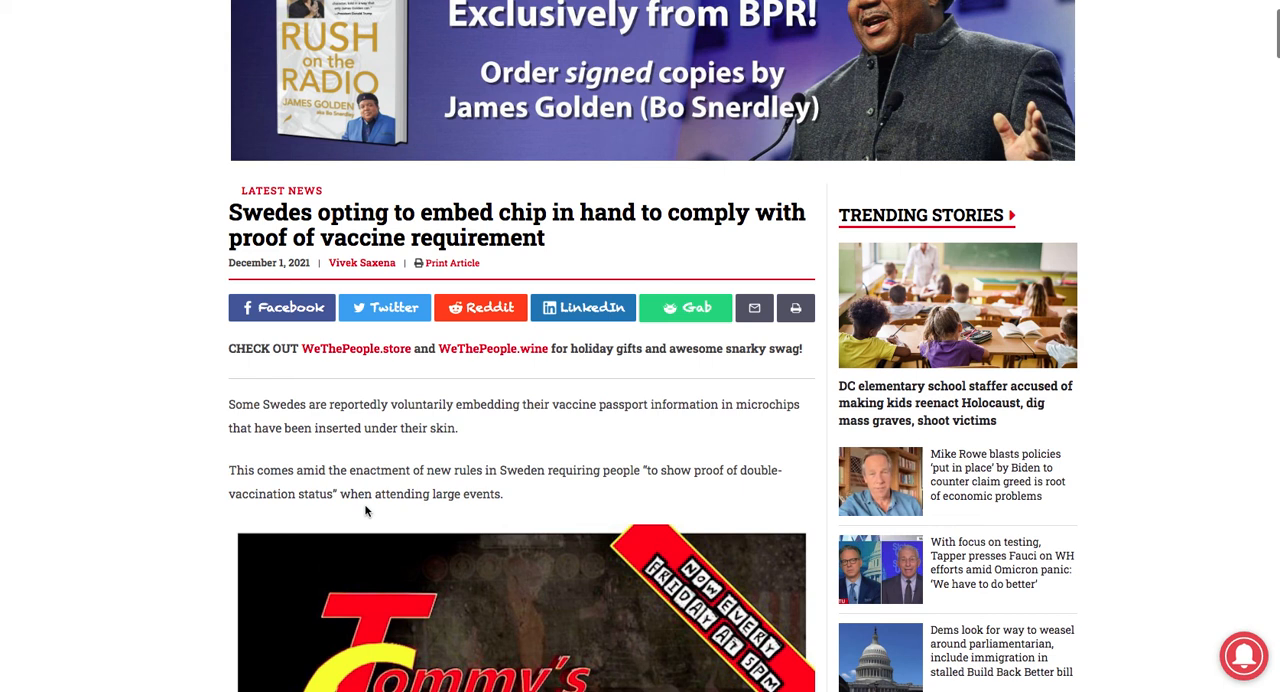
{"action": "mouse_move", "coordinate": [464, 498]}
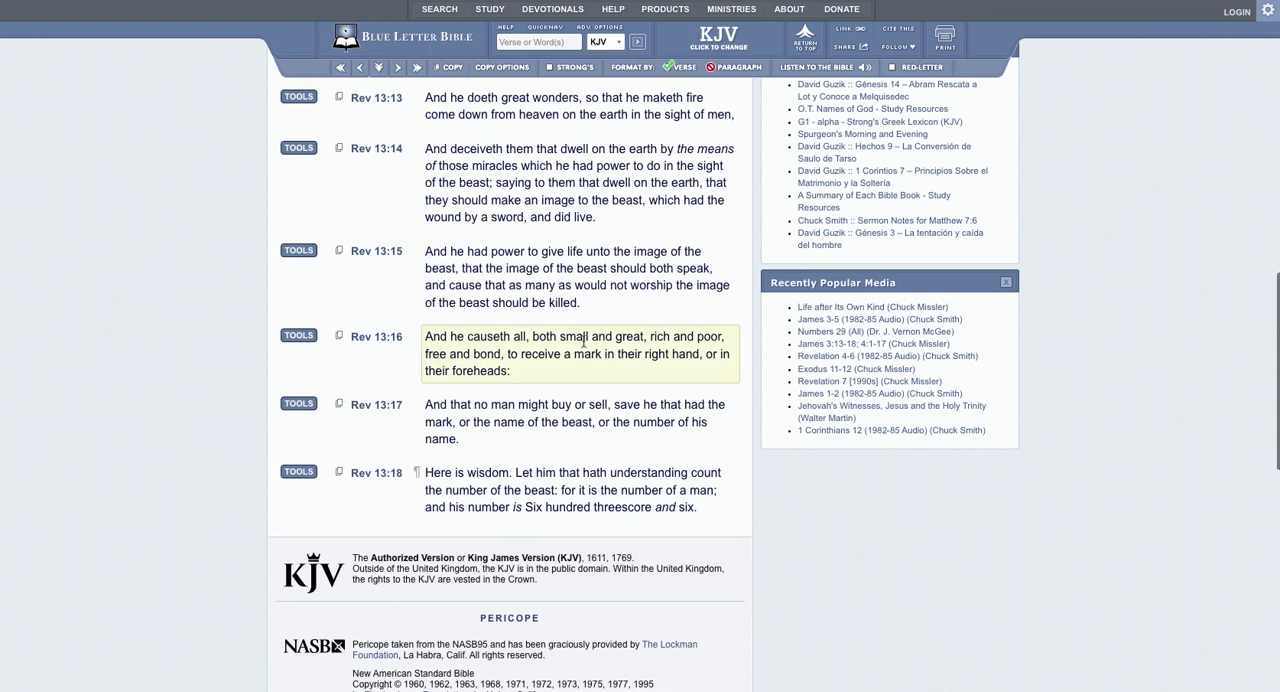
{"action": "mouse_move", "coordinate": [444, 372]}
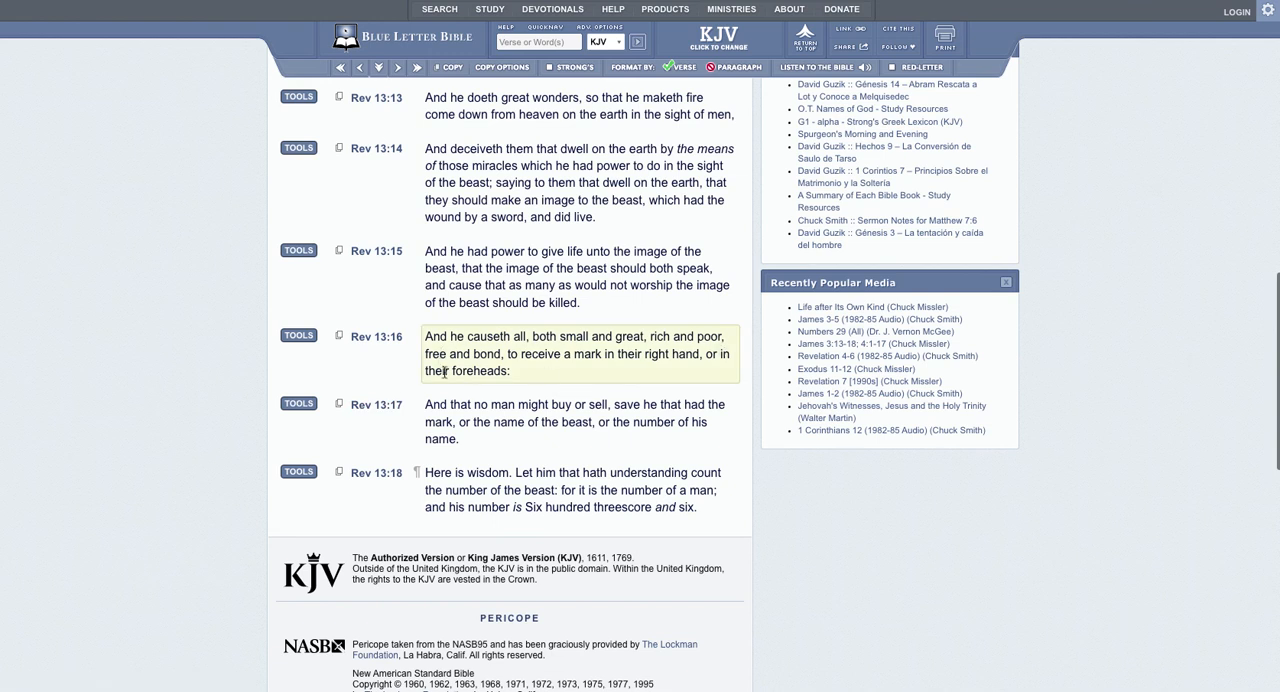
{"action": "mouse_move", "coordinate": [722, 366]}
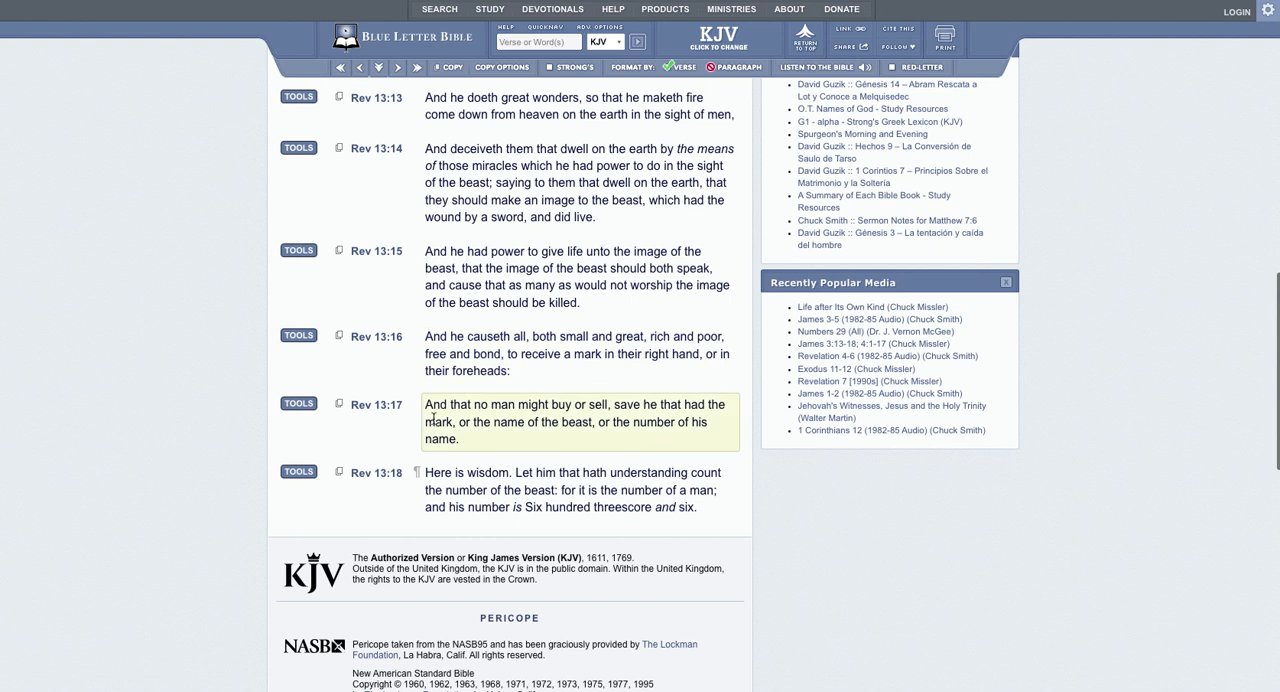
{"action": "mouse_move", "coordinate": [642, 418]}
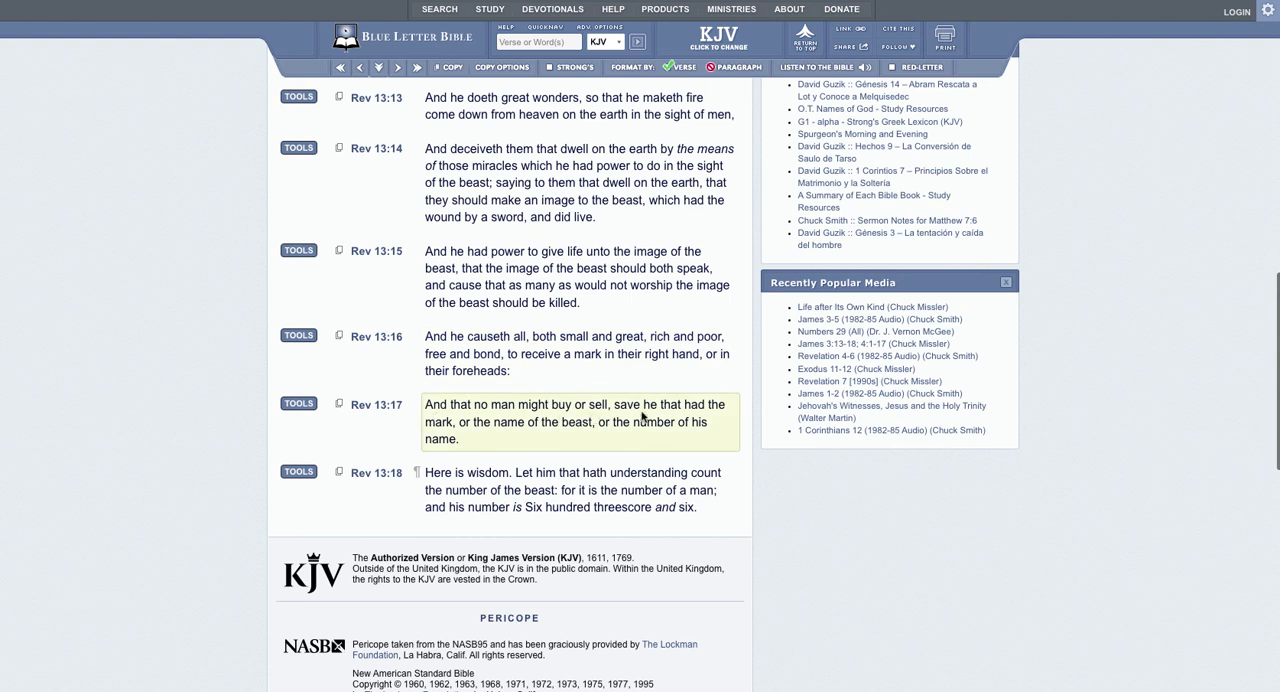
{"action": "mouse_move", "coordinate": [476, 438]}
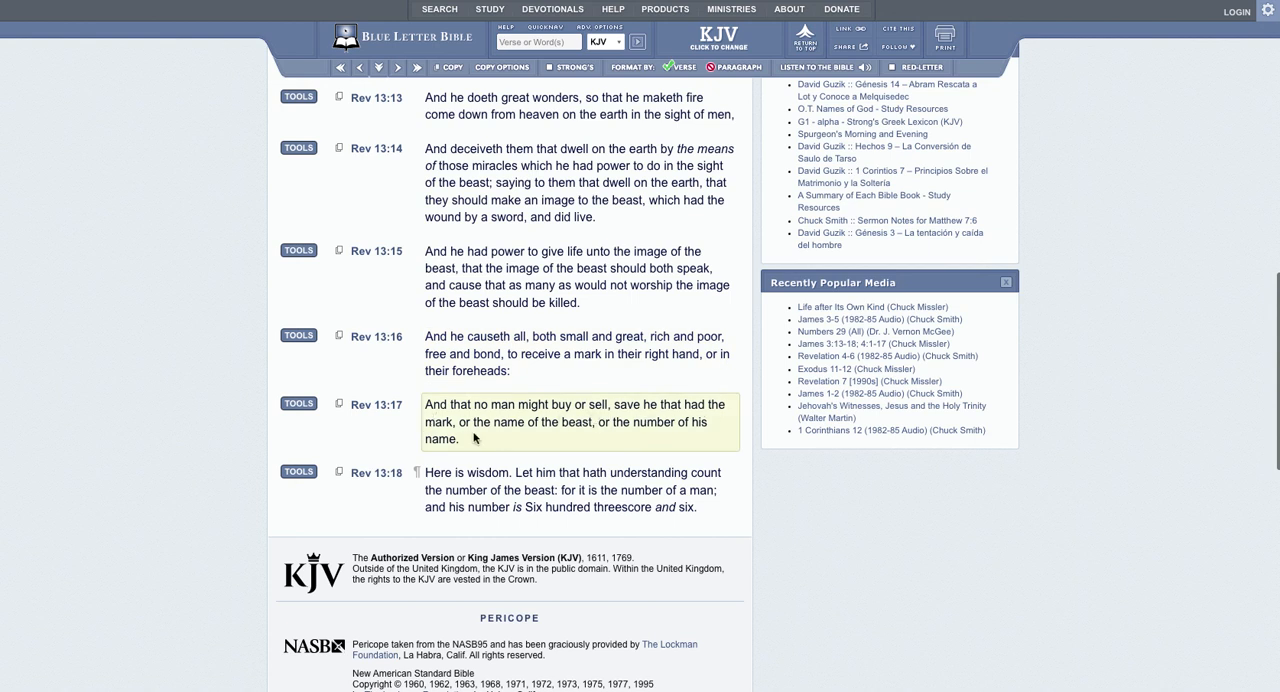
{"action": "mouse_move", "coordinate": [576, 436]}
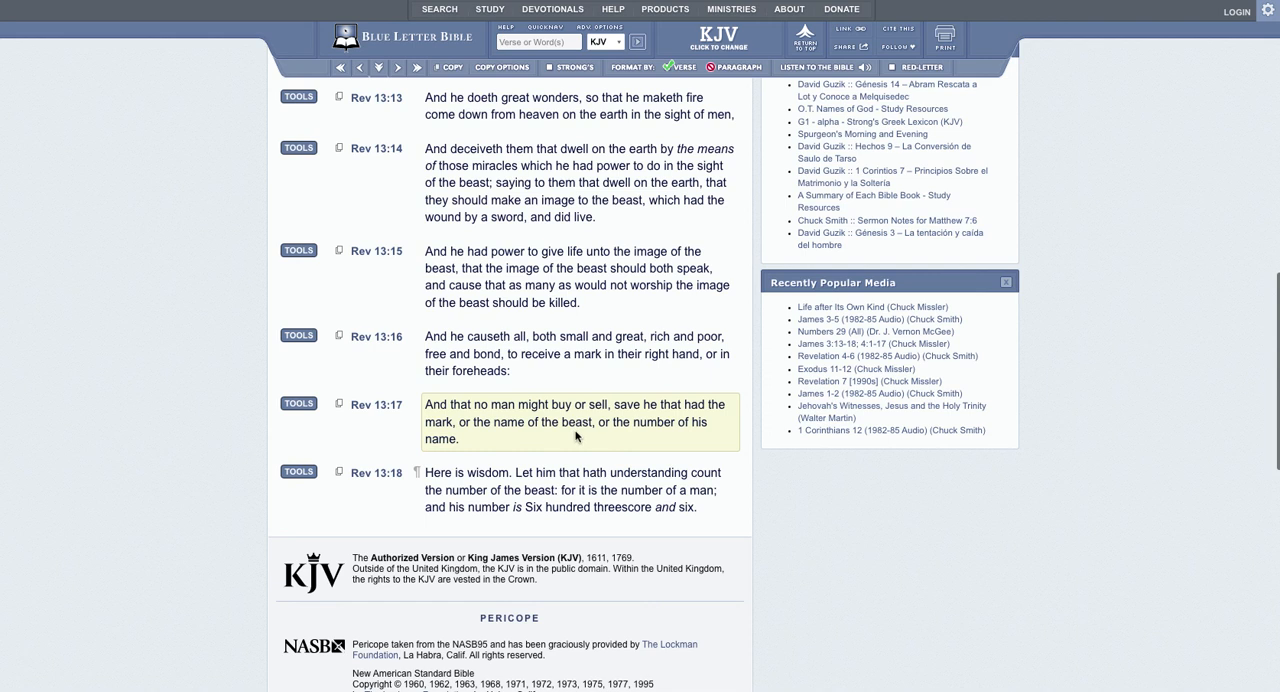
{"action": "mouse_move", "coordinate": [644, 436]}
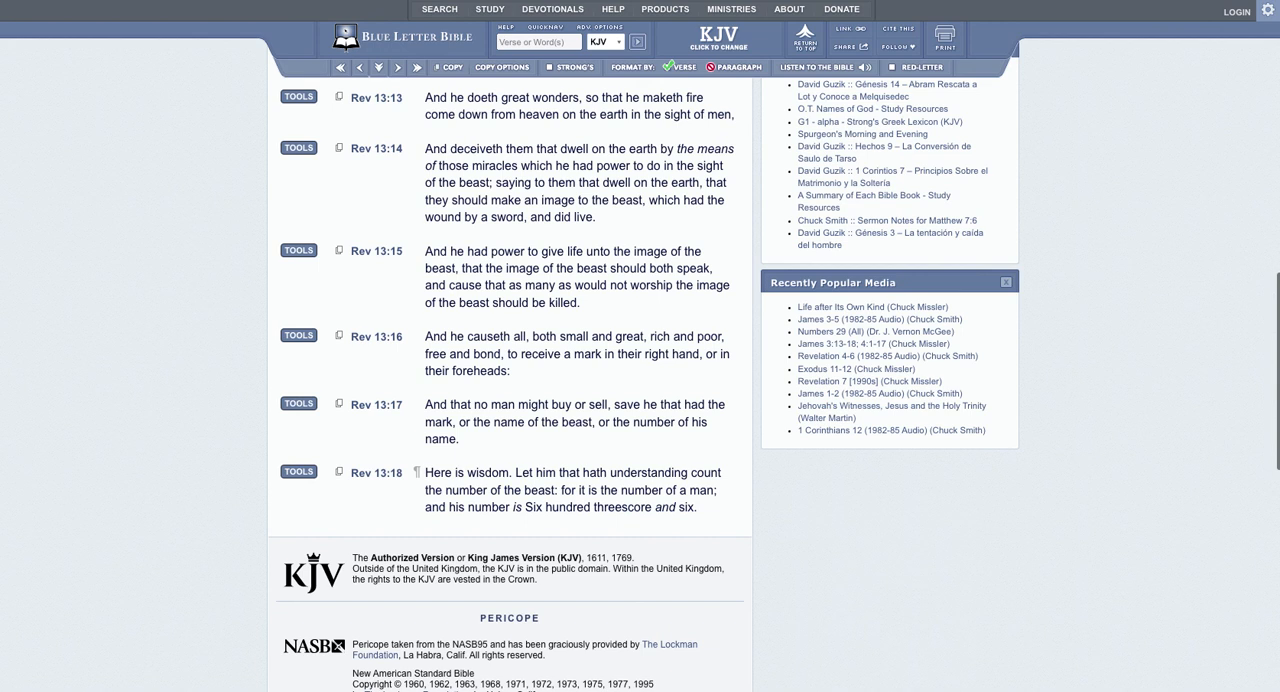
{"action": "mouse_move", "coordinate": [492, 572]}
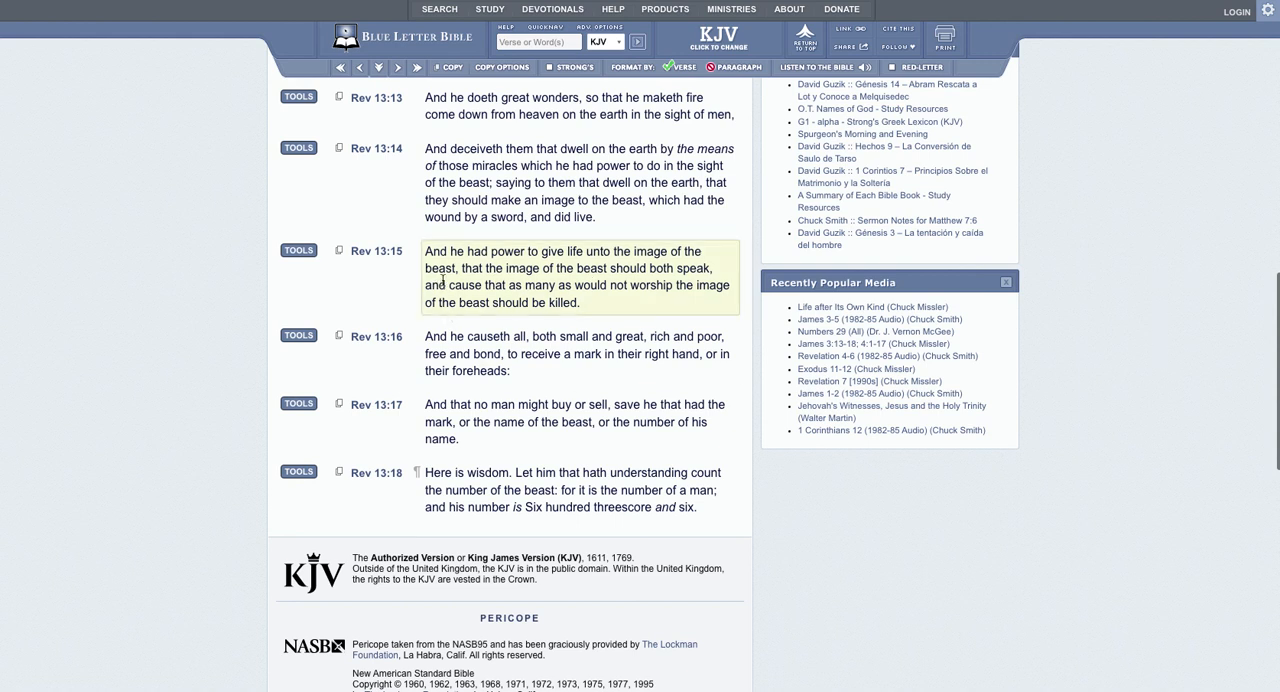
{"action": "mouse_move", "coordinate": [668, 254]}
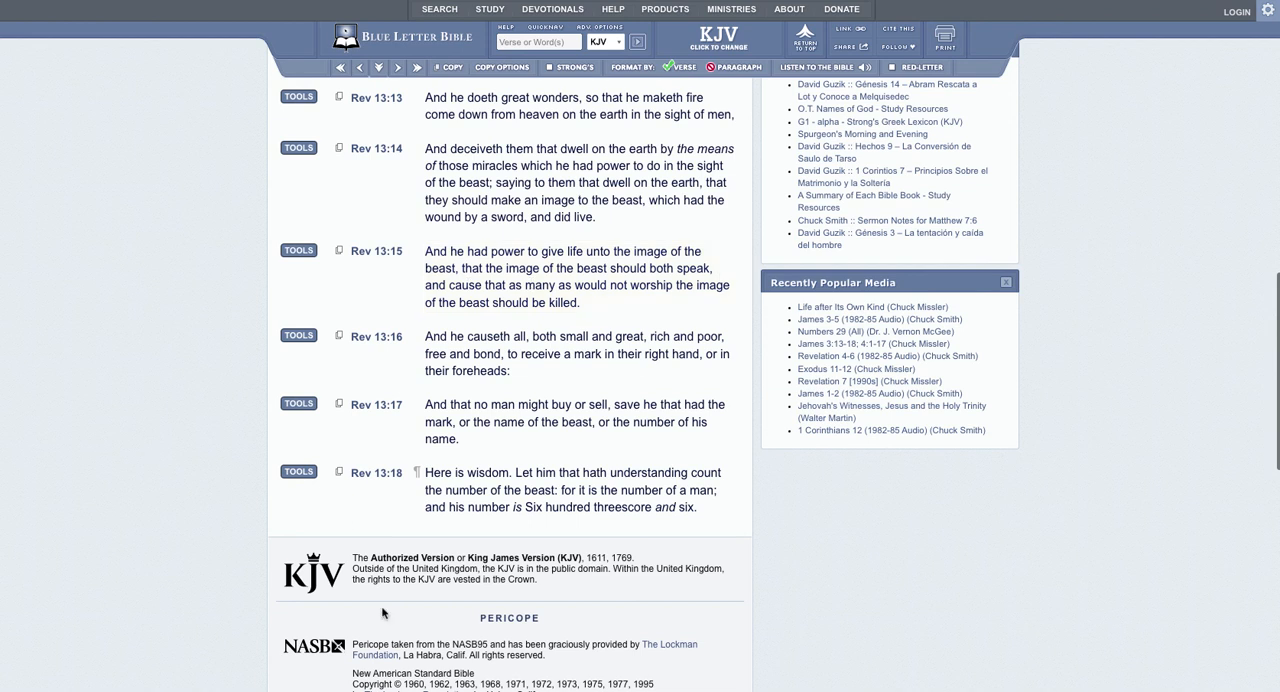
{"action": "left_click", "coordinate": [580, 490]}
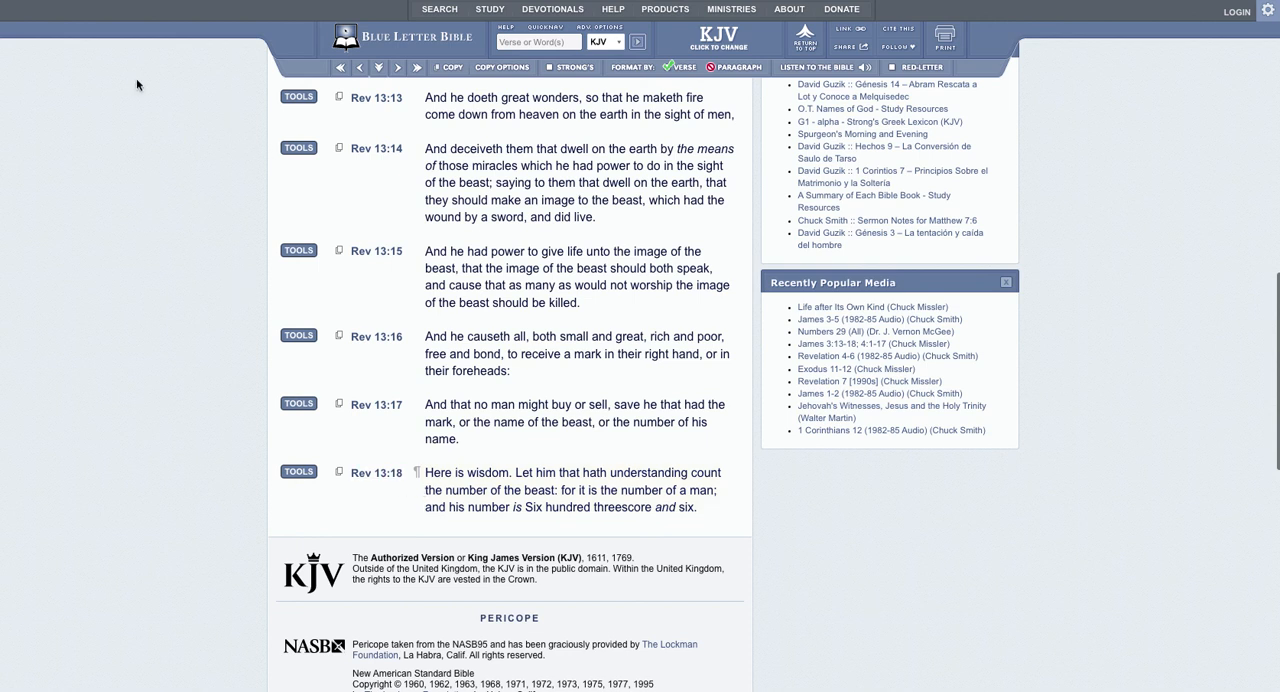
{"action": "mouse_move", "coordinate": [230, 486]}
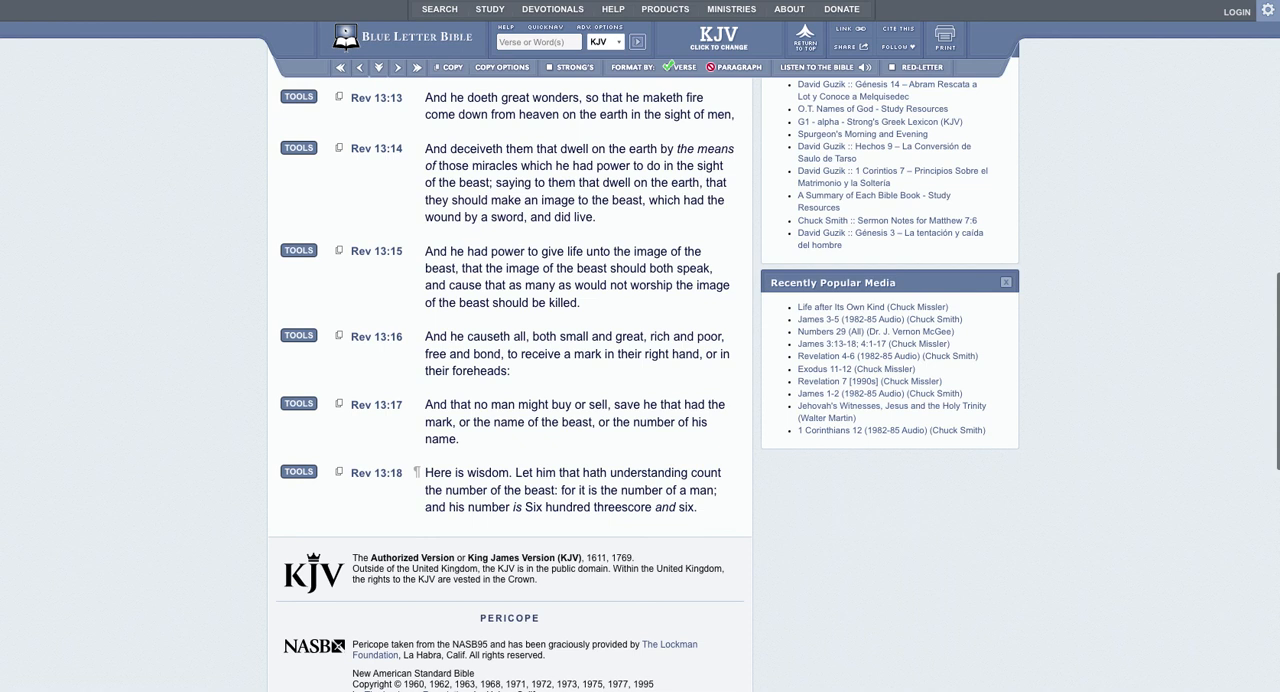
{"action": "mouse_move", "coordinate": [344, 444]}
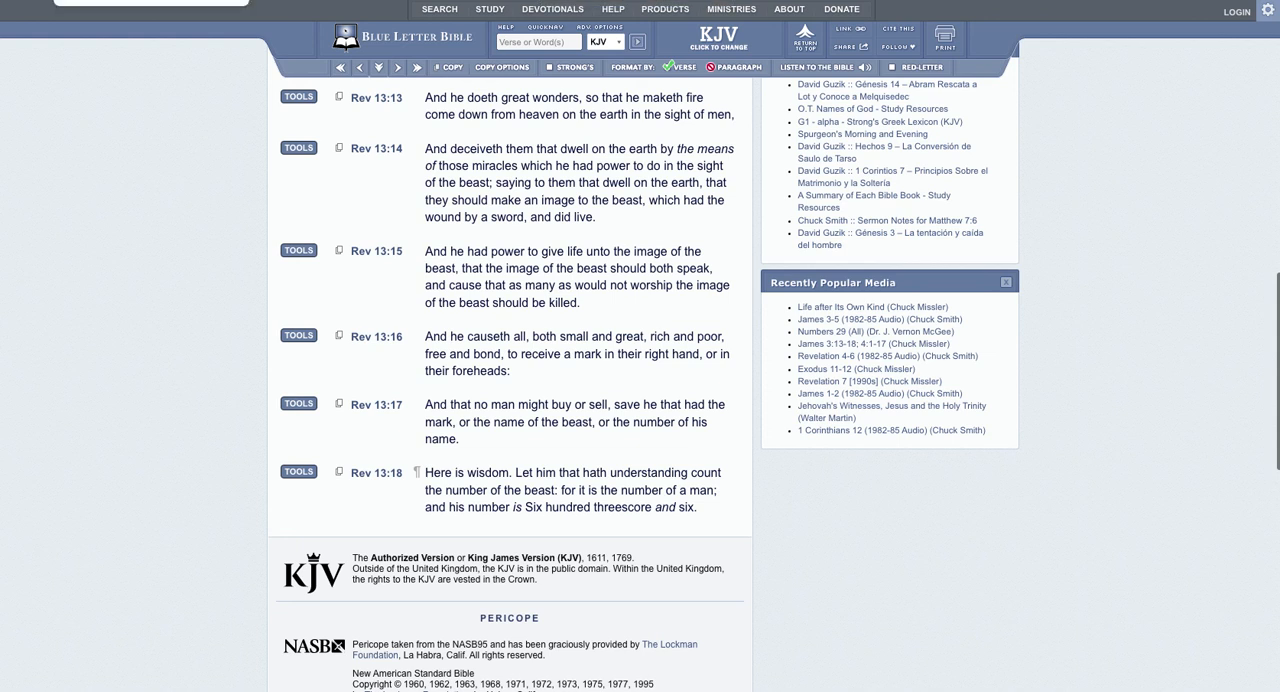
{"action": "mouse_move", "coordinate": [172, 128]}
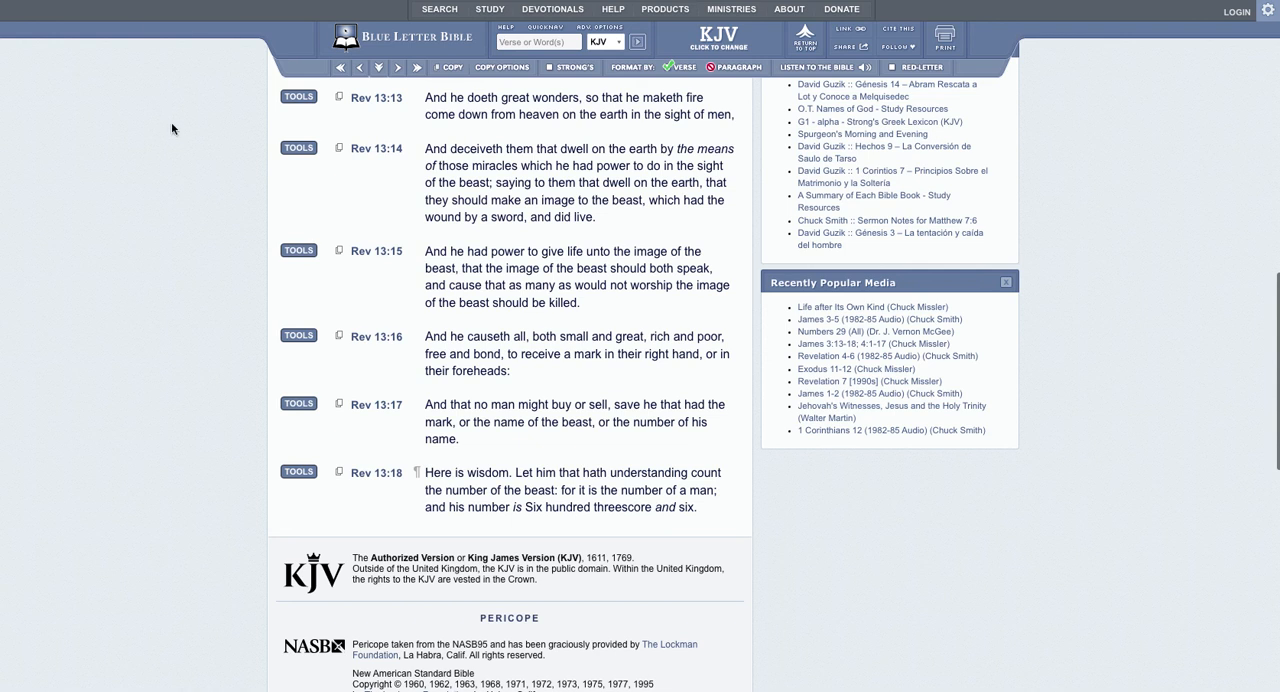
{"action": "mouse_move", "coordinate": [212, 288]}
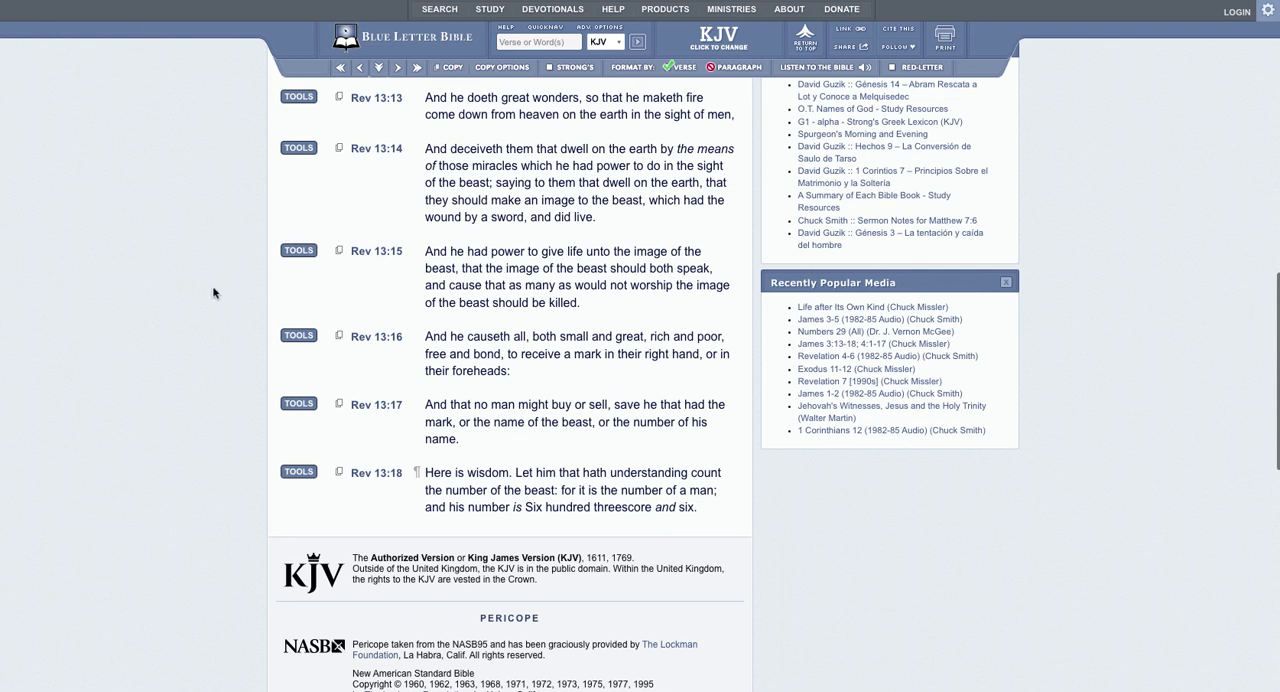
{"action": "mouse_move", "coordinate": [280, 276]}
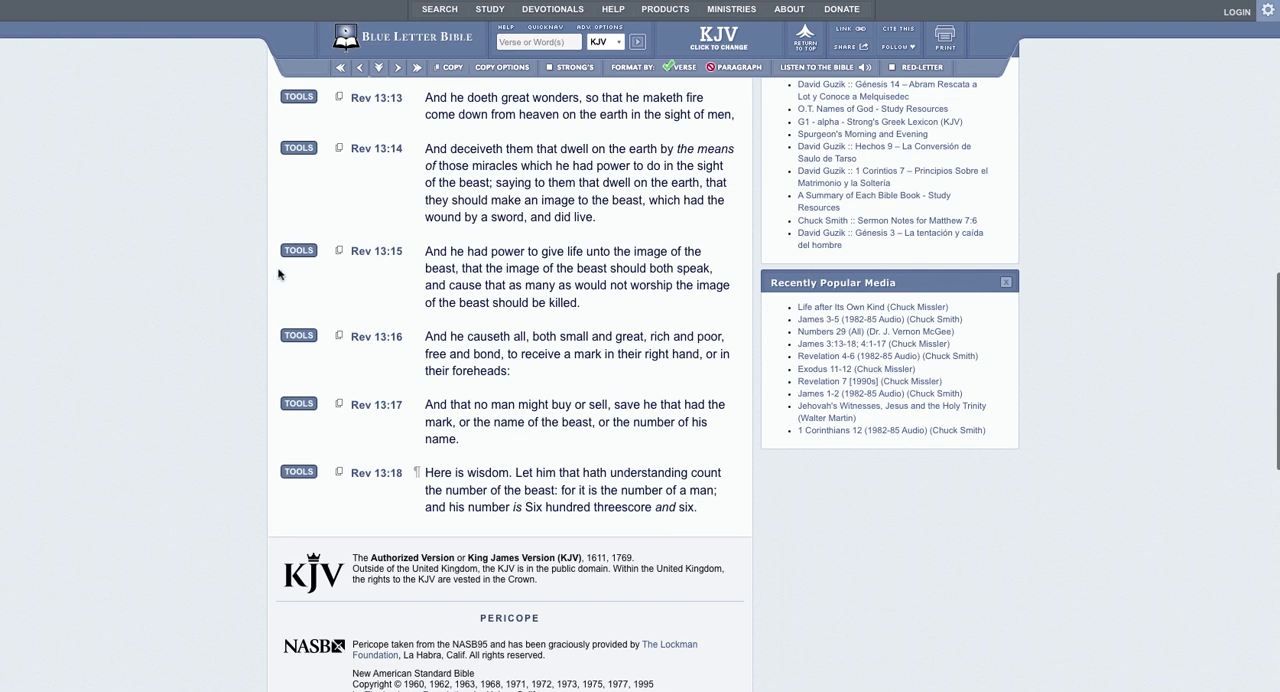
{"action": "mouse_move", "coordinate": [144, 234]}
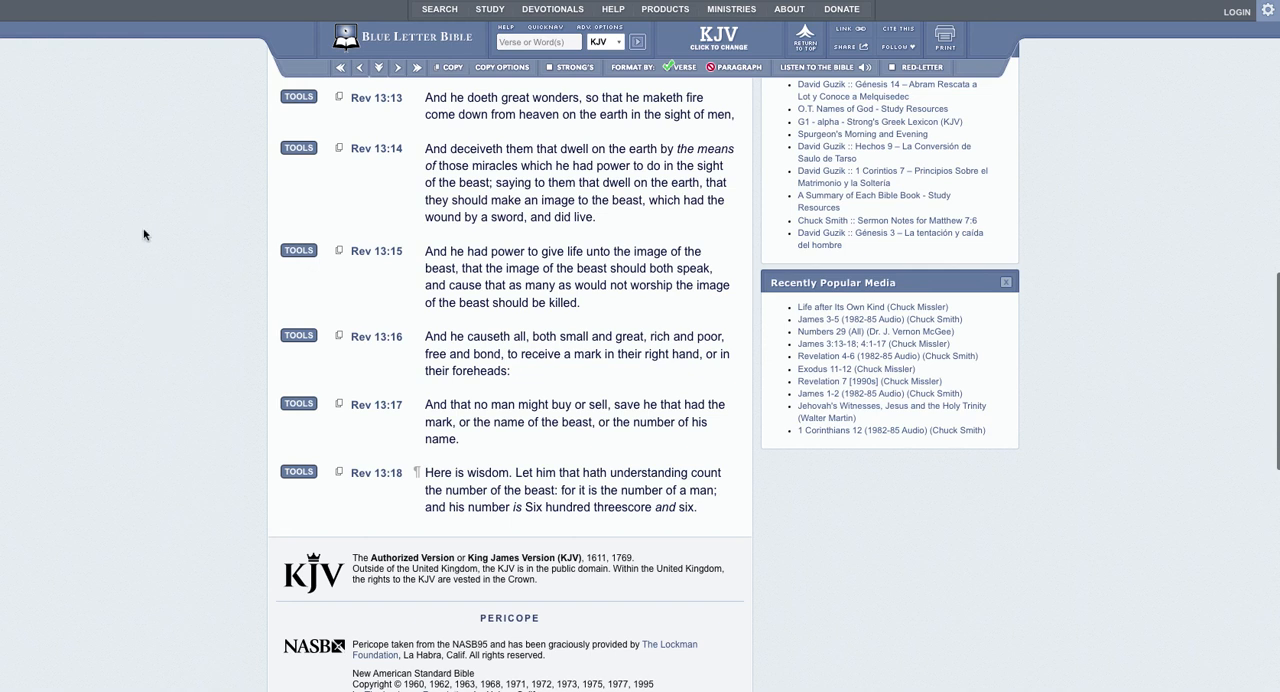
{"action": "mouse_move", "coordinate": [360, 224]}
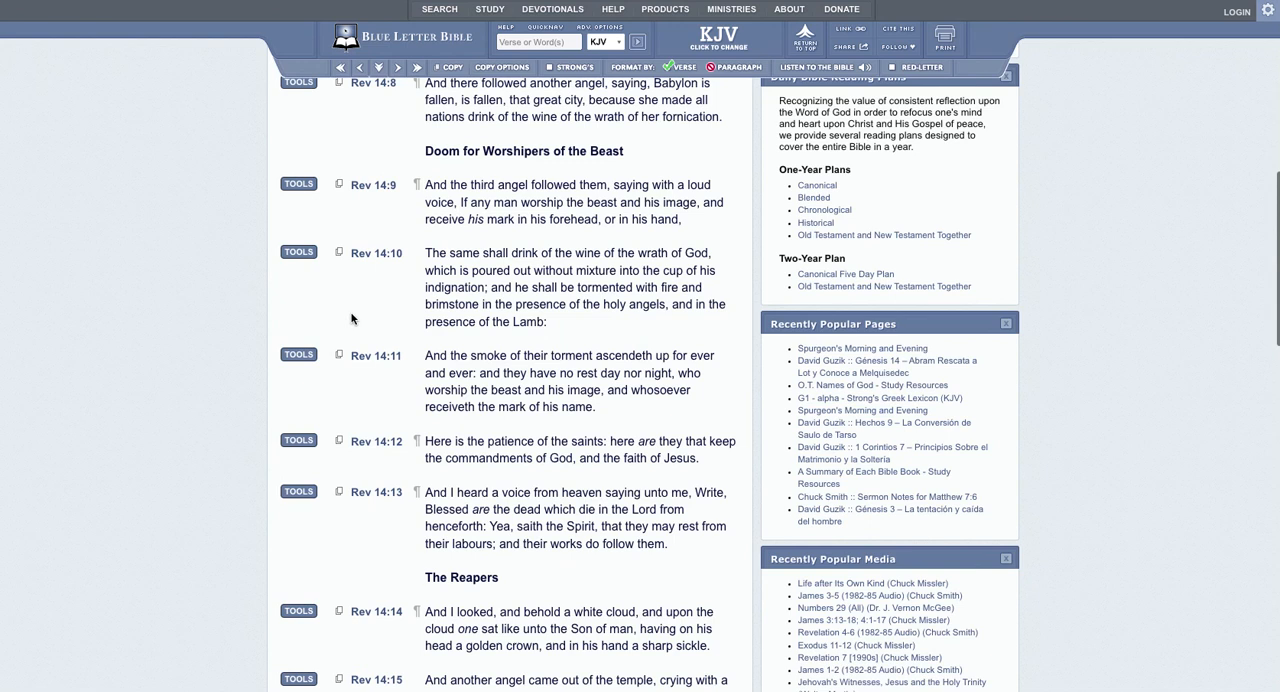
{"action": "mouse_move", "coordinate": [406, 330]}
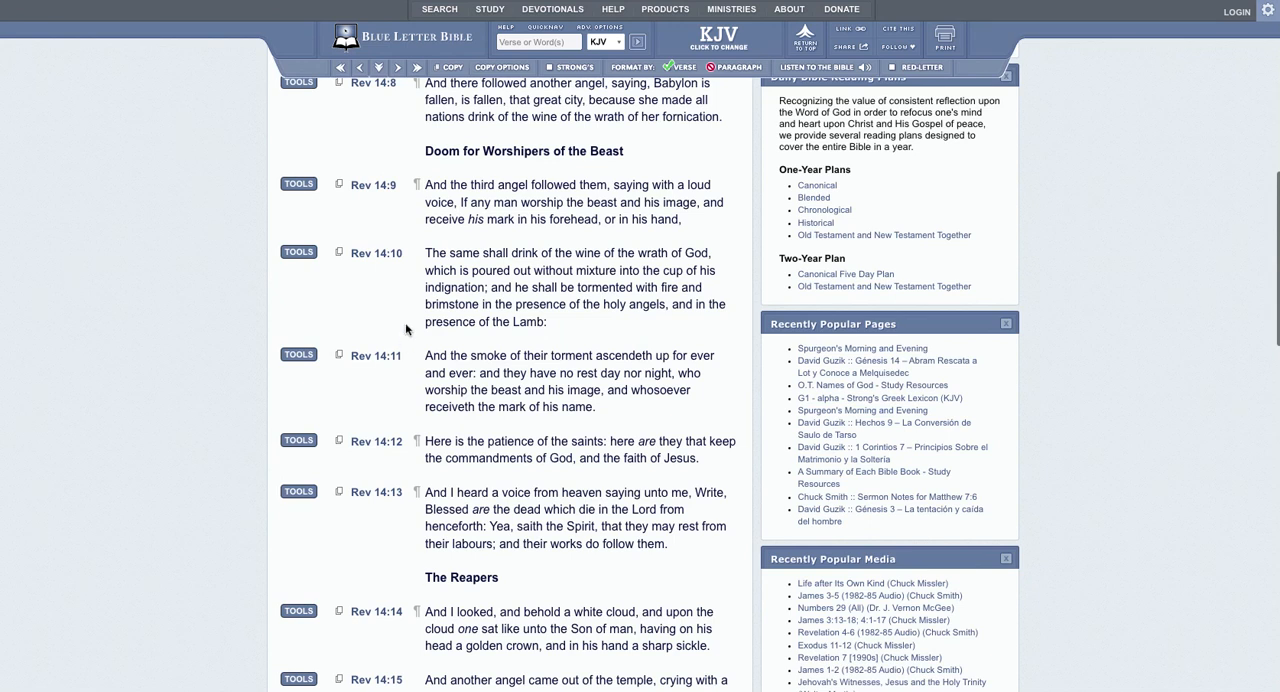
{"action": "mouse_move", "coordinate": [436, 168]}
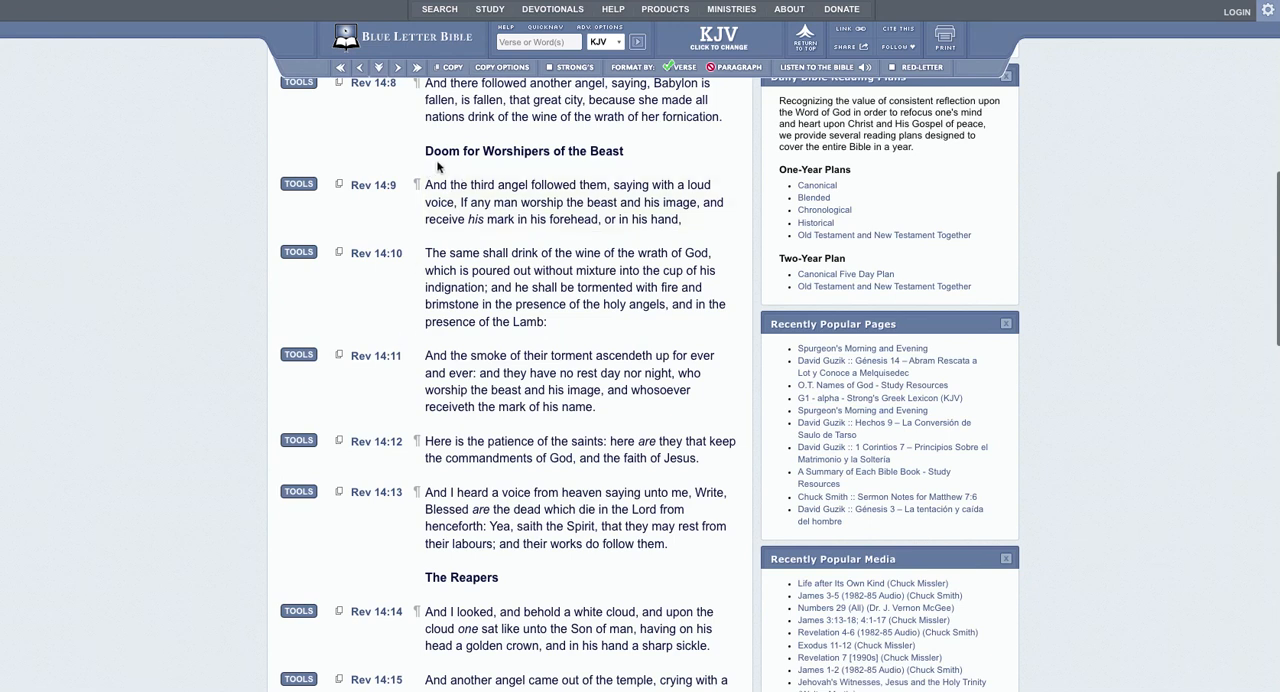
{"action": "mouse_move", "coordinate": [618, 164]}
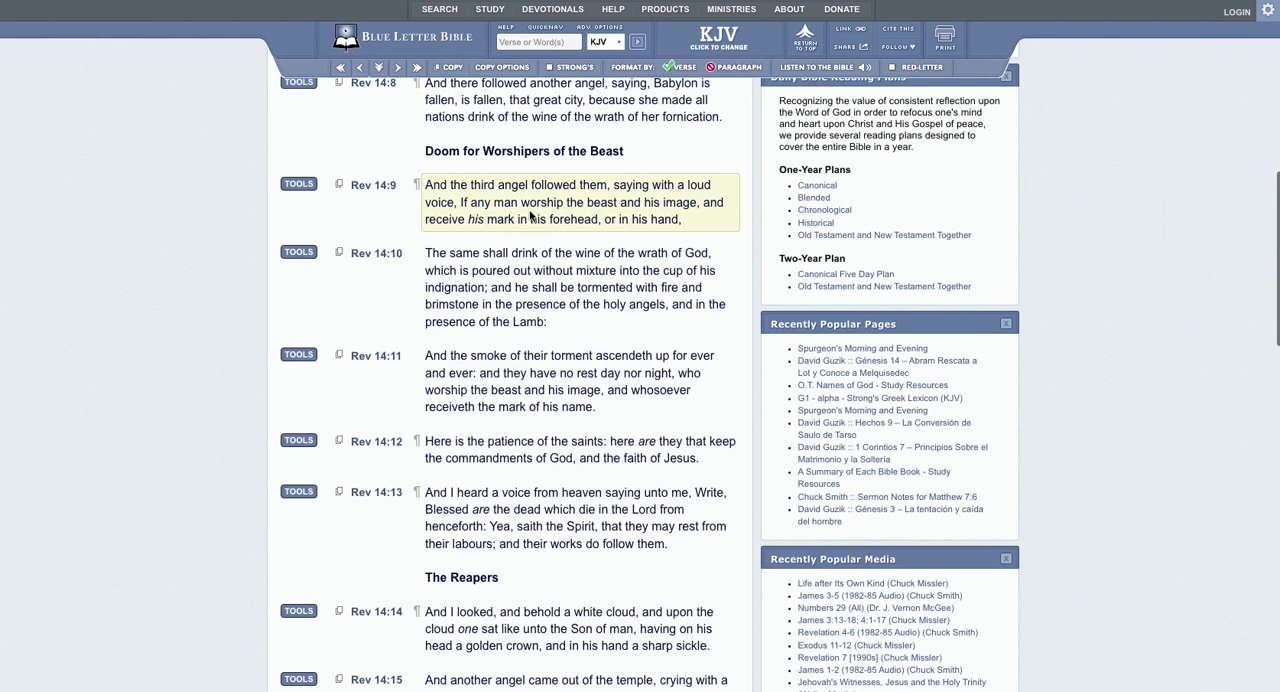
{"action": "mouse_move", "coordinate": [606, 236]}
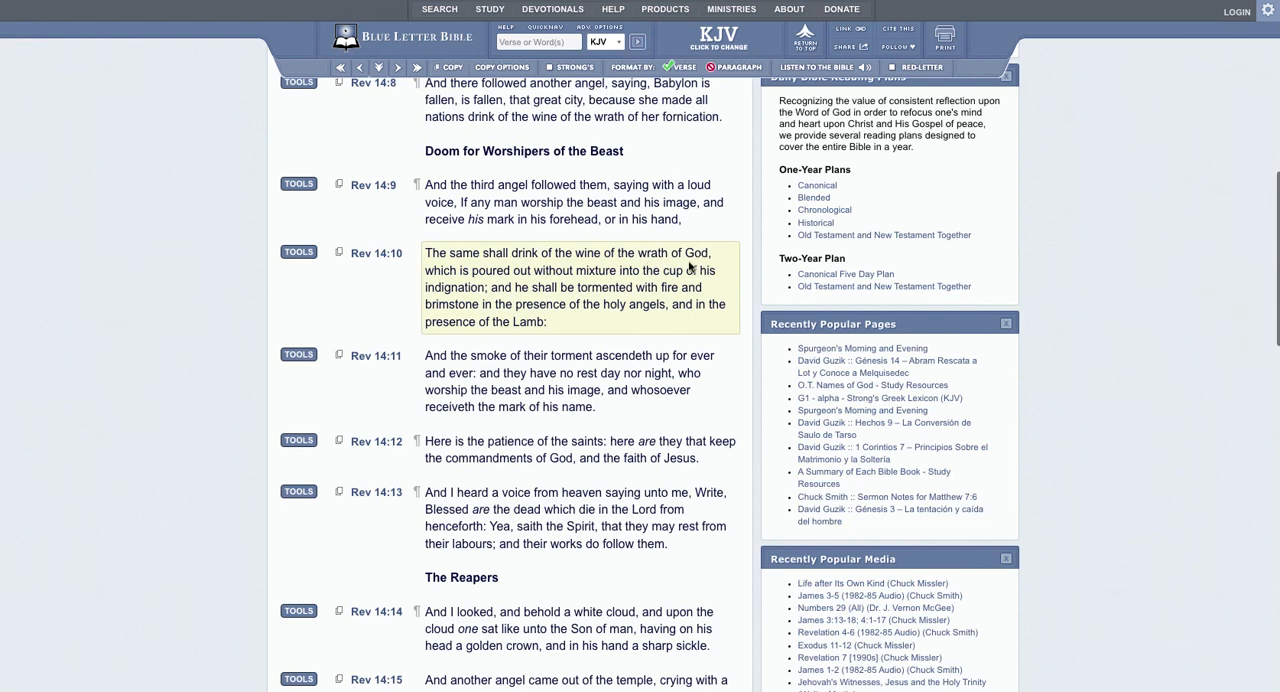
{"action": "mouse_move", "coordinate": [456, 296]}
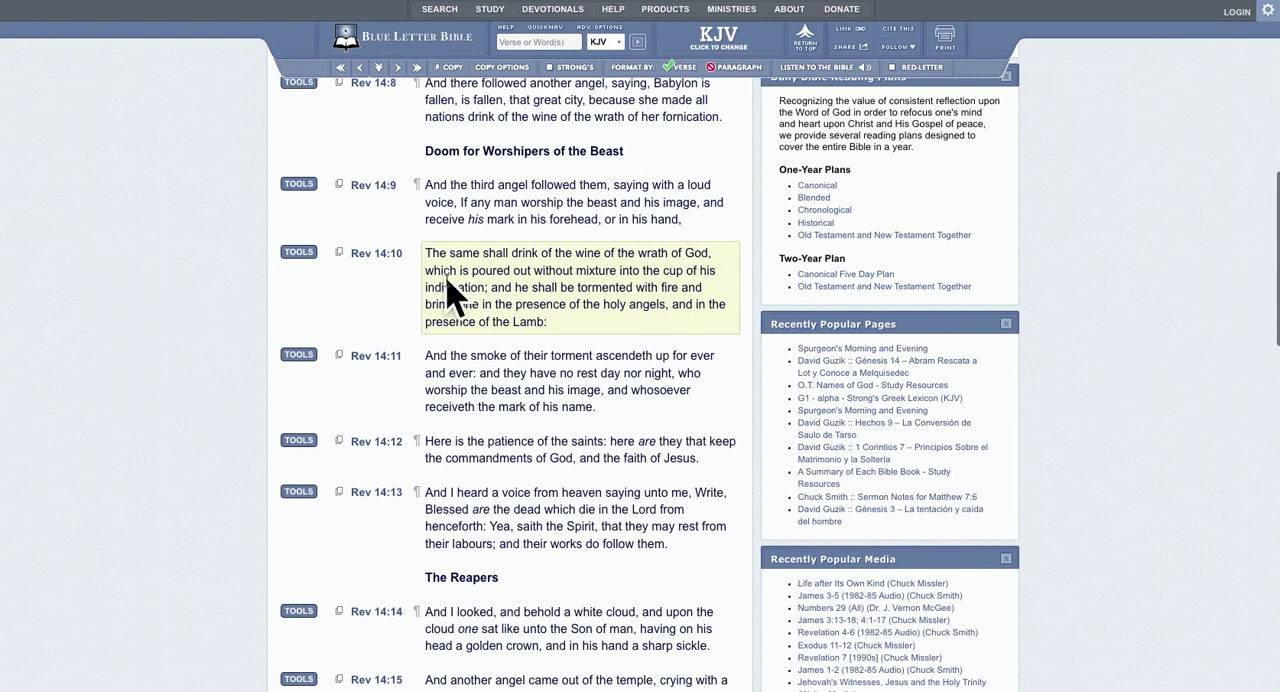
{"action": "mouse_move", "coordinate": [664, 280]}
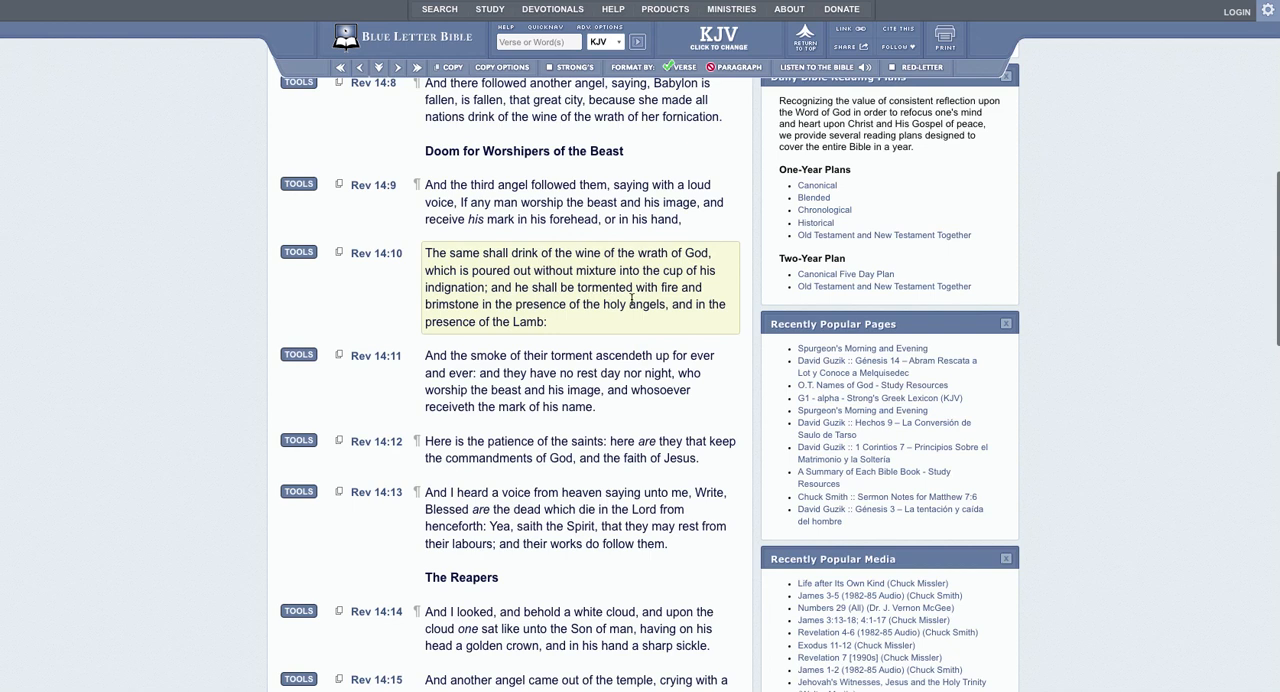
{"action": "mouse_move", "coordinate": [556, 318]}
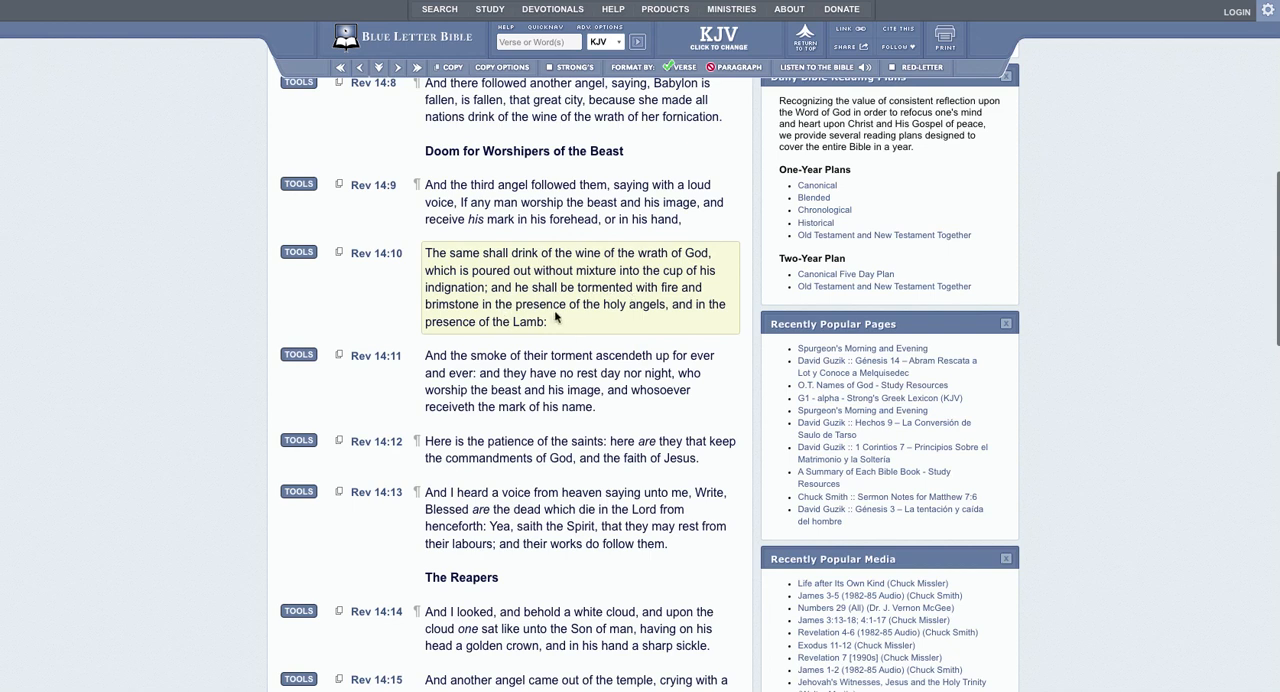
{"action": "mouse_move", "coordinate": [696, 320]}
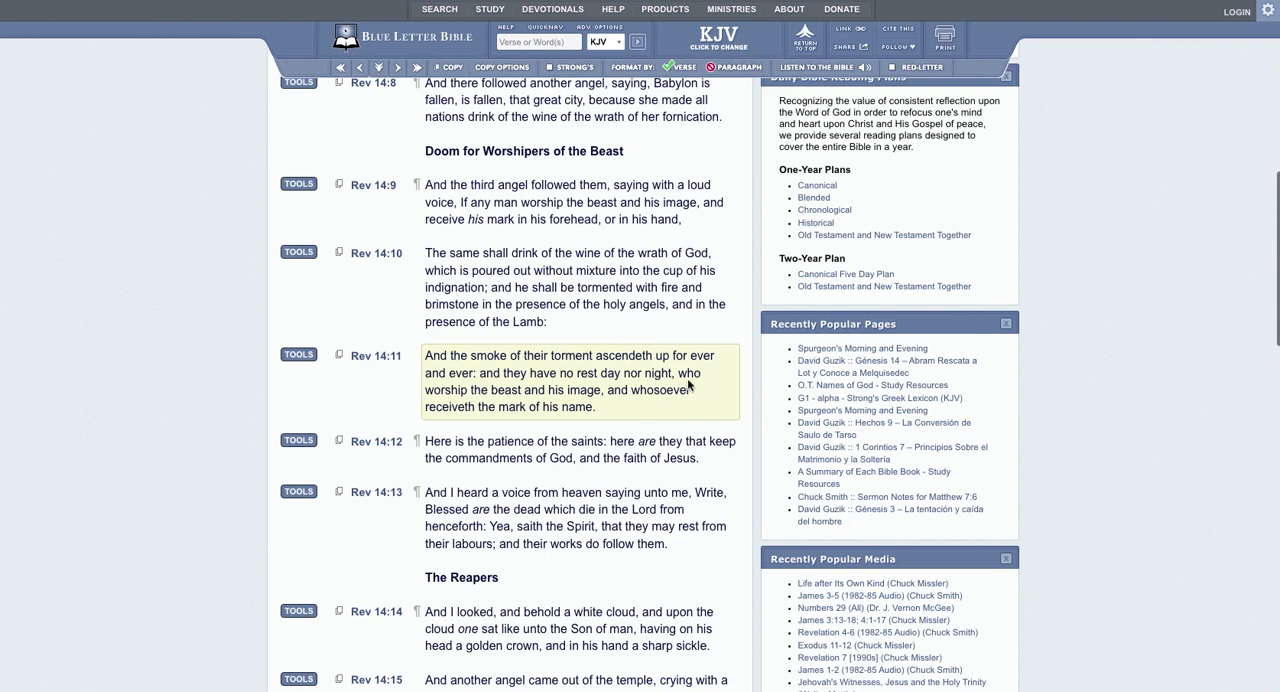
{"action": "mouse_move", "coordinate": [532, 400]}
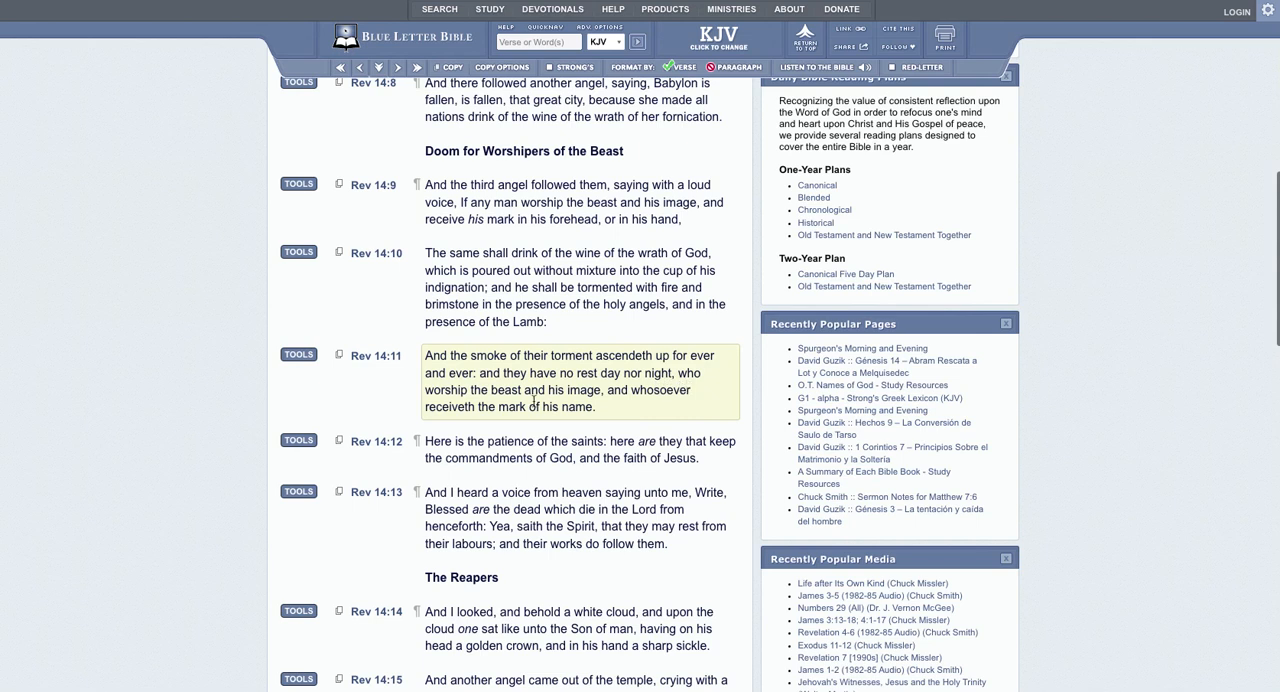
{"action": "mouse_move", "coordinate": [604, 408]}
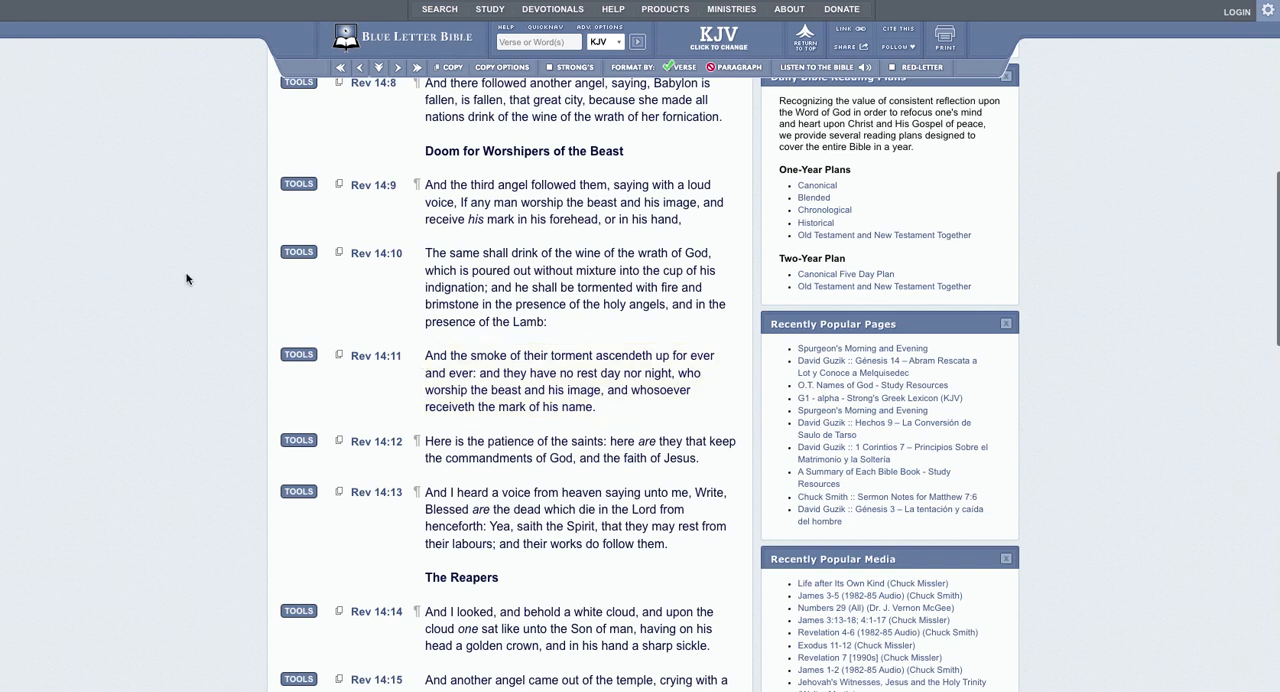
{"action": "mouse_move", "coordinate": [138, 256]}
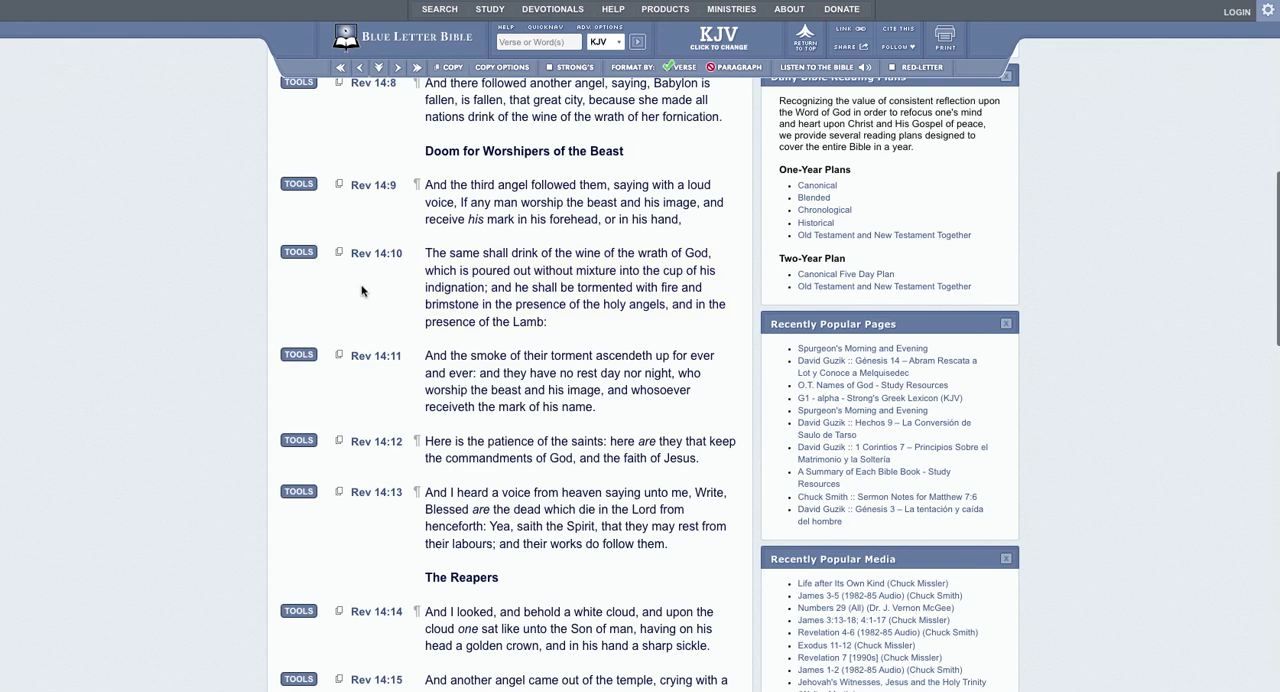
{"action": "mouse_move", "coordinate": [412, 232]}
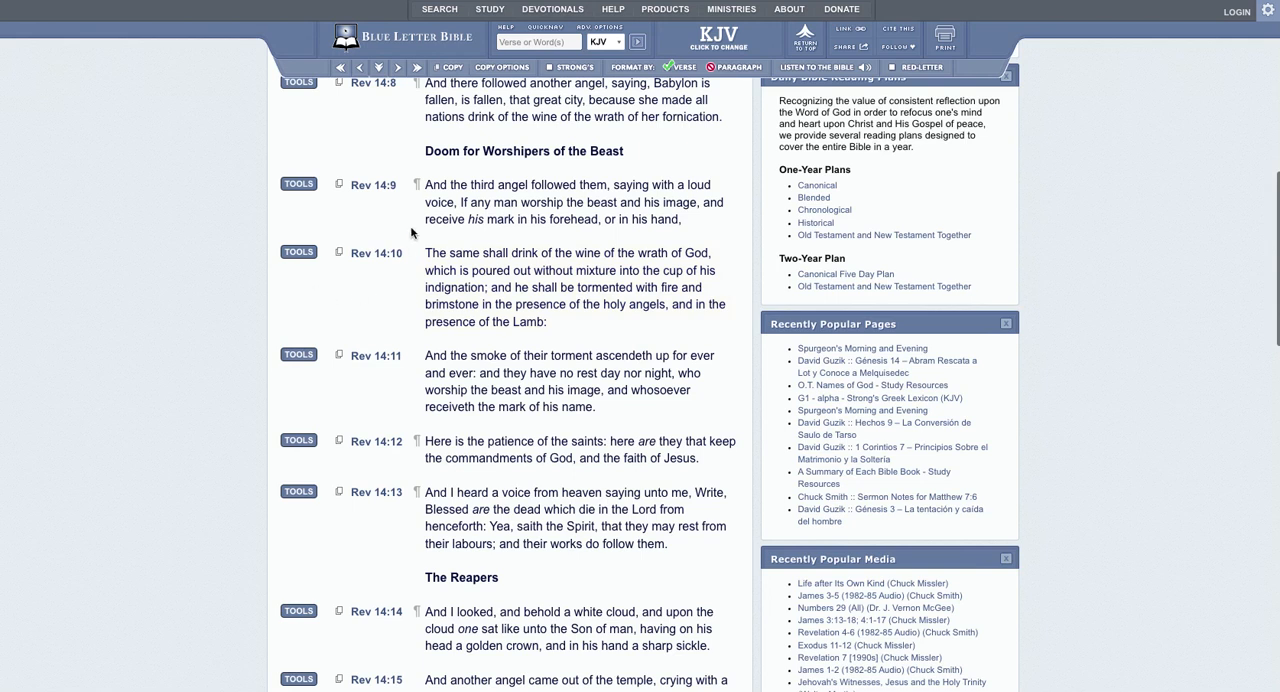
{"action": "mouse_move", "coordinate": [404, 220]}
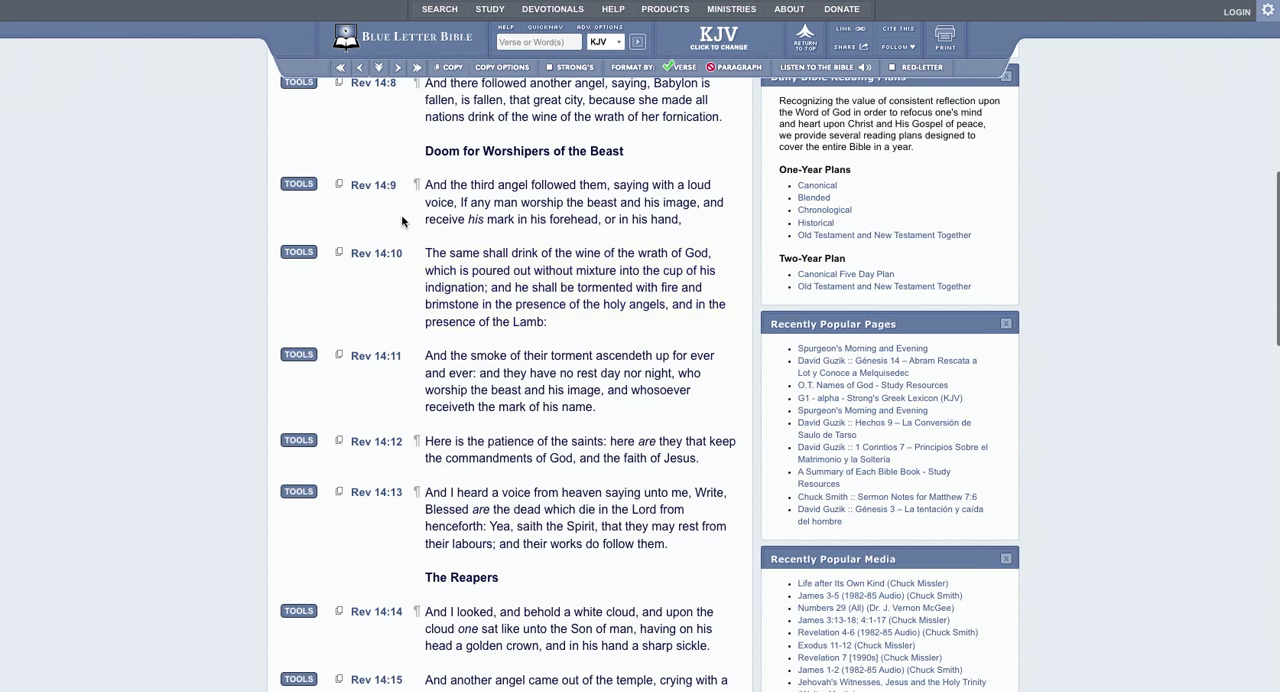
{"action": "mouse_move", "coordinate": [376, 216]}
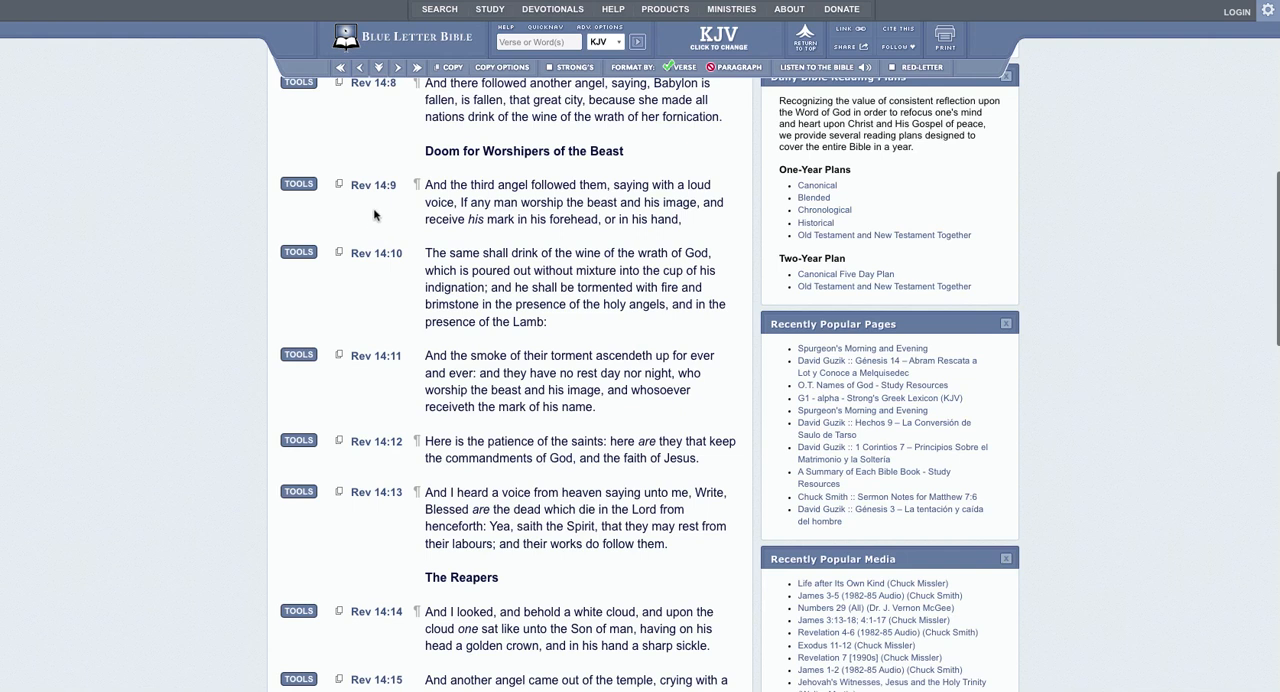
{"action": "mouse_move", "coordinate": [390, 218]}
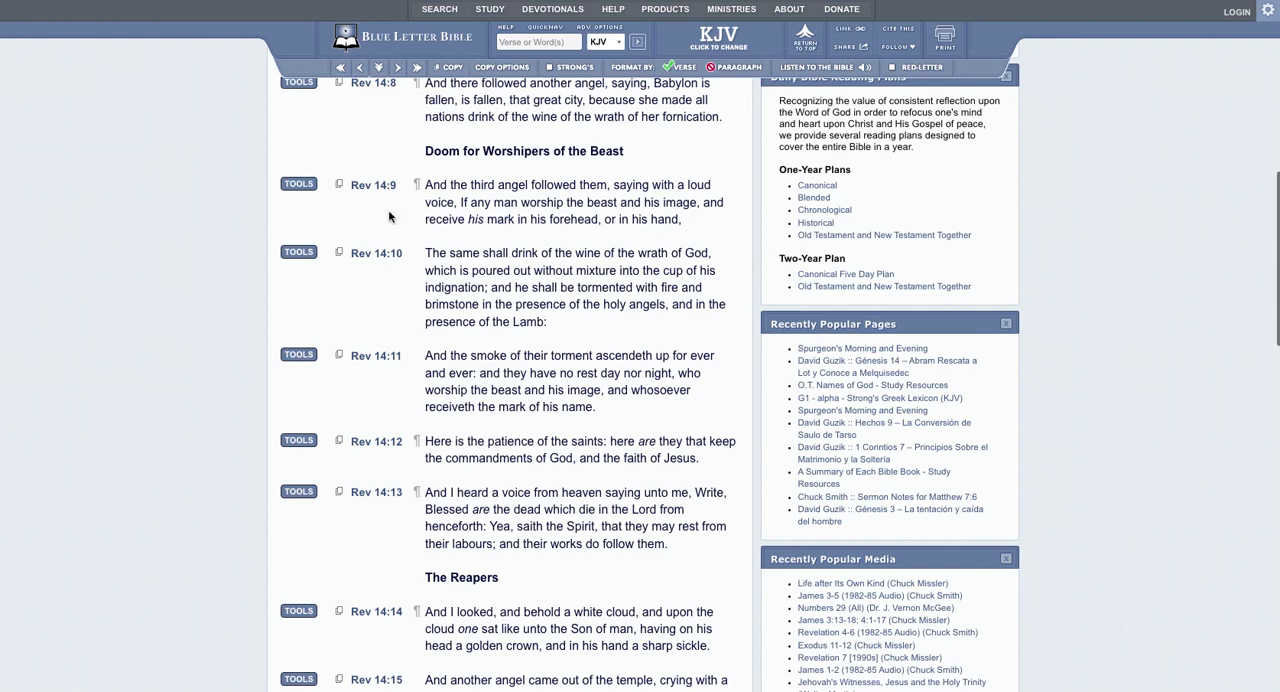
{"action": "mouse_move", "coordinate": [318, 232]}
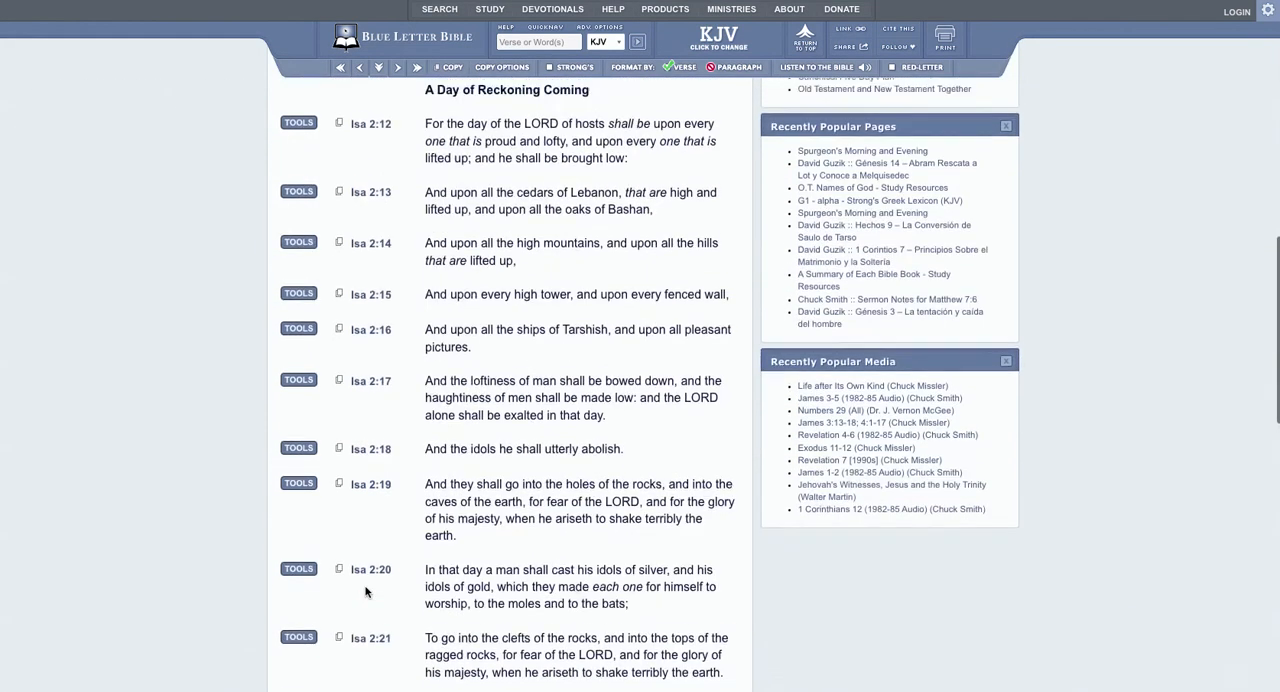
Bring Isaiah 2:22 and the KJV copyright note into view at the chapter's end
{"action": "scroll", "scroll_direction": "down", "scroll_amount": 3}
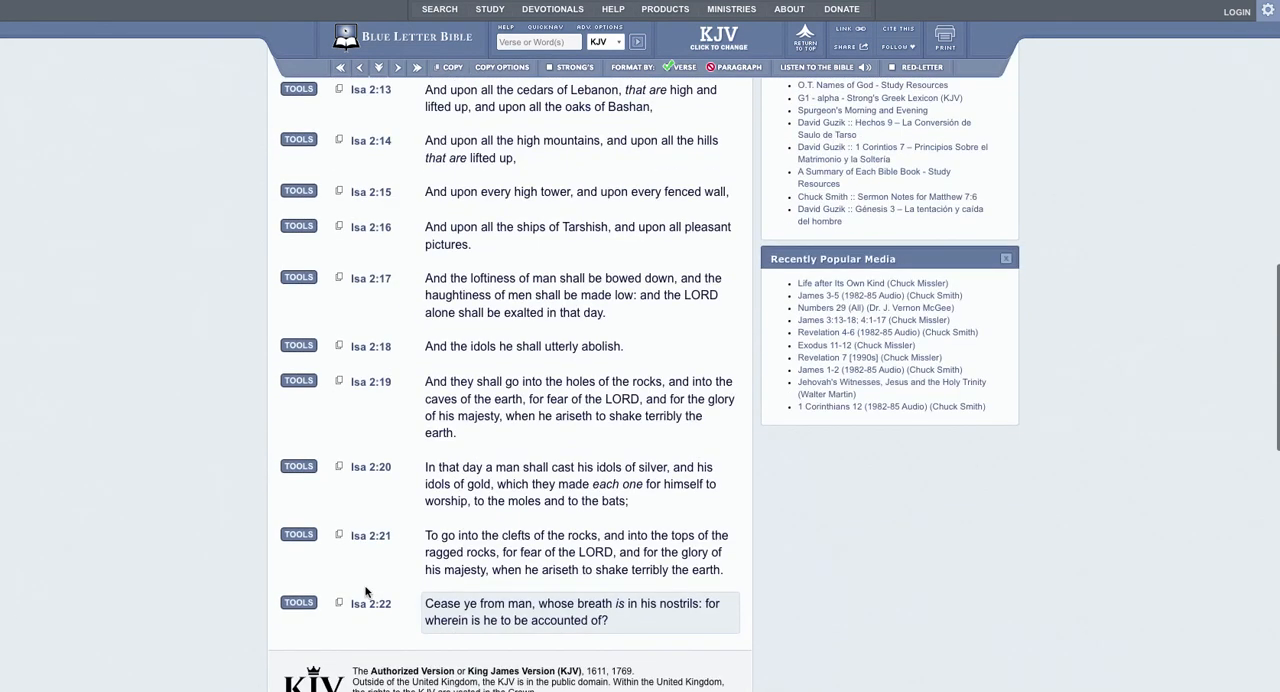
{"action": "scroll", "scroll_direction": "down", "scroll_amount": 3}
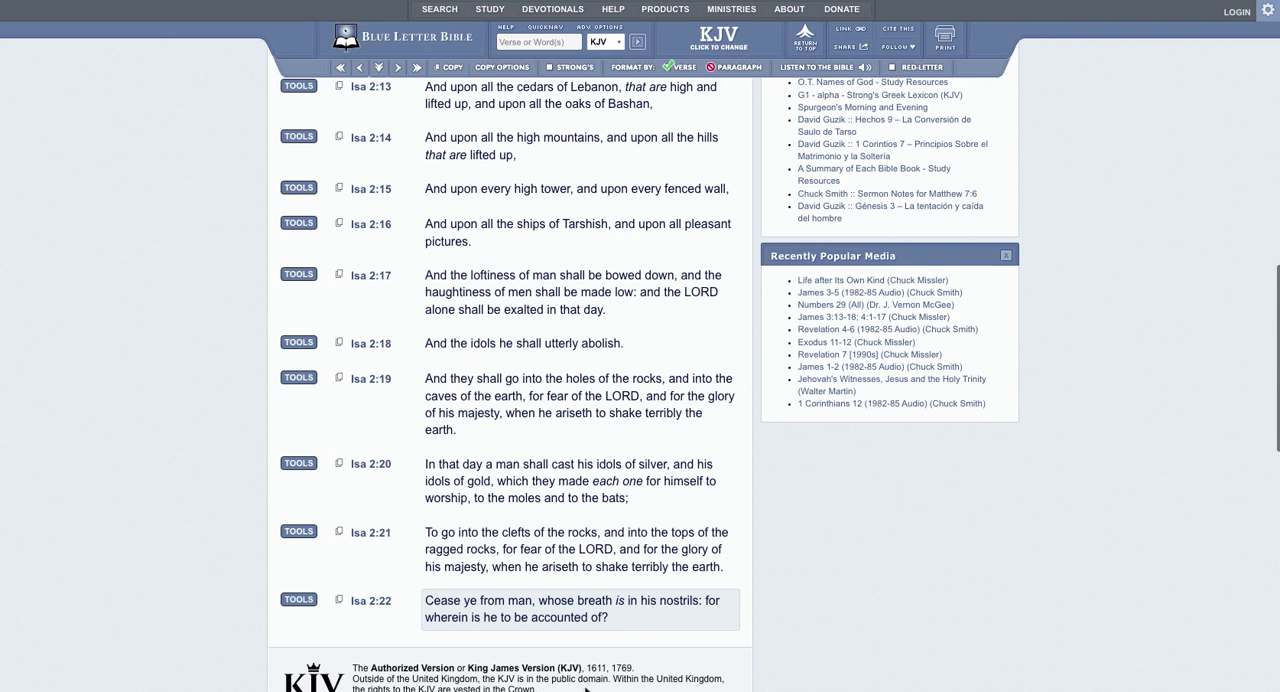
{"action": "mouse_move", "coordinate": [420, 606]}
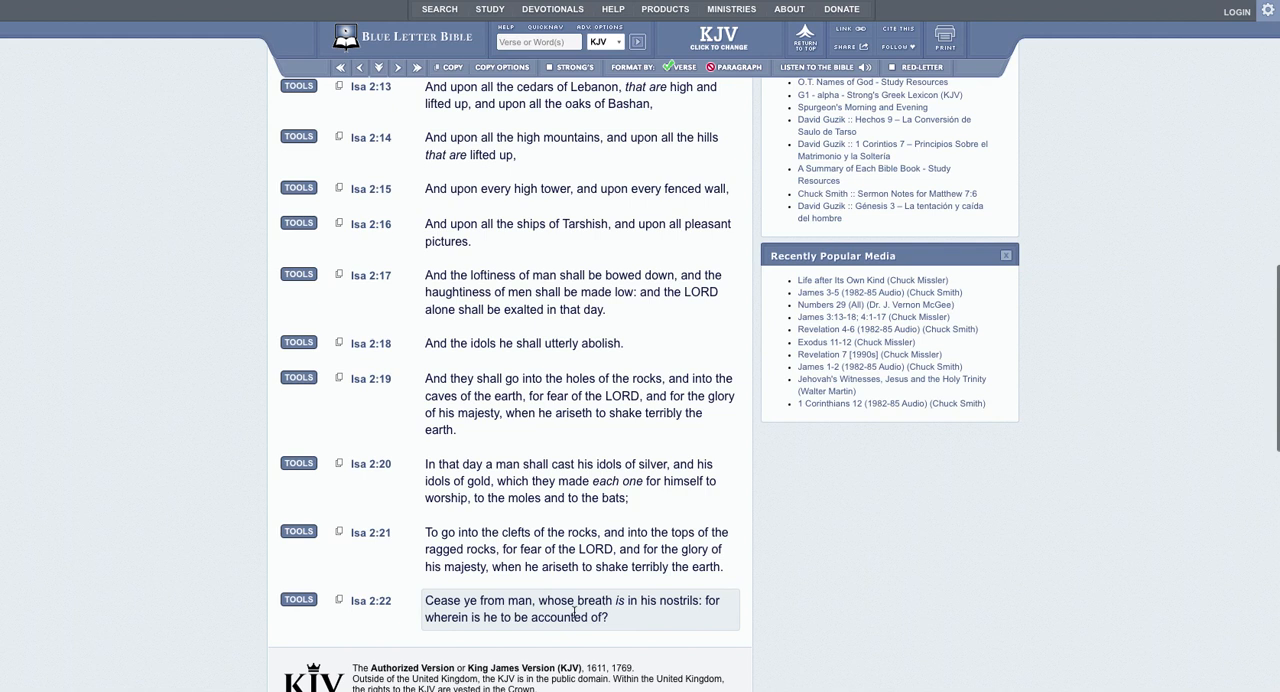
{"action": "mouse_move", "coordinate": [628, 636]}
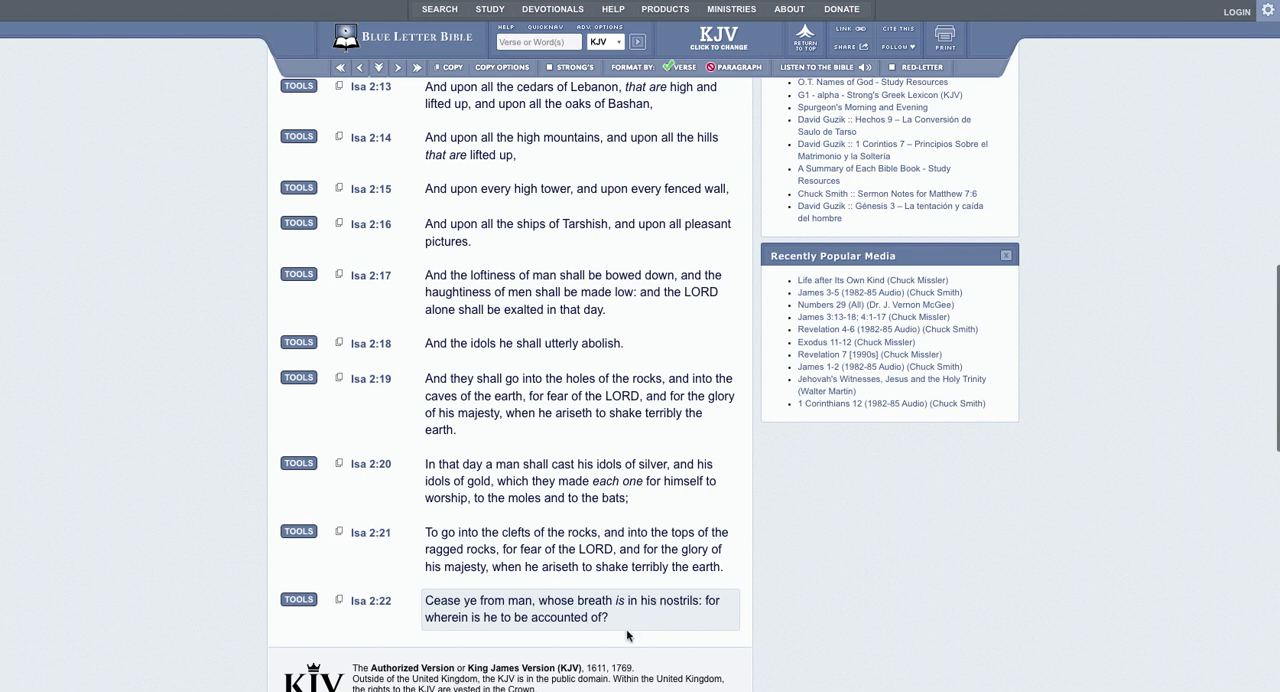
{"action": "mouse_move", "coordinate": [520, 622]}
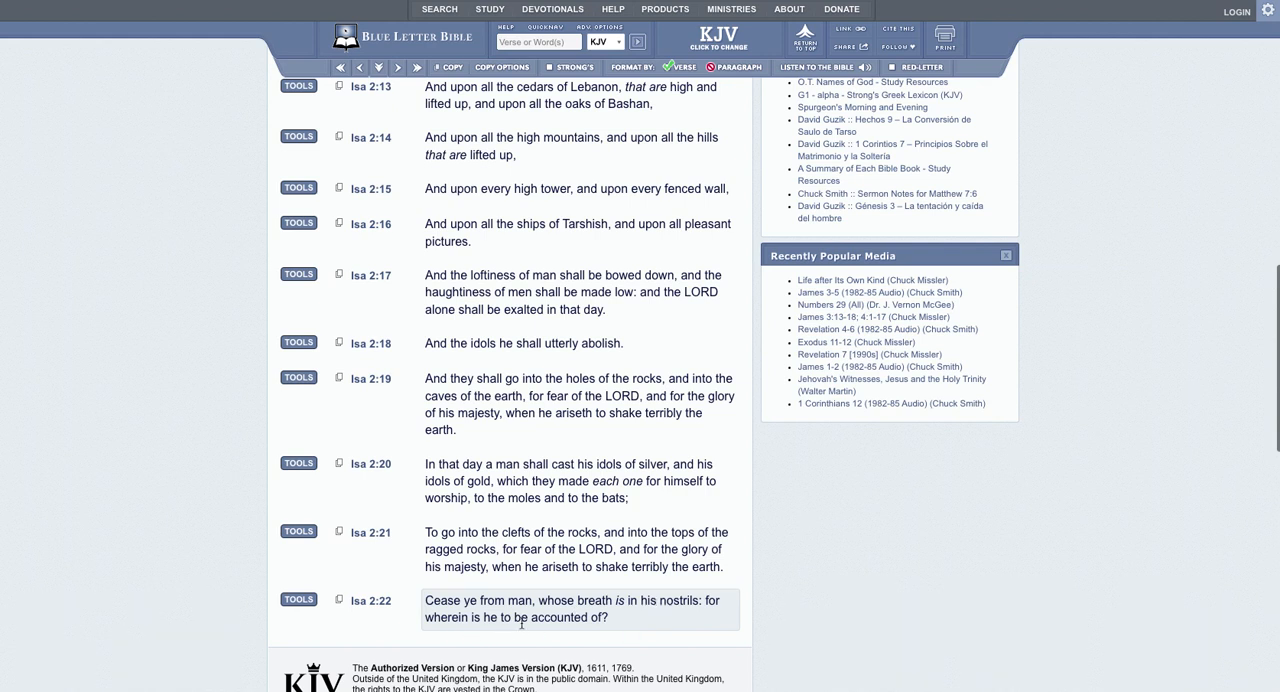
{"action": "mouse_move", "coordinate": [342, 446]}
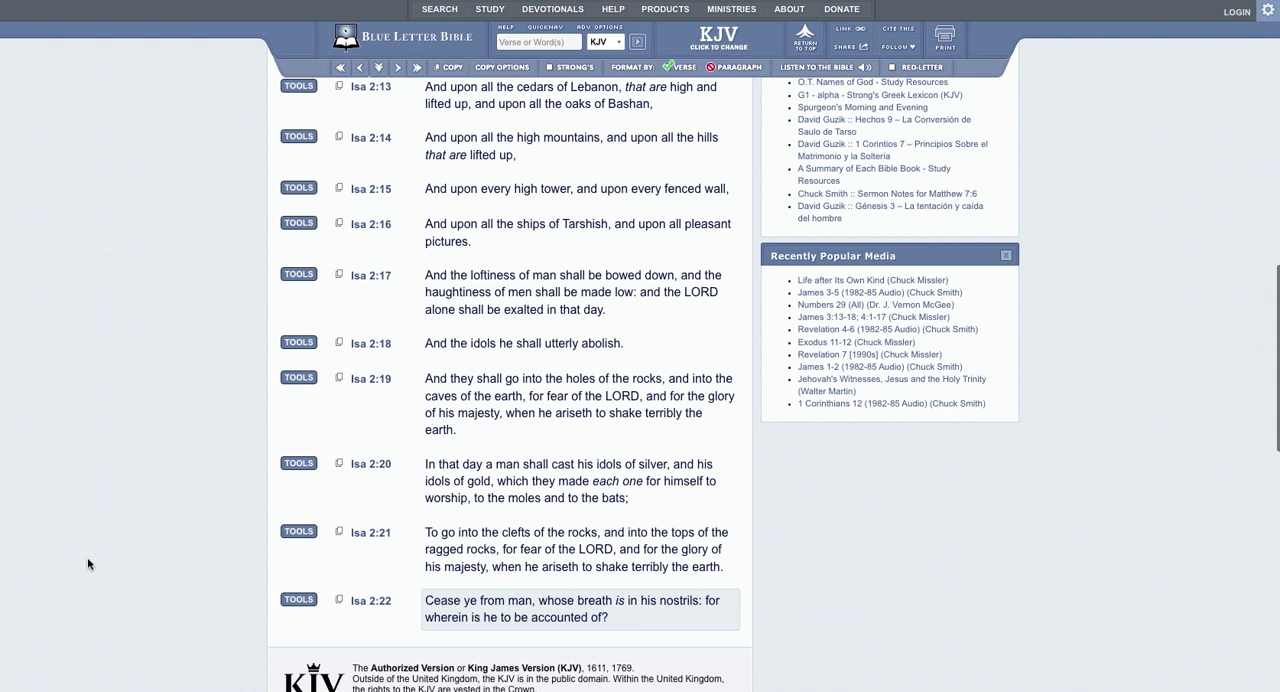
{"action": "mouse_move", "coordinate": [178, 592]}
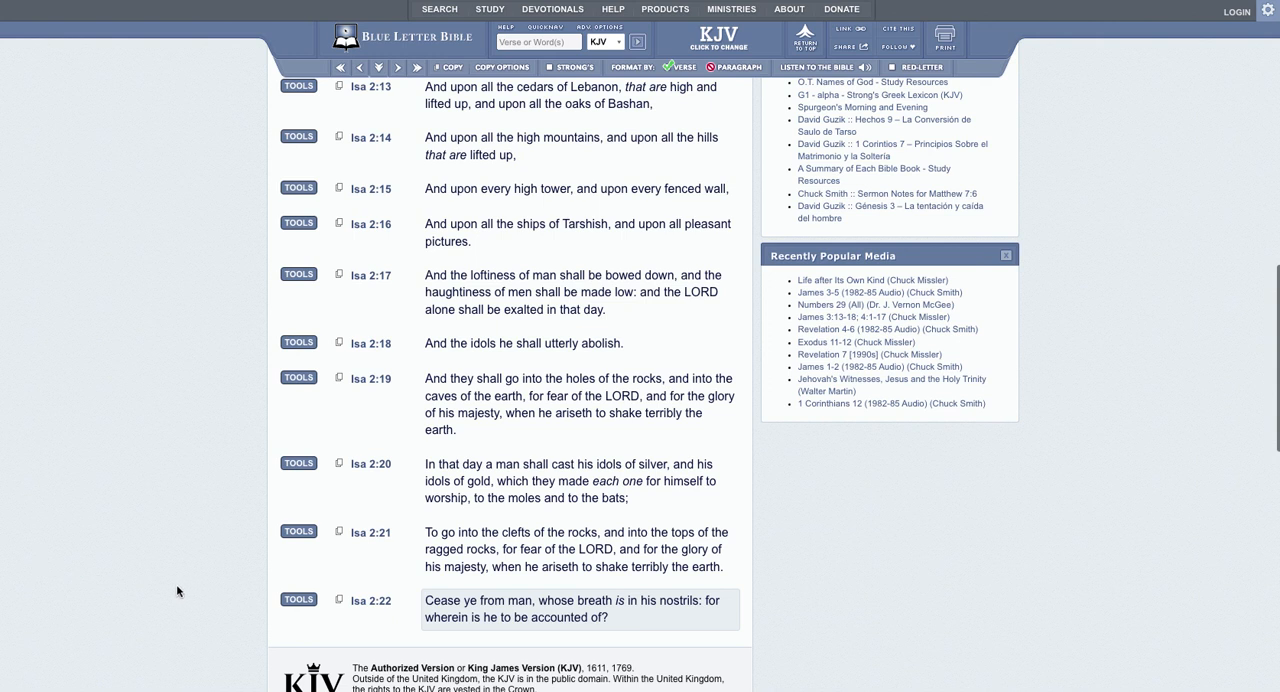
{"action": "mouse_move", "coordinate": [104, 400]}
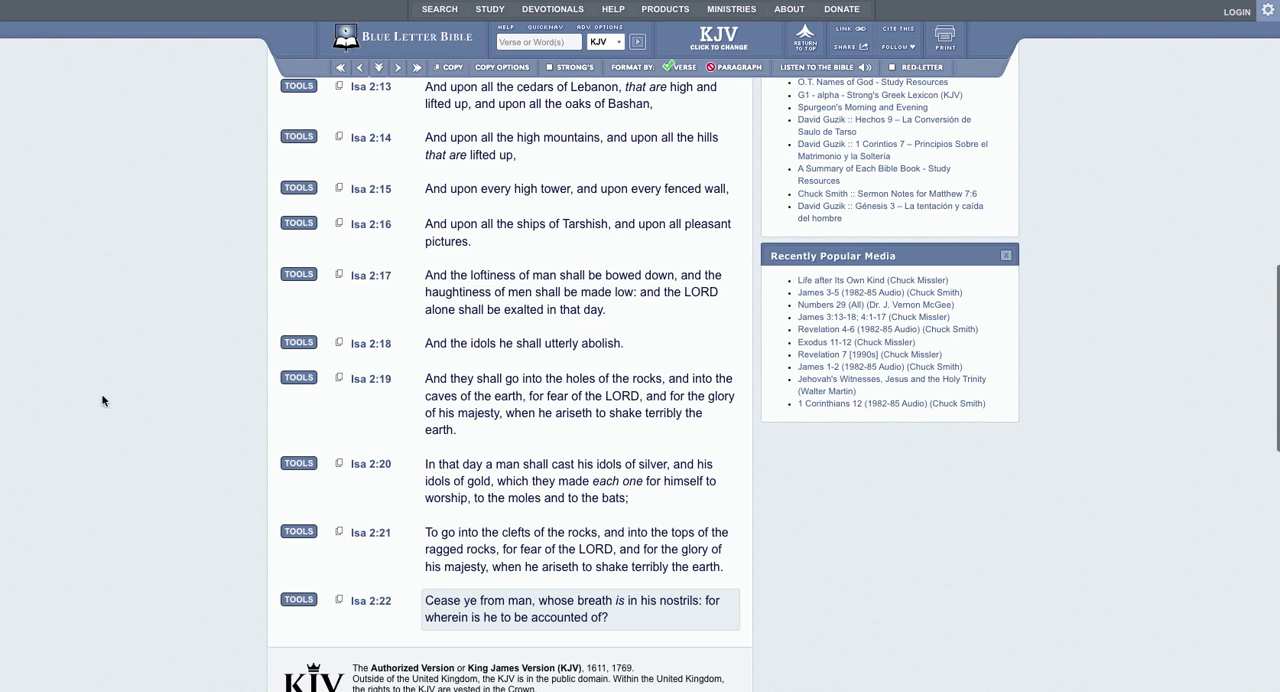
{"action": "mouse_move", "coordinate": [200, 544]}
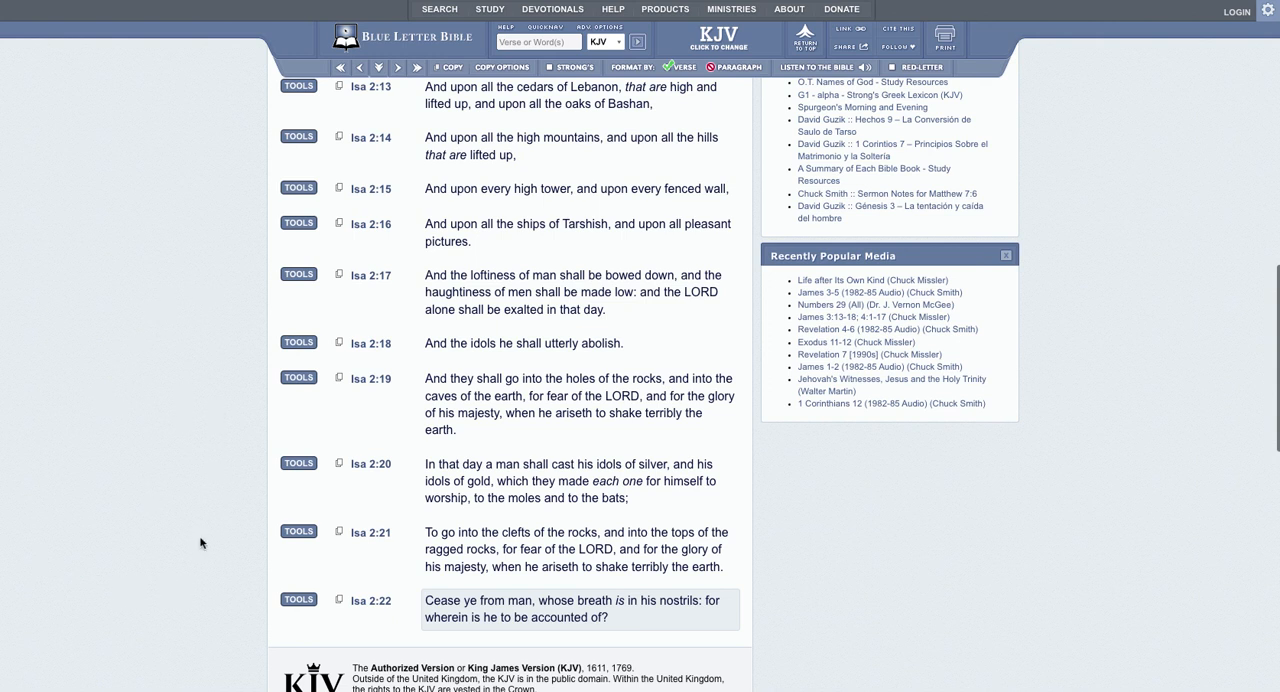
{"action": "mouse_move", "coordinate": [80, 512]}
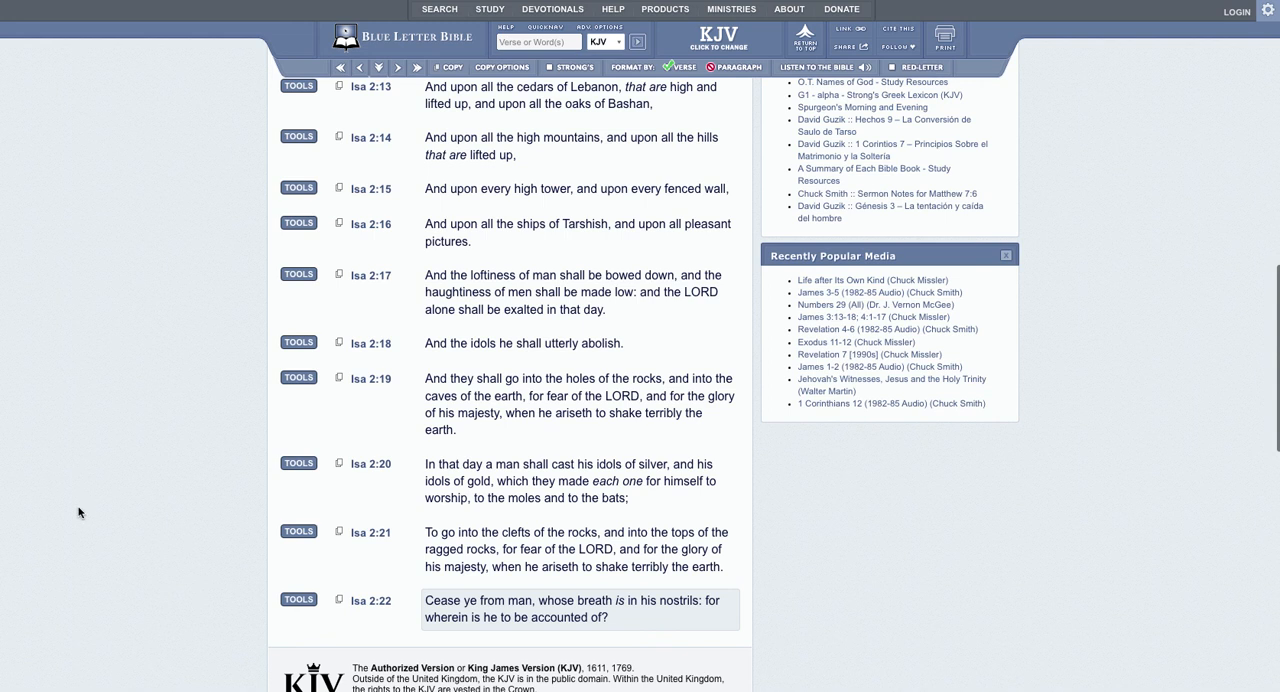
{"action": "mouse_move", "coordinate": [136, 504]}
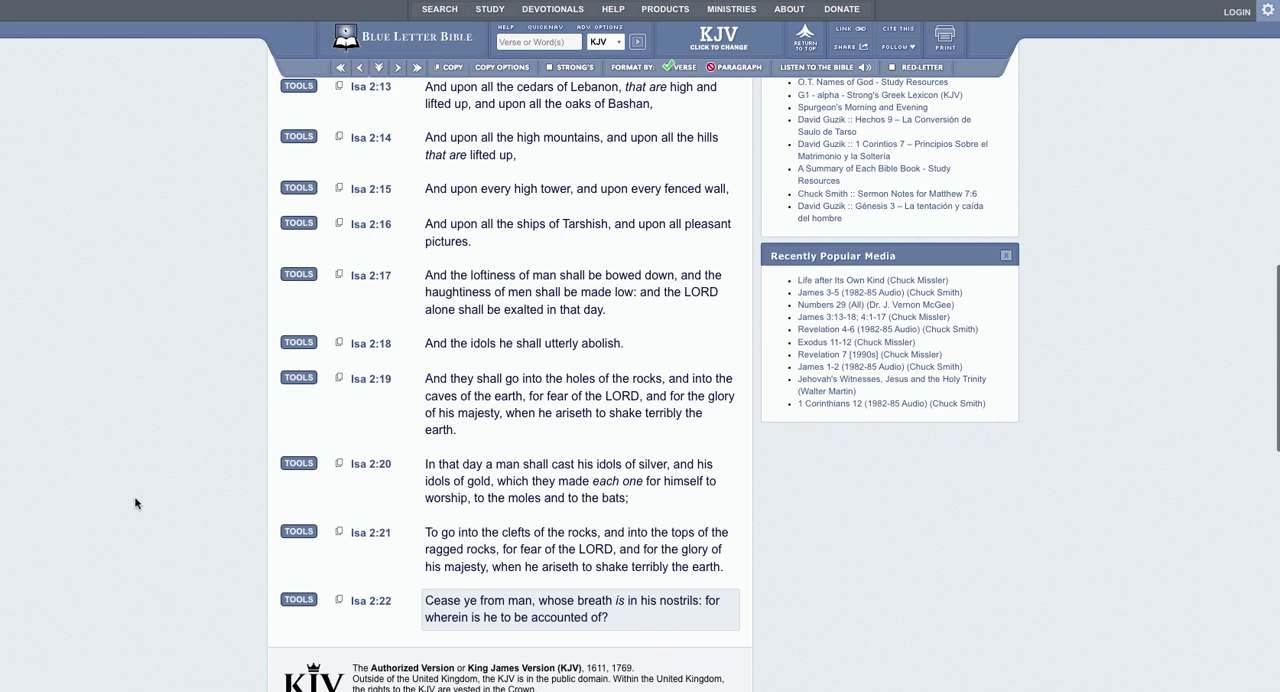
{"action": "mouse_move", "coordinate": [202, 584]}
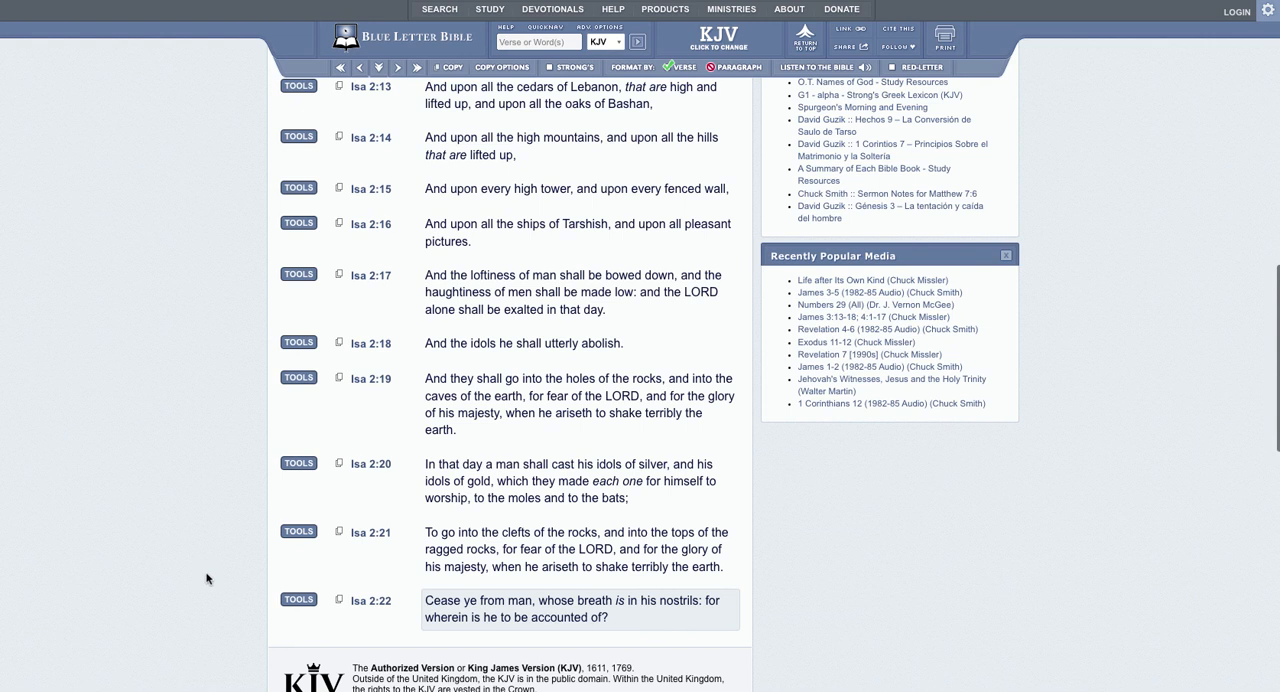
{"action": "mouse_move", "coordinate": [164, 378]}
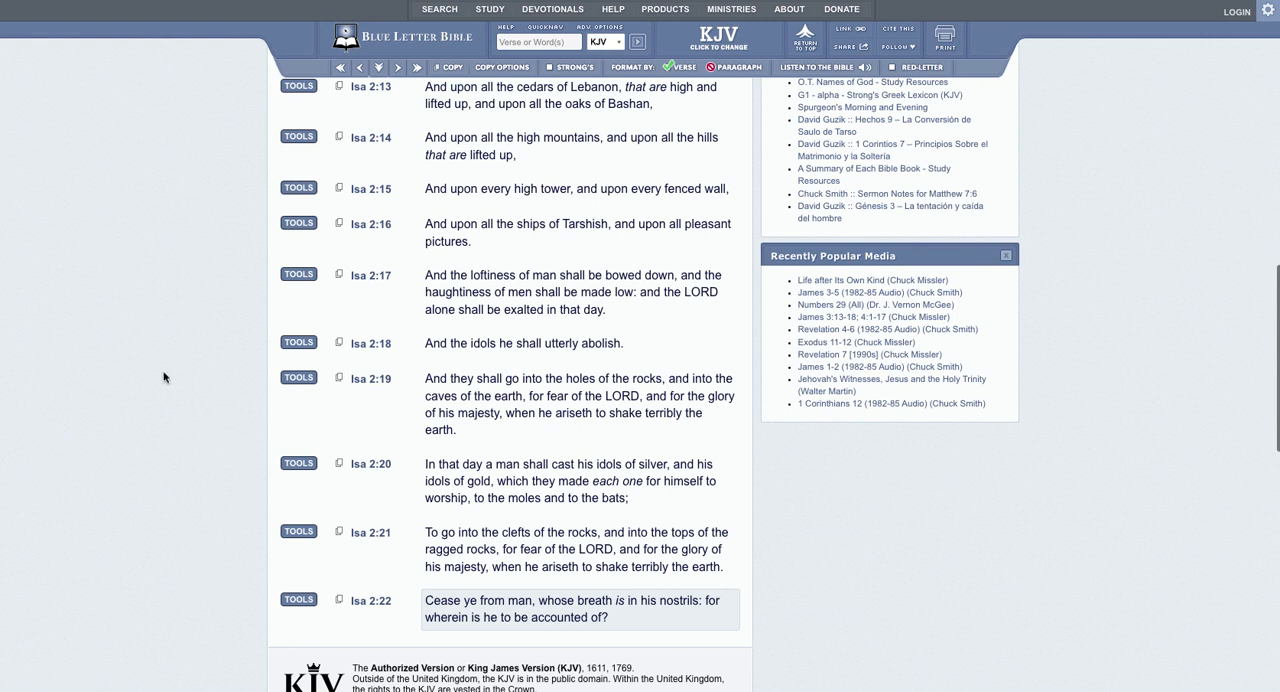
{"action": "mouse_move", "coordinate": [164, 358]}
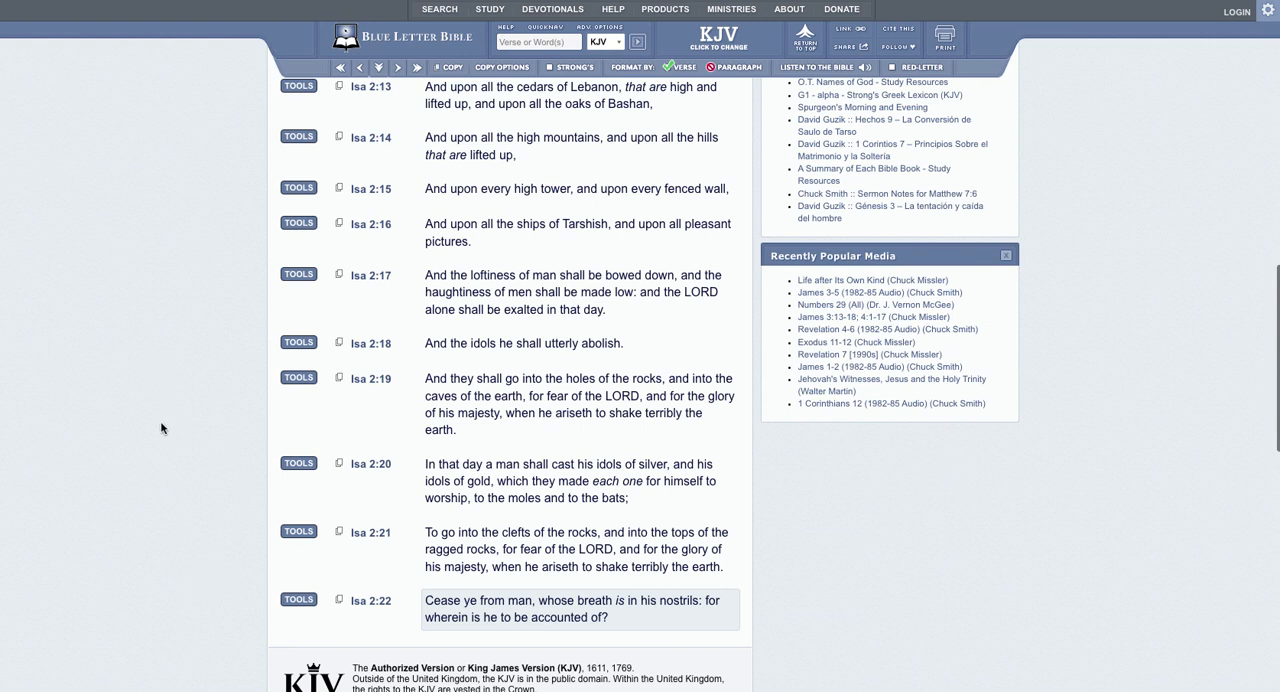
{"action": "mouse_move", "coordinate": [264, 384]}
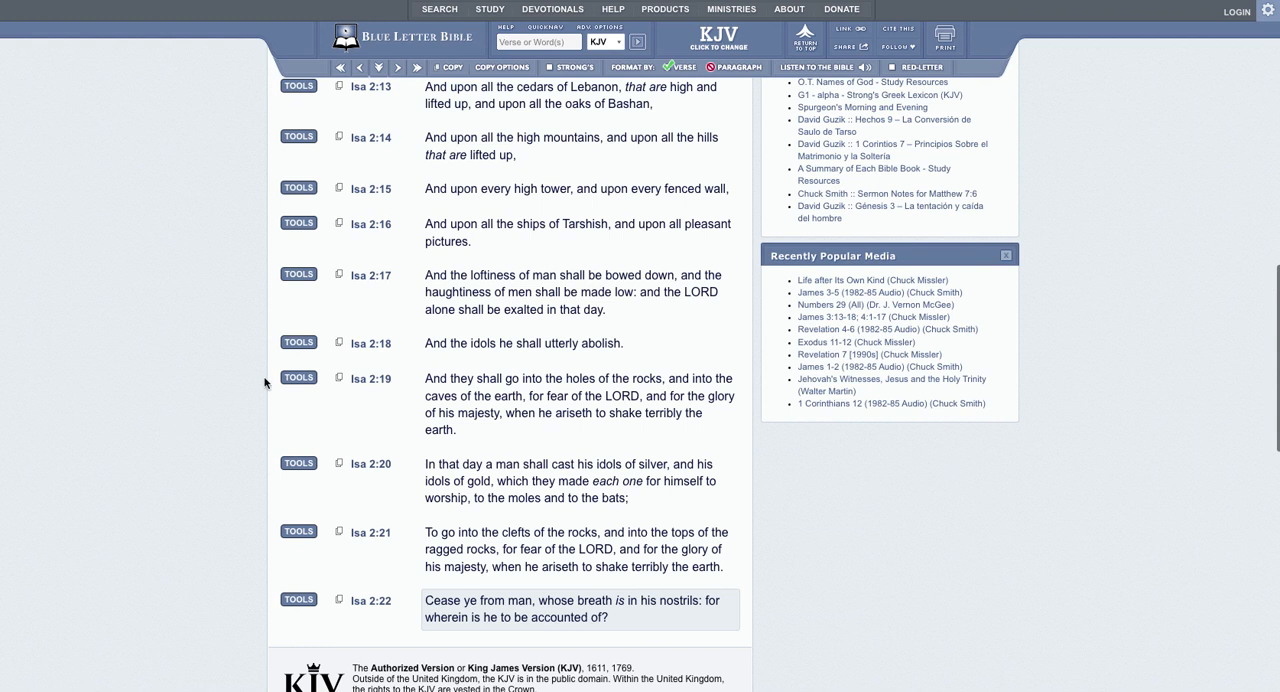
{"action": "mouse_move", "coordinate": [266, 384]}
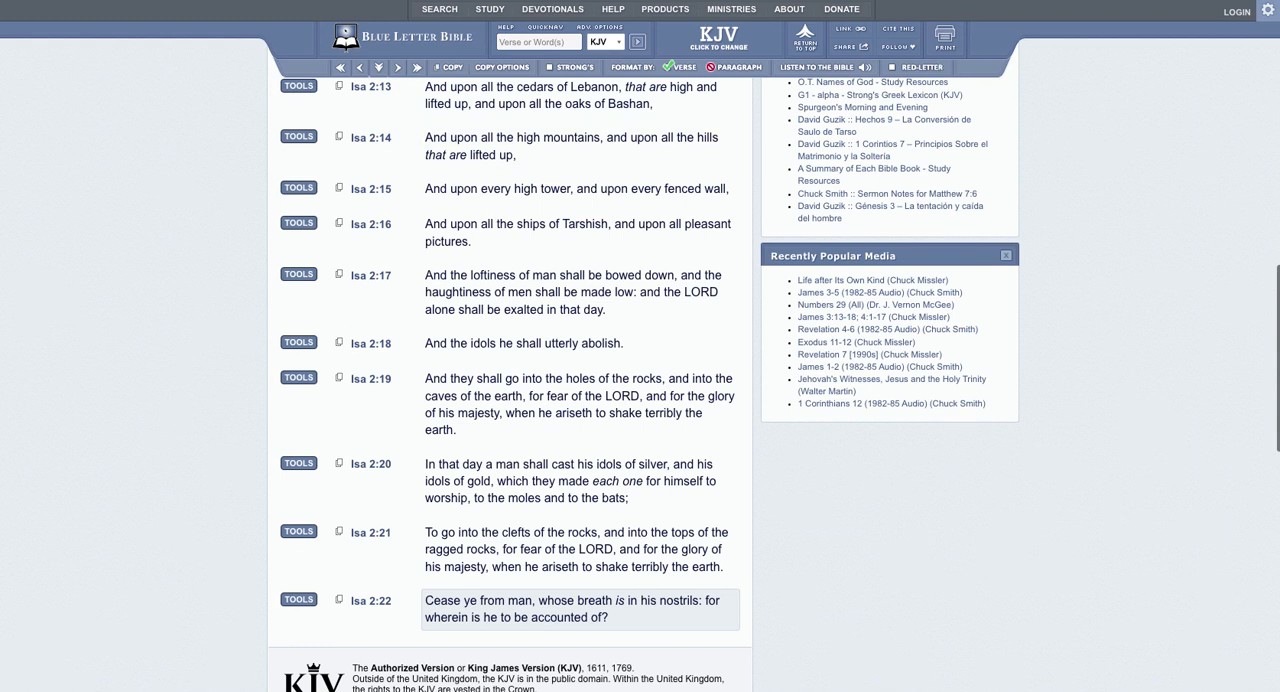